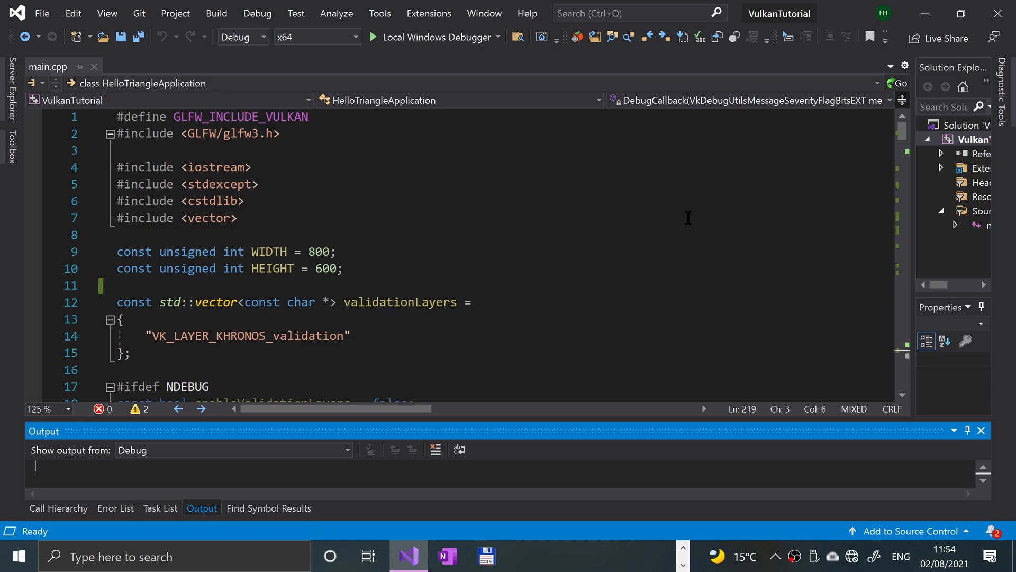
pyautogui.moveTo(714, 248)
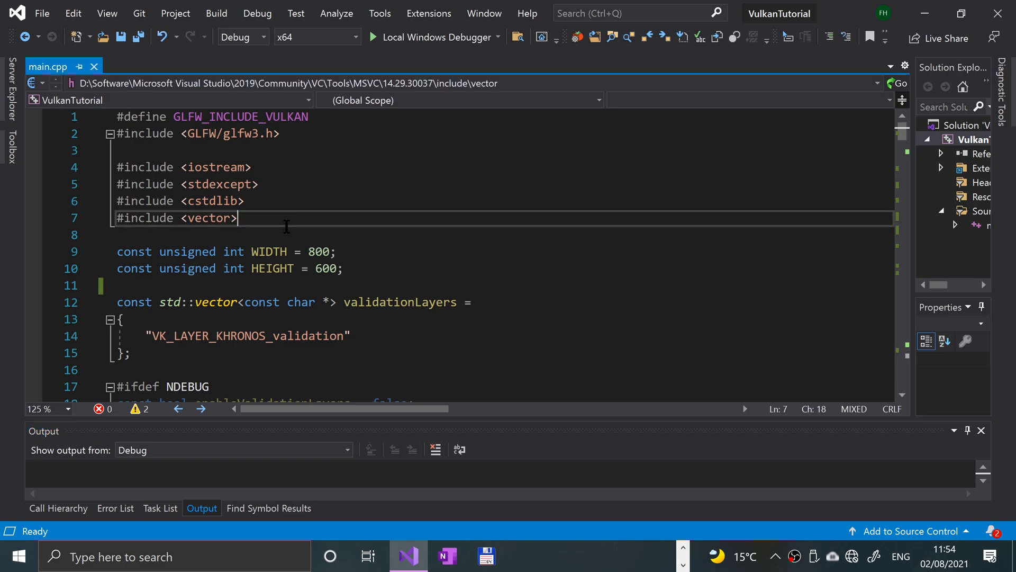
# Add #include <optional> after the vector include and scroll down toward the class
pyautogui.write('#i')
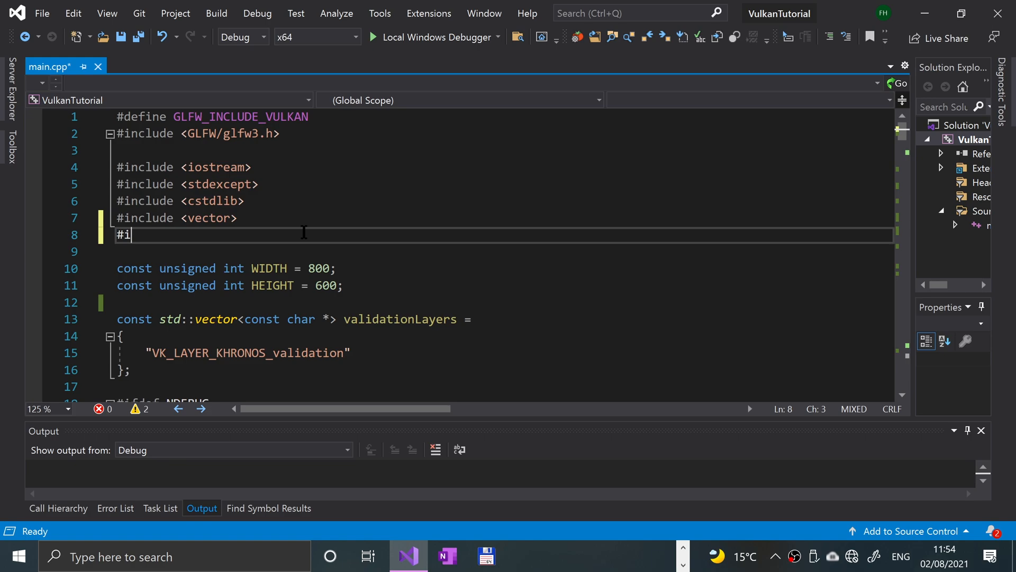
pyautogui.write('nclude <>')
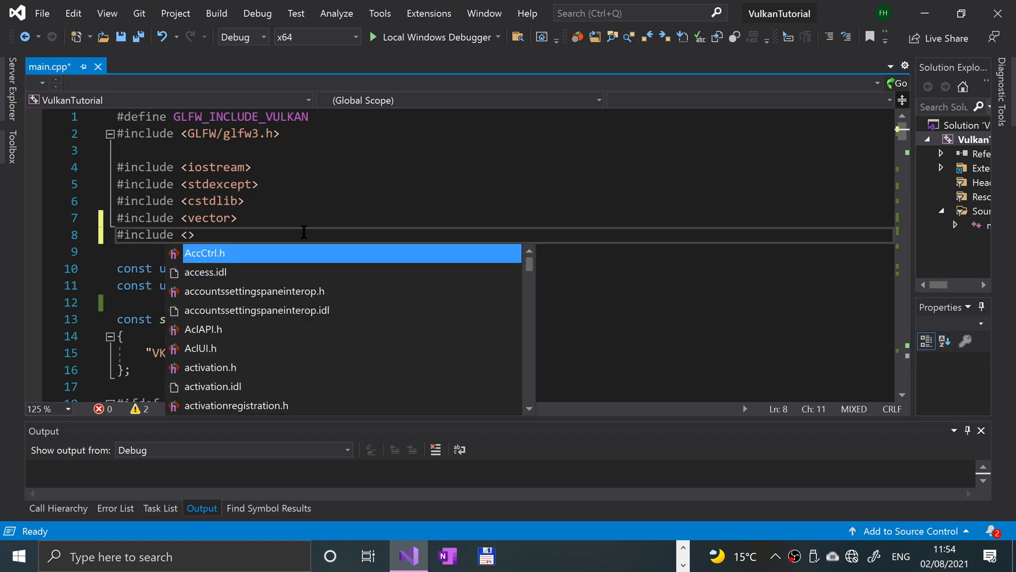
pyautogui.write('optional')
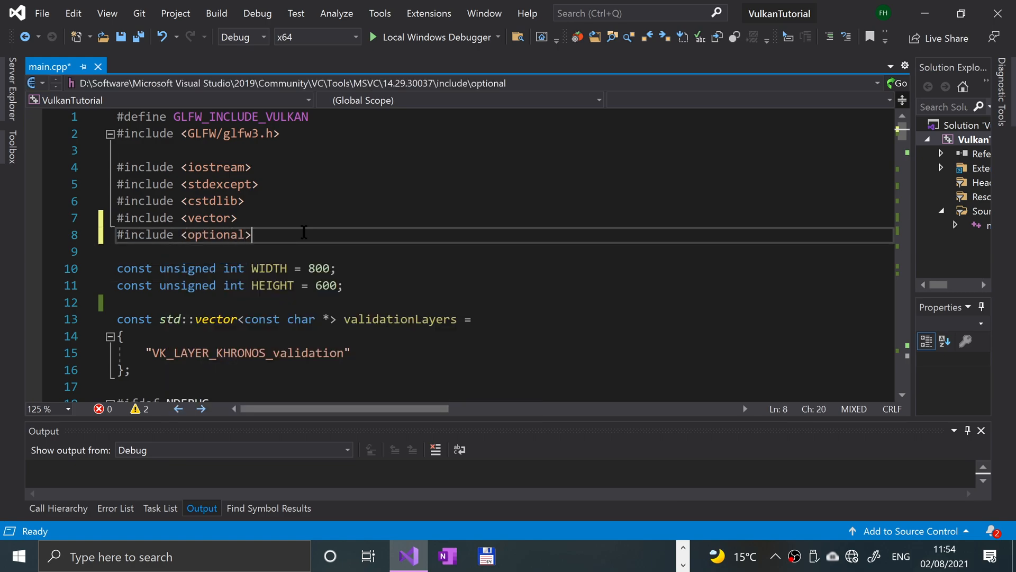
pyautogui.scroll(-3)
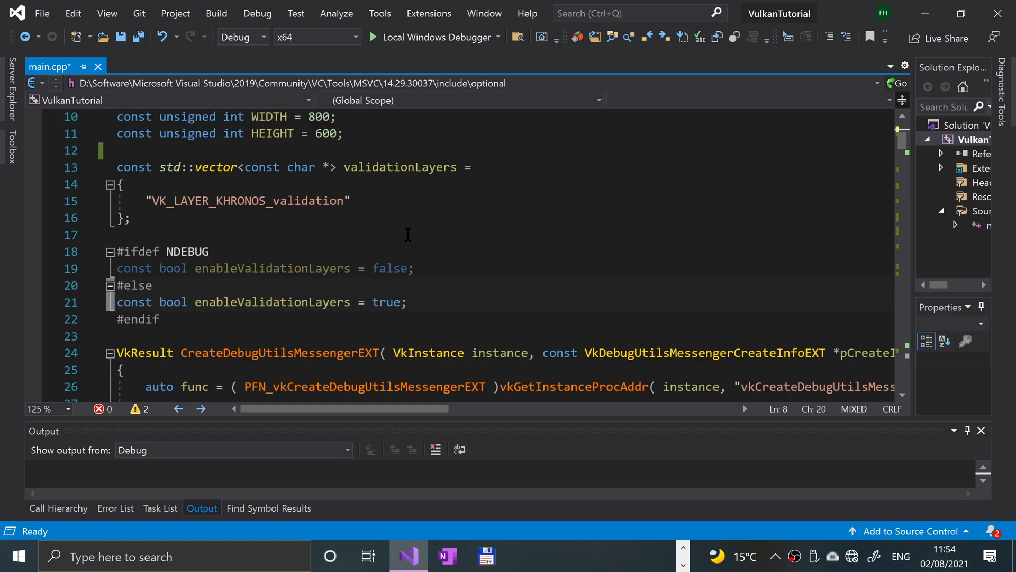
pyautogui.scroll(-3)
pyautogui.write('struct')
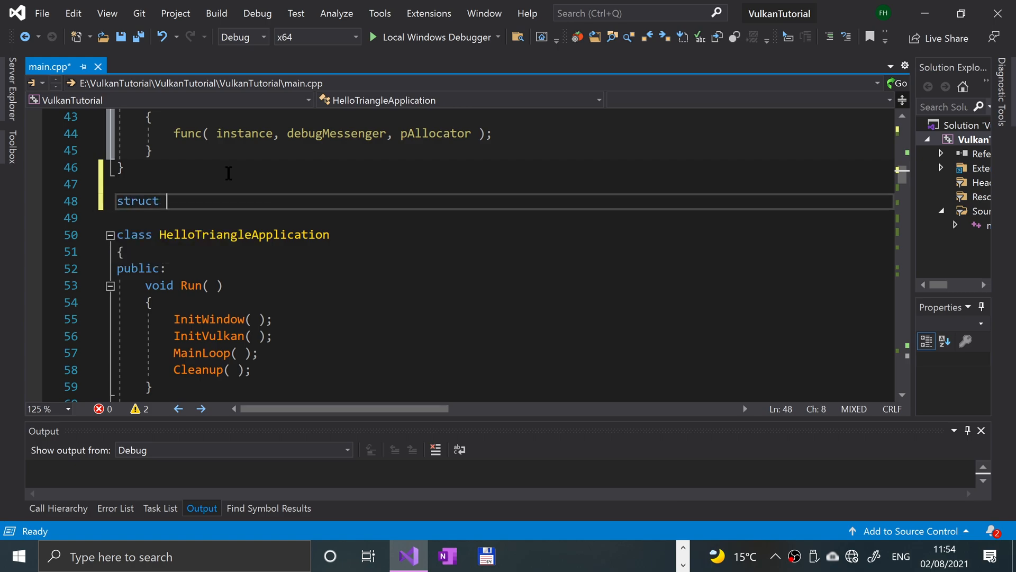
# Declare struct QueueFamilyIndices with a std::optional<unsigned int> graphicsFamily member
pyautogui.write('QueueF')
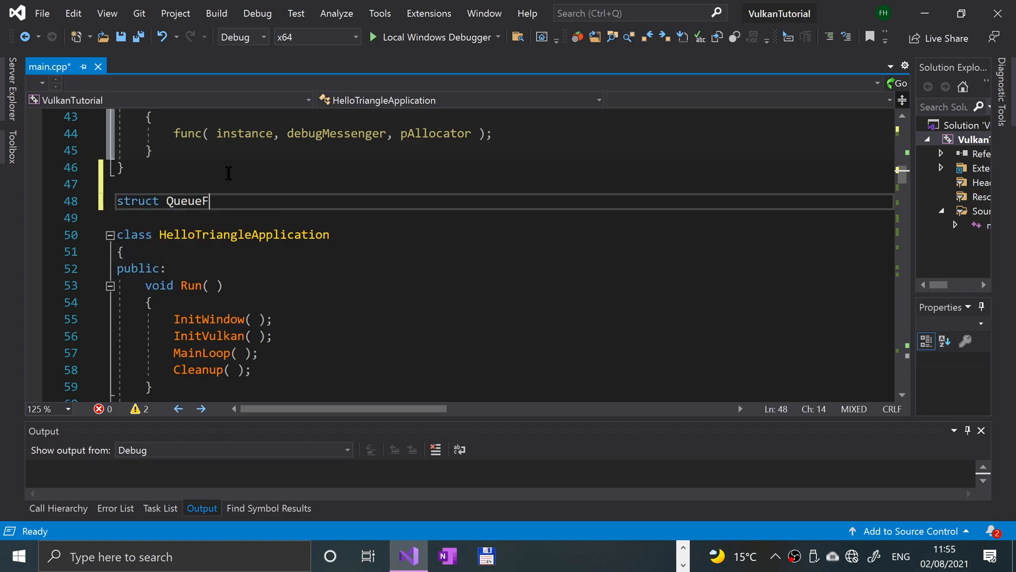
pyautogui.write('amilyIndice')
pyautogui.click(502, 217)
pyautogui.write('{')
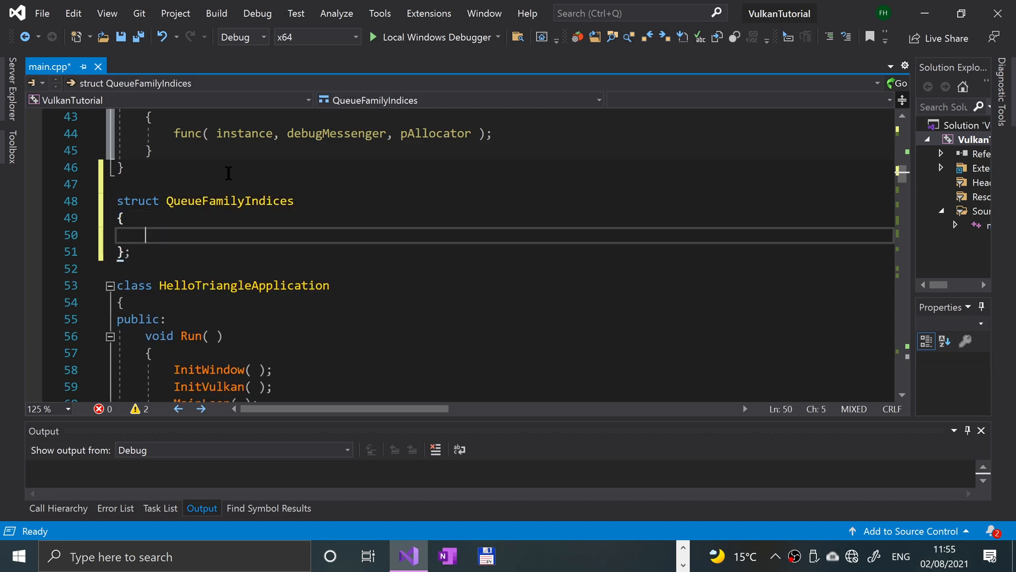
pyautogui.write('std::')
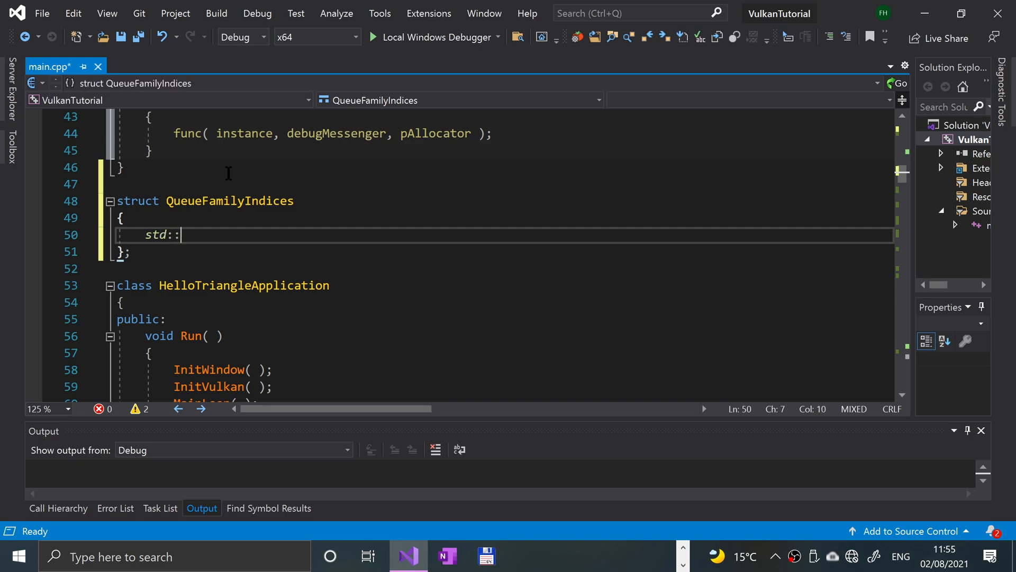
pyautogui.write('opt')
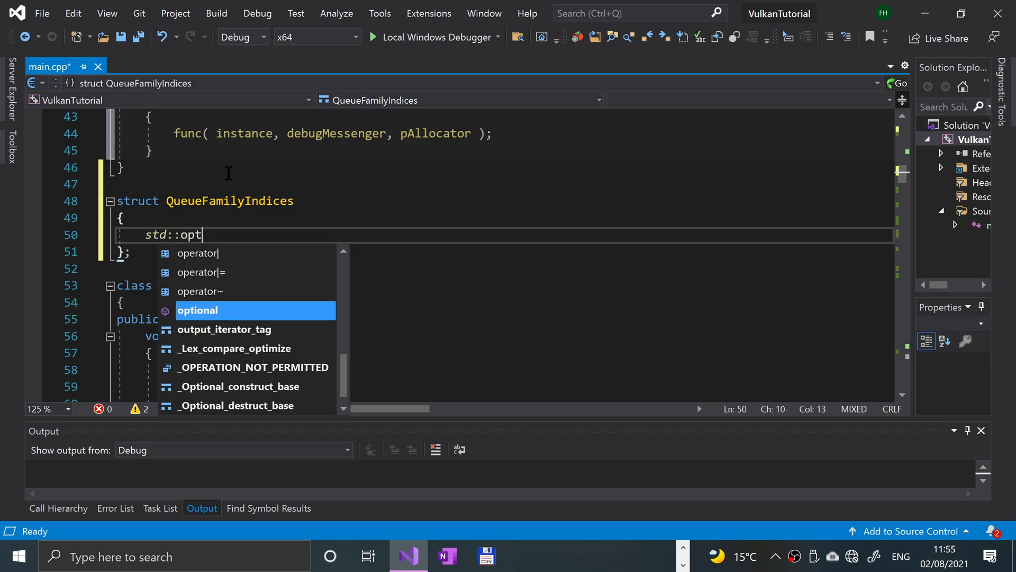
pyautogui.write('ional')
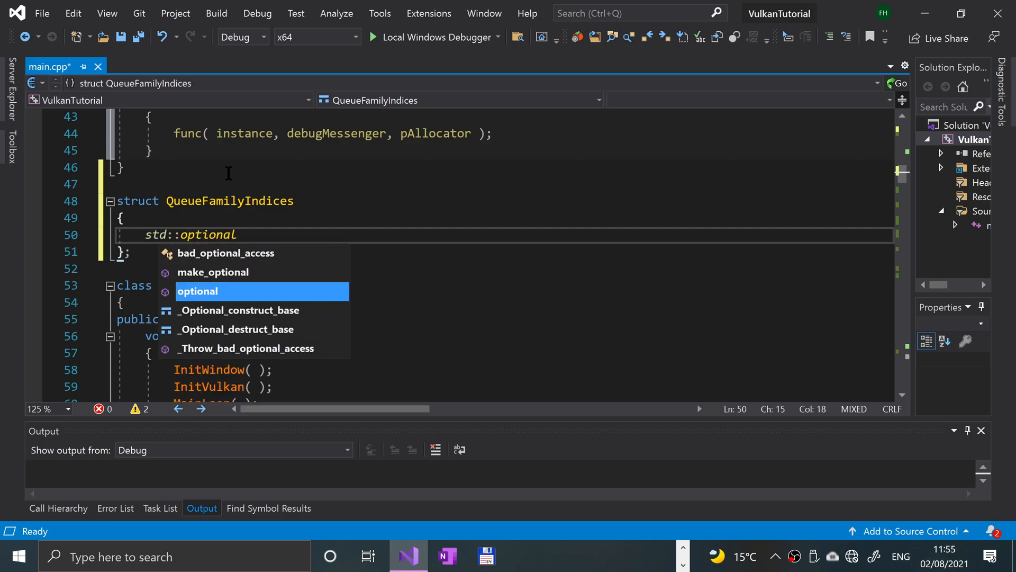
pyautogui.write('<')
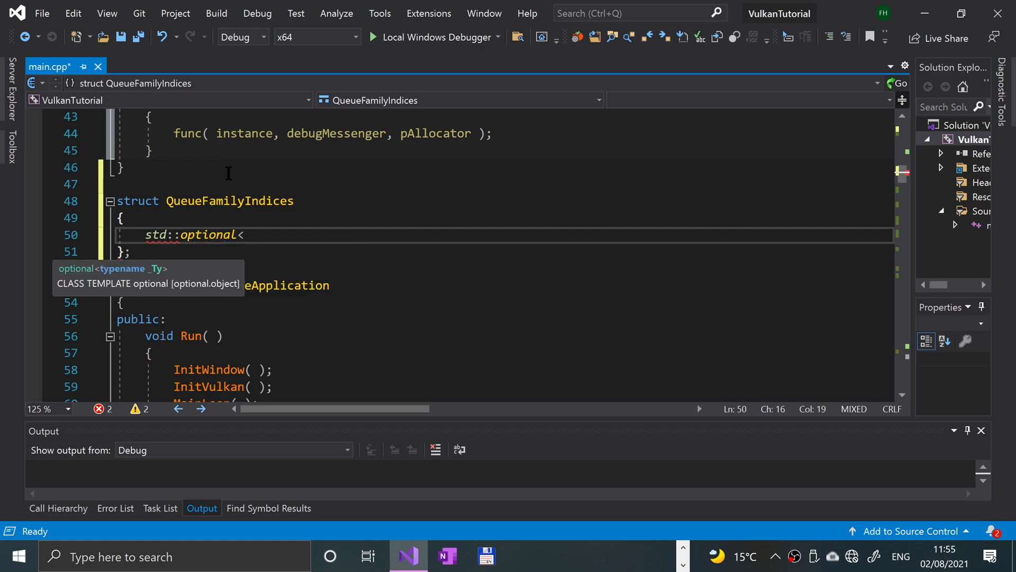
pyautogui.write('unsigned')
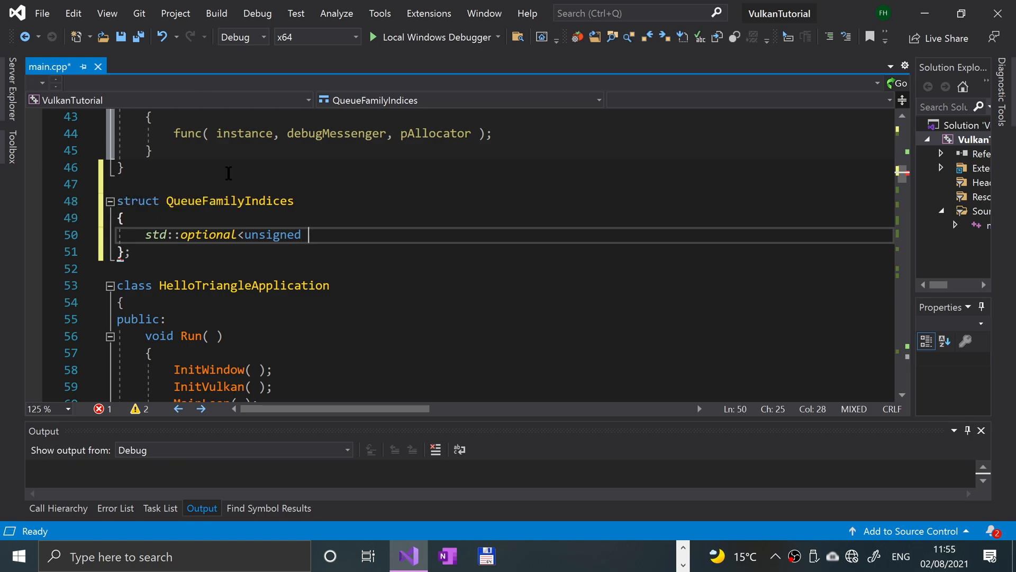
pyautogui.write('int>')
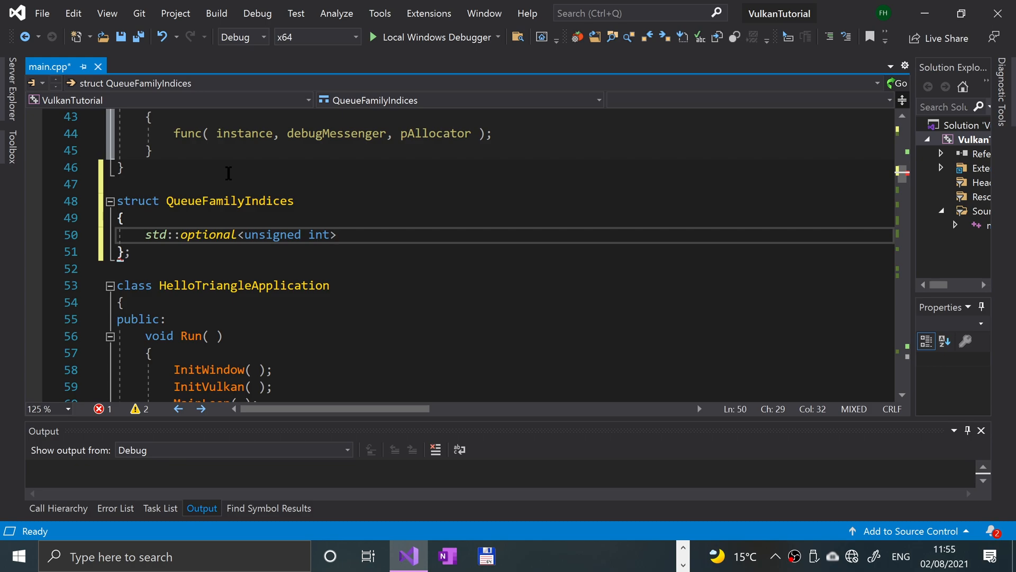
pyautogui.write('graphics')
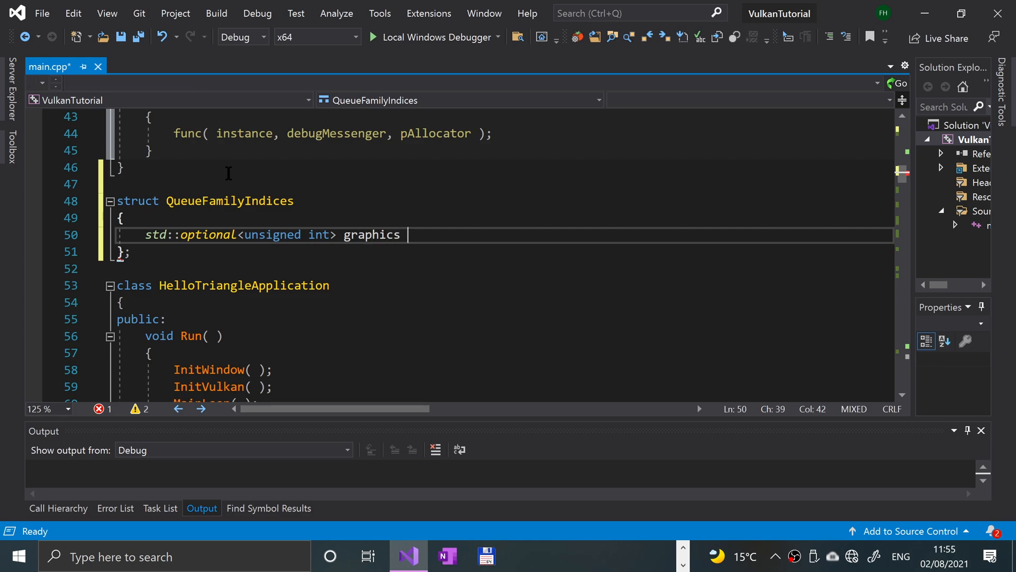
pyautogui.write('F')
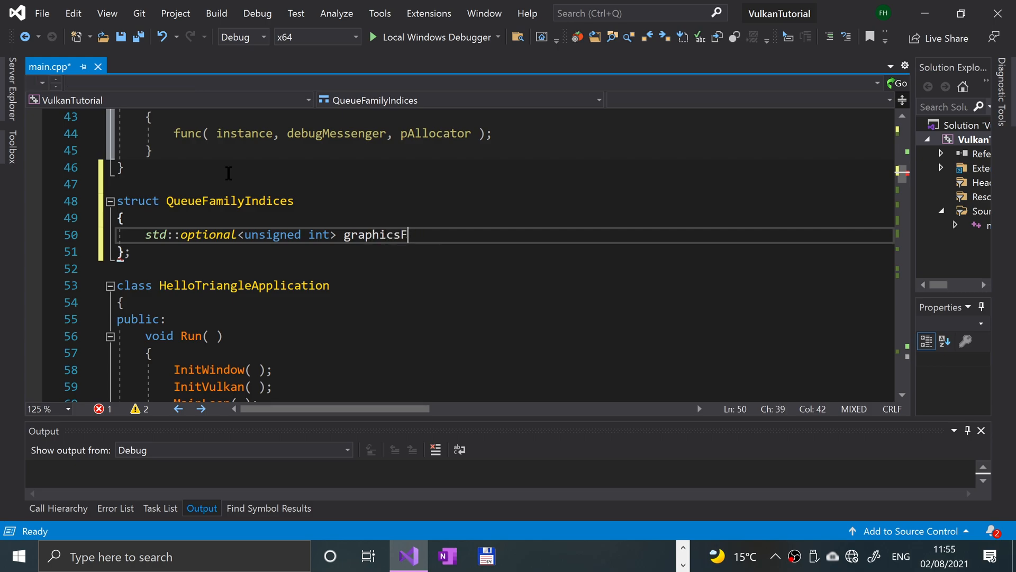
pyautogui.write('amily;')
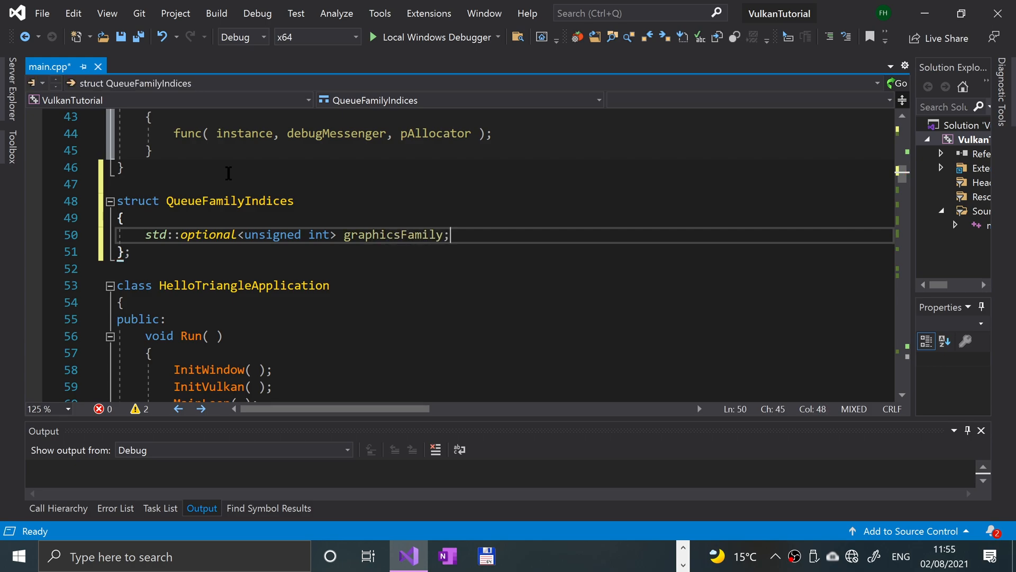
# Add bool IsCompleted() returning graphicsFamily.has_value() to the struct
pyautogui.press('enter')
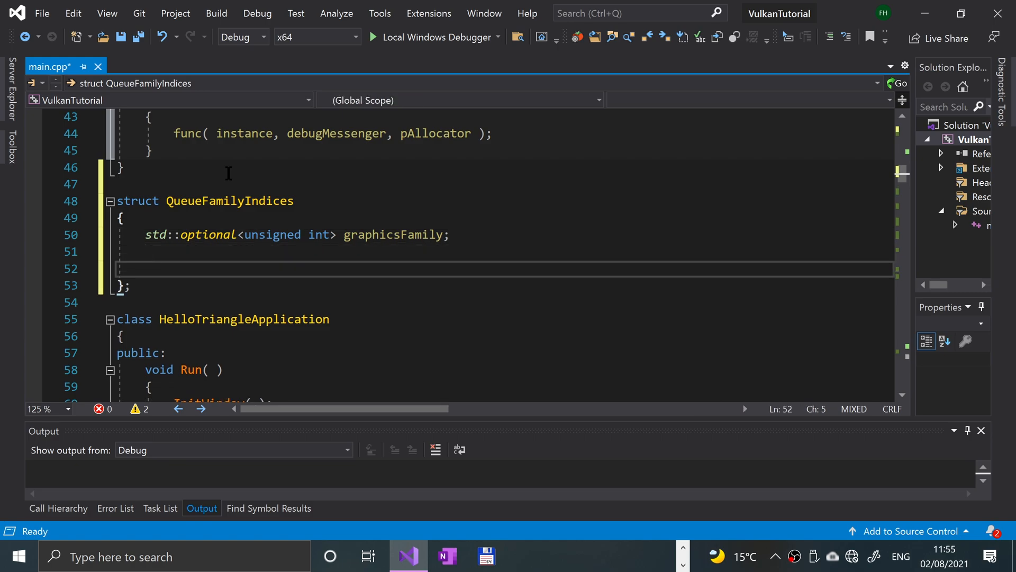
pyautogui.write('bool IsComp')
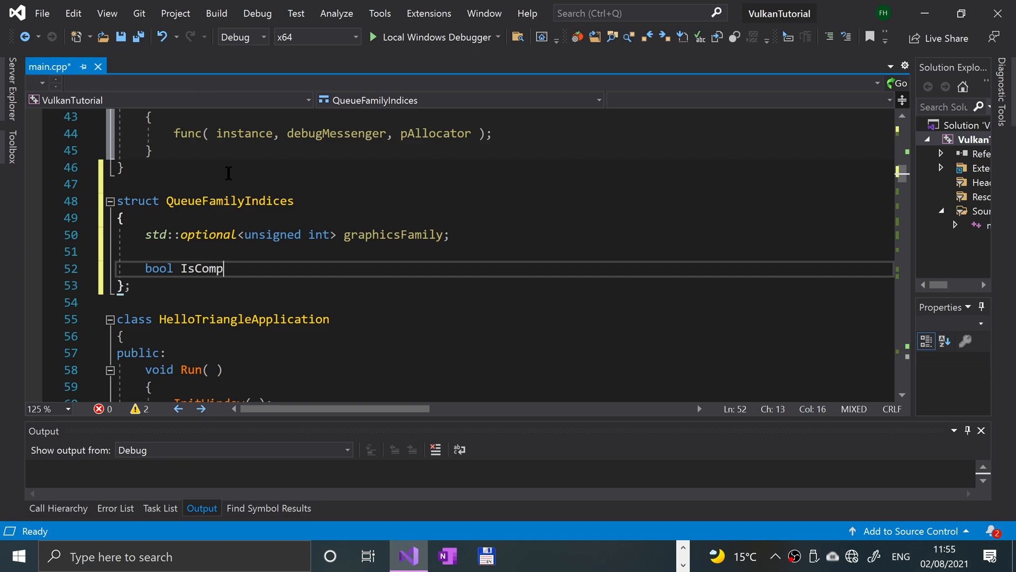
pyautogui.write('leted( )')
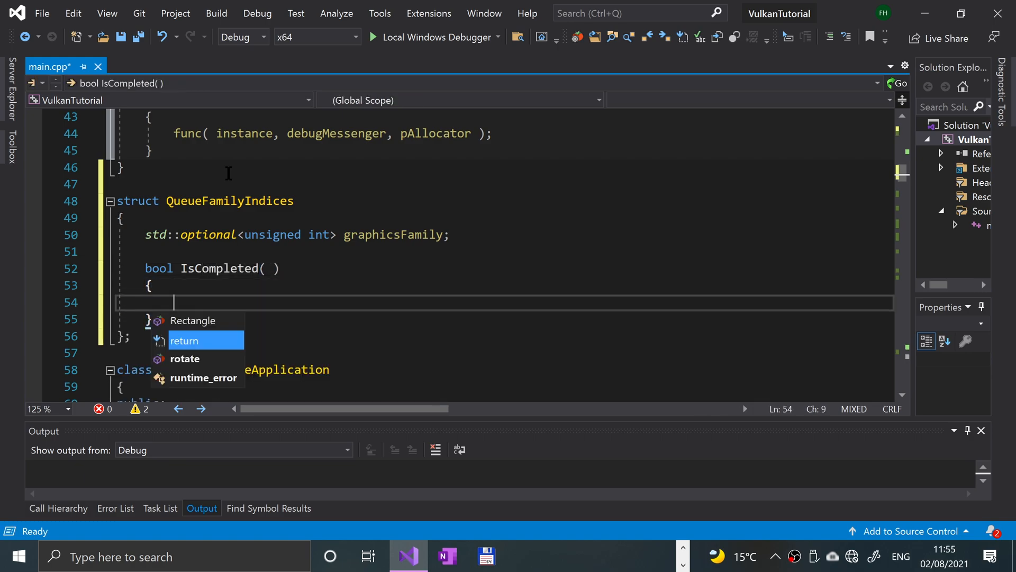
pyautogui.write('return g')
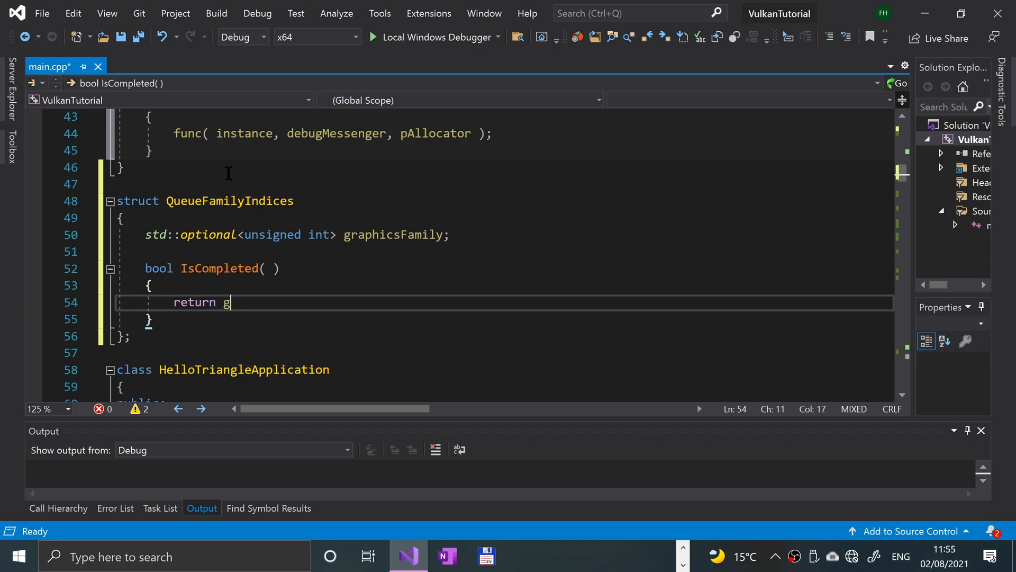
pyautogui.write('raphicsFamily')
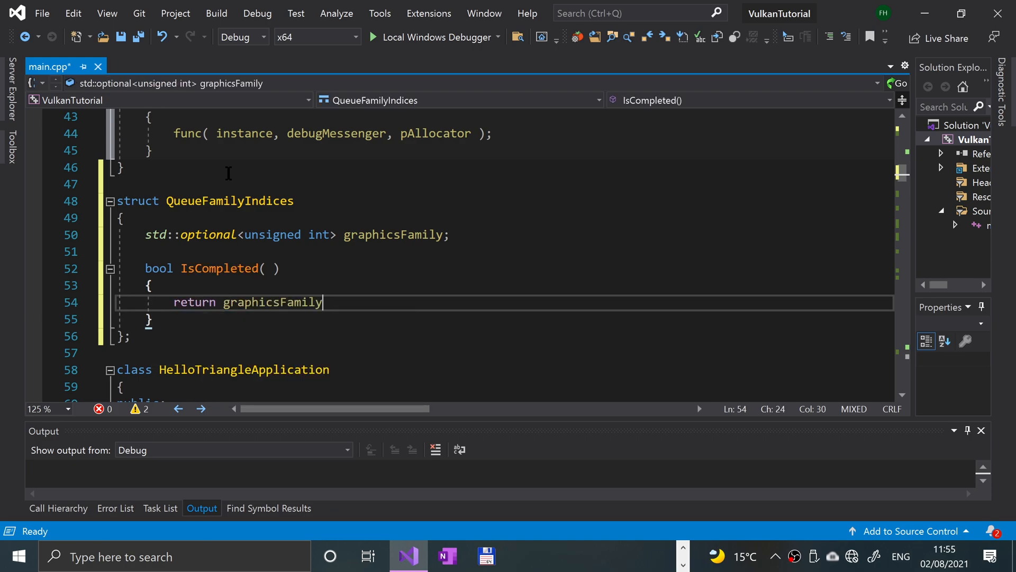
pyautogui.write('-')
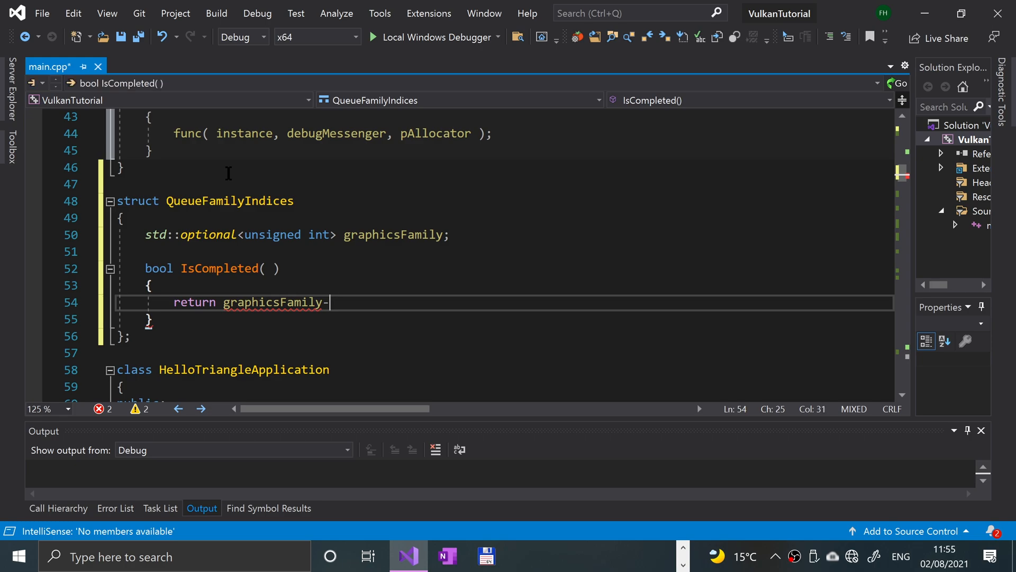
pyautogui.write('>')
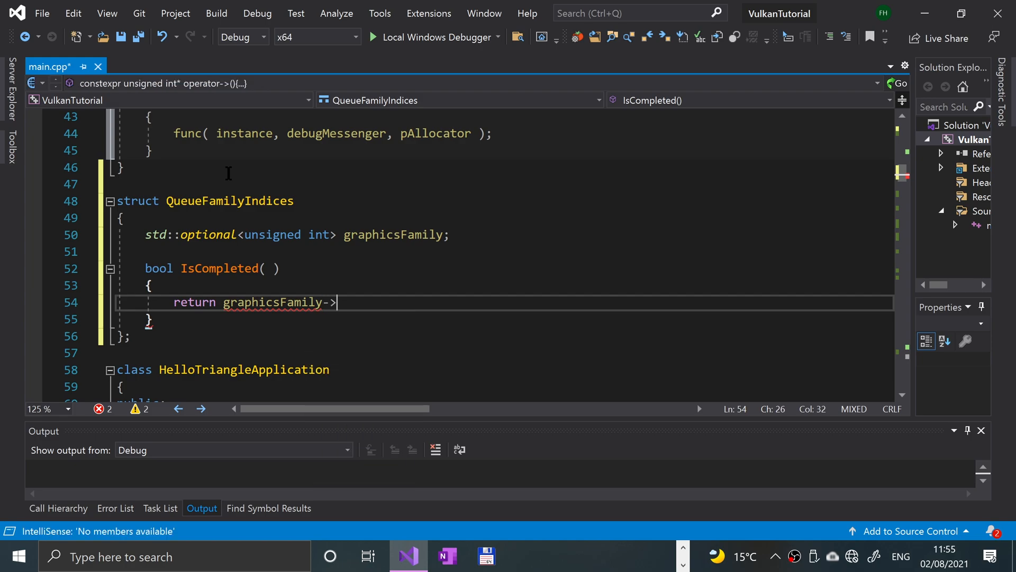
pyautogui.write('.ha')
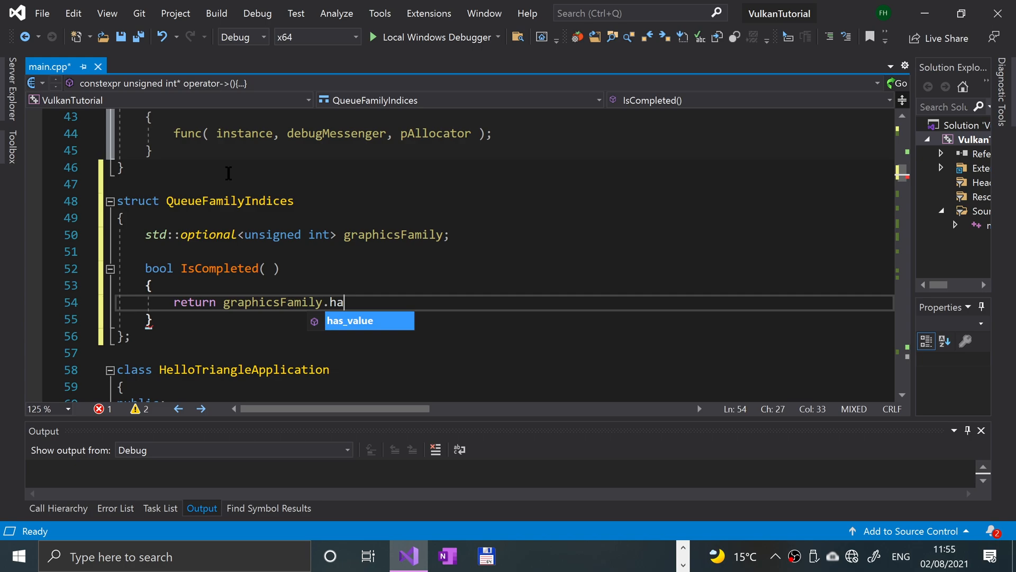
pyautogui.press('Tab')
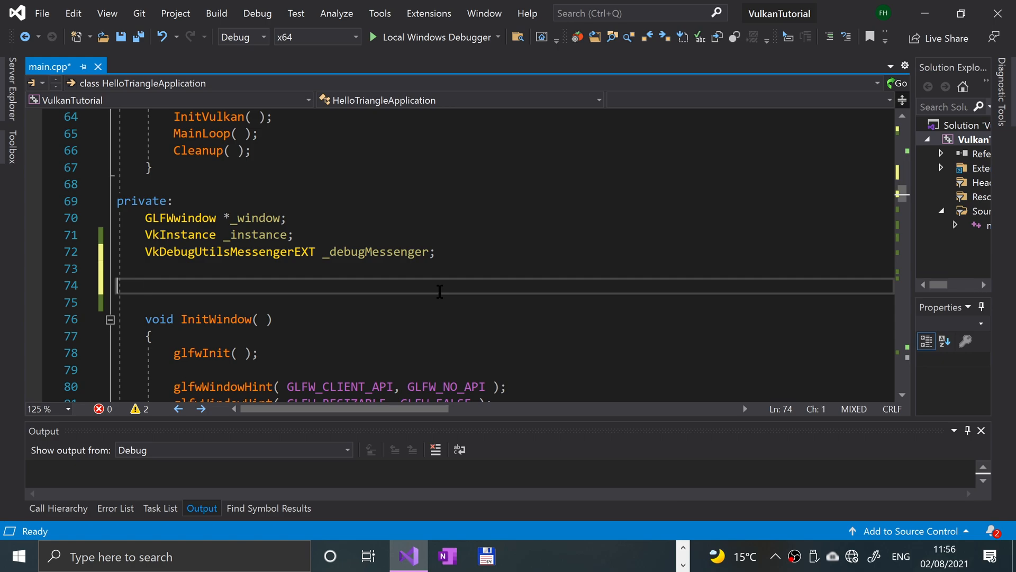
# Add member VkPhysicalDevice _physicalDevice = VK_NULL_HANDLE below _debugMessenger
pyautogui.press('Backspace')
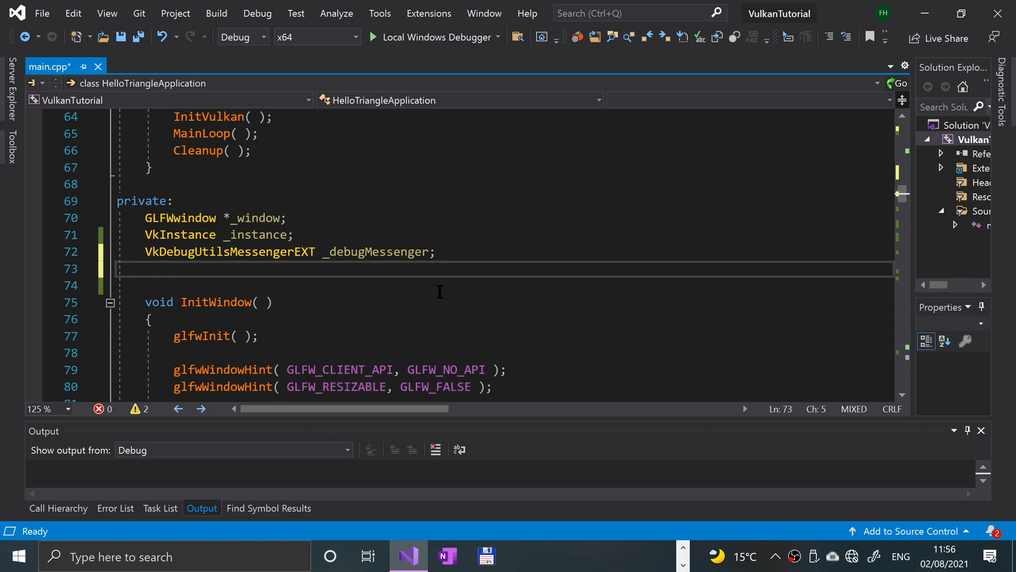
pyautogui.write('VKphyt')
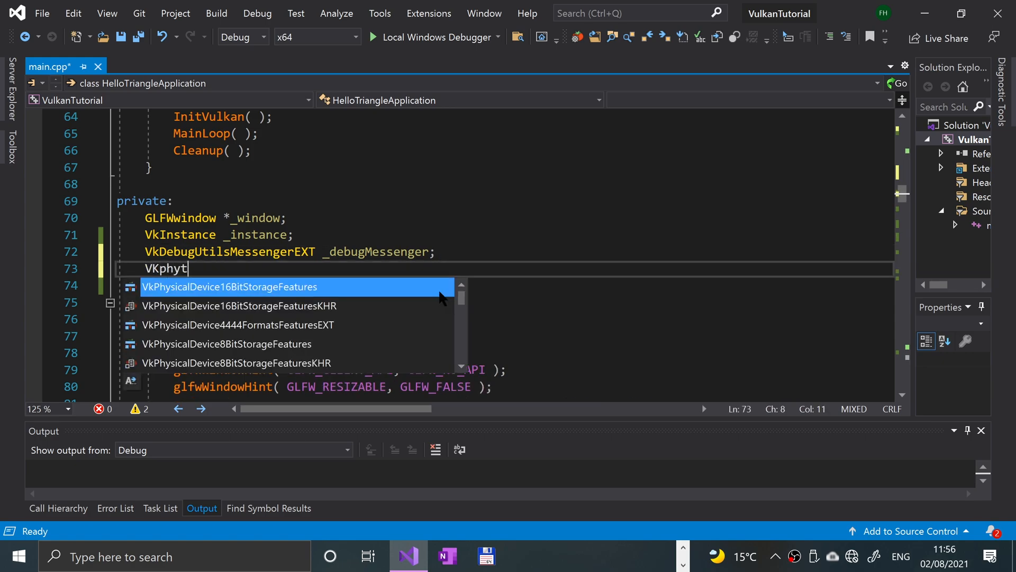
pyautogui.write('ysica')
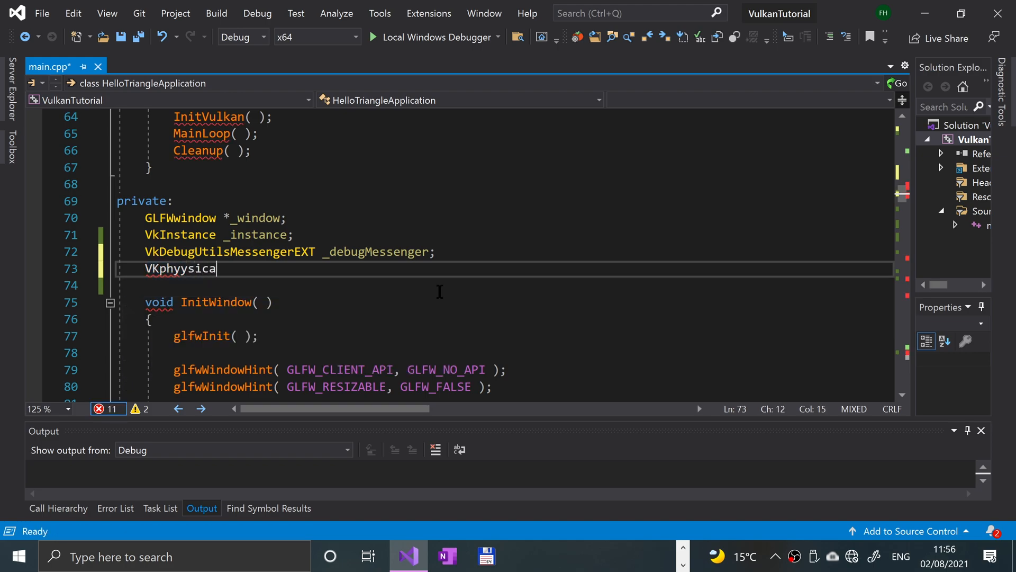
pyautogui.press('BackSpace')
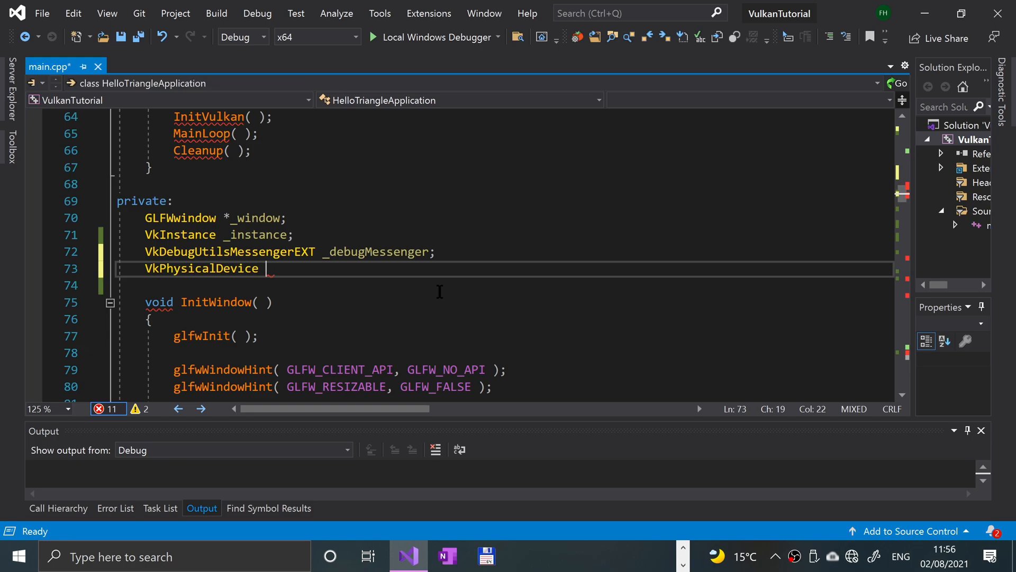
pyautogui.write('_physicalDe')
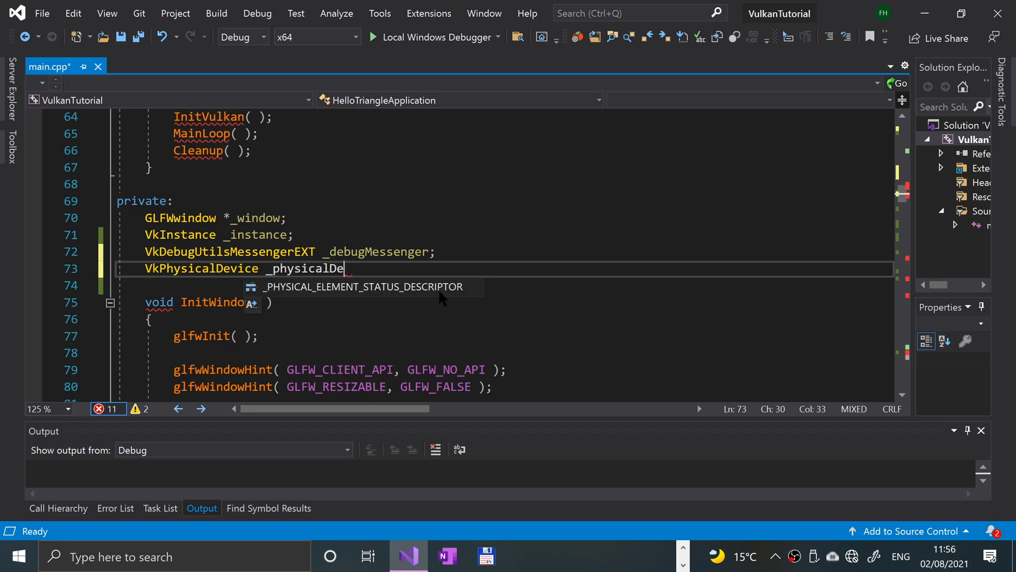
pyautogui.write('vice =')
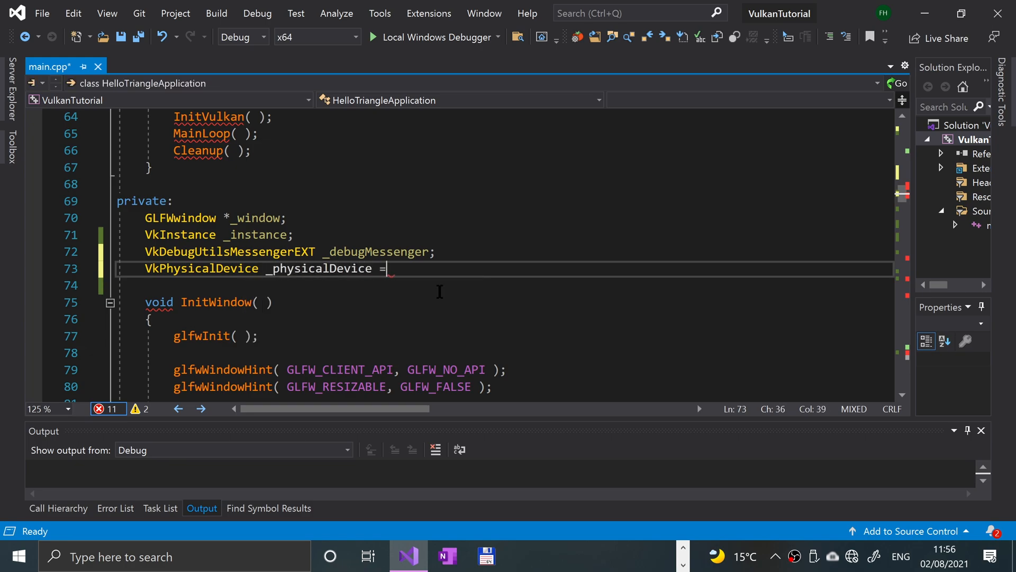
pyautogui.write('VK_')
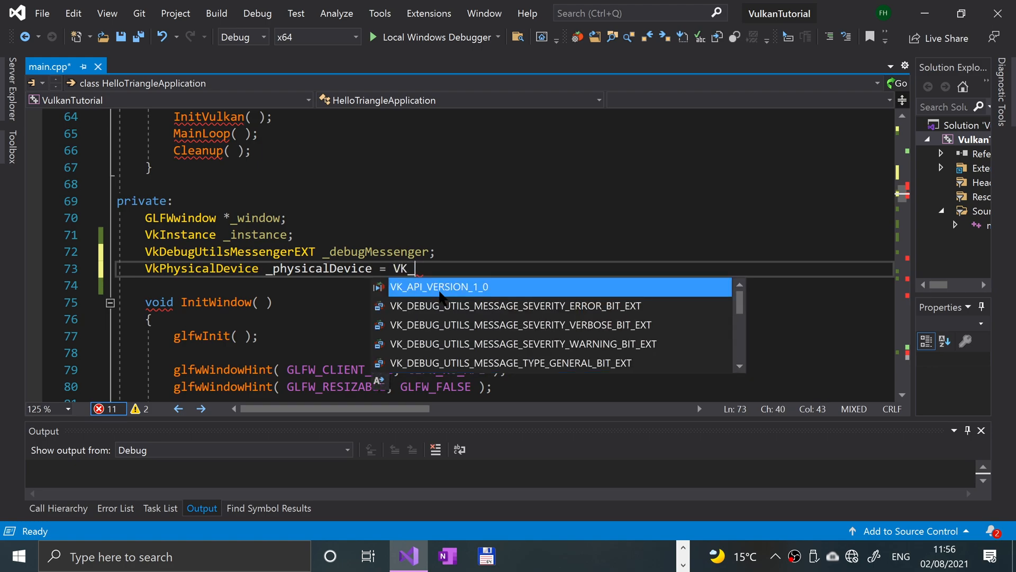
pyautogui.write('NULL_')
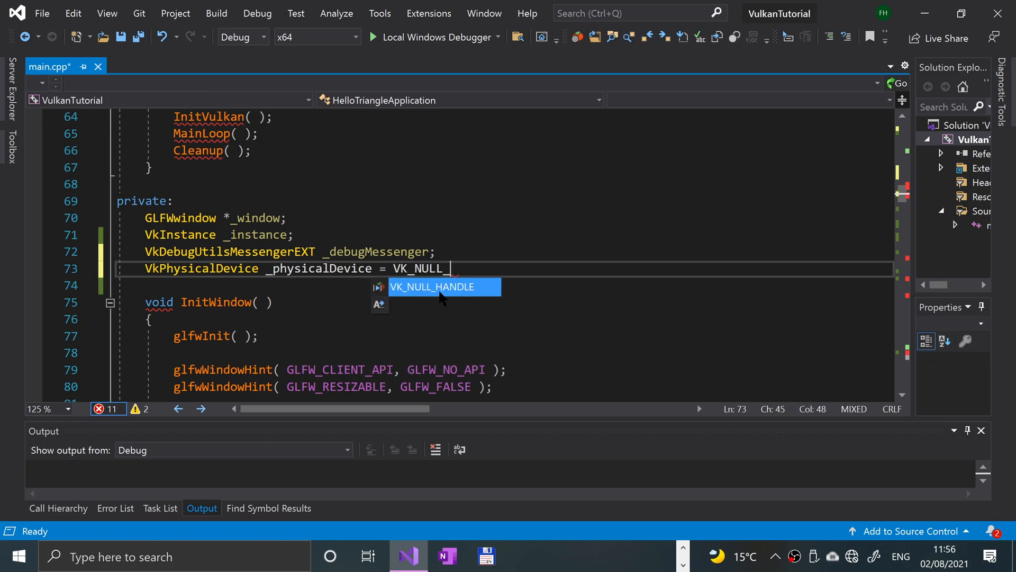
pyautogui.press('Tab')
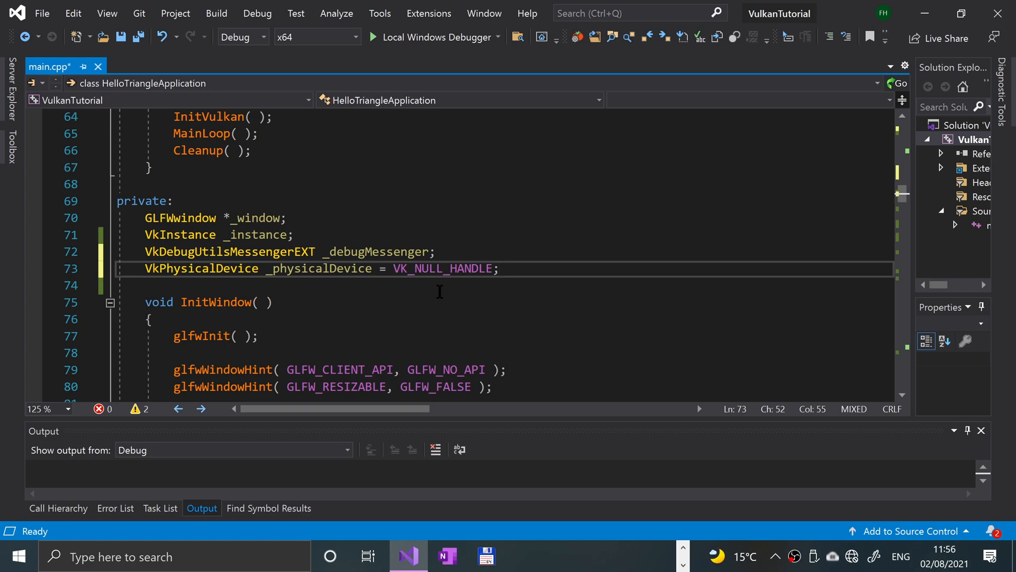
# Call PickPhysicalDevice() in InitVulkan right after SetupDebugMessenger()
pyautogui.scroll(-3)
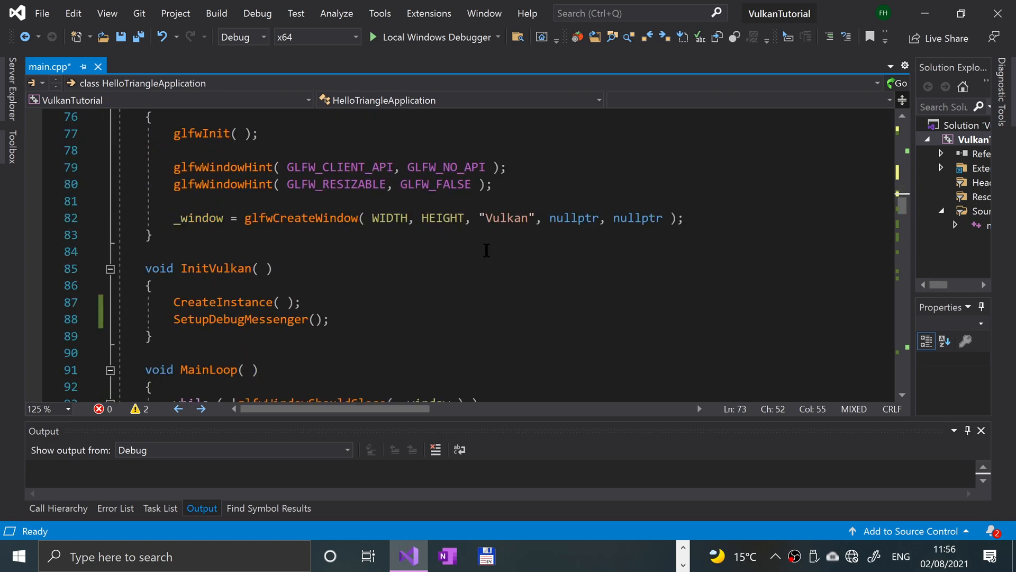
pyautogui.click(330, 268)
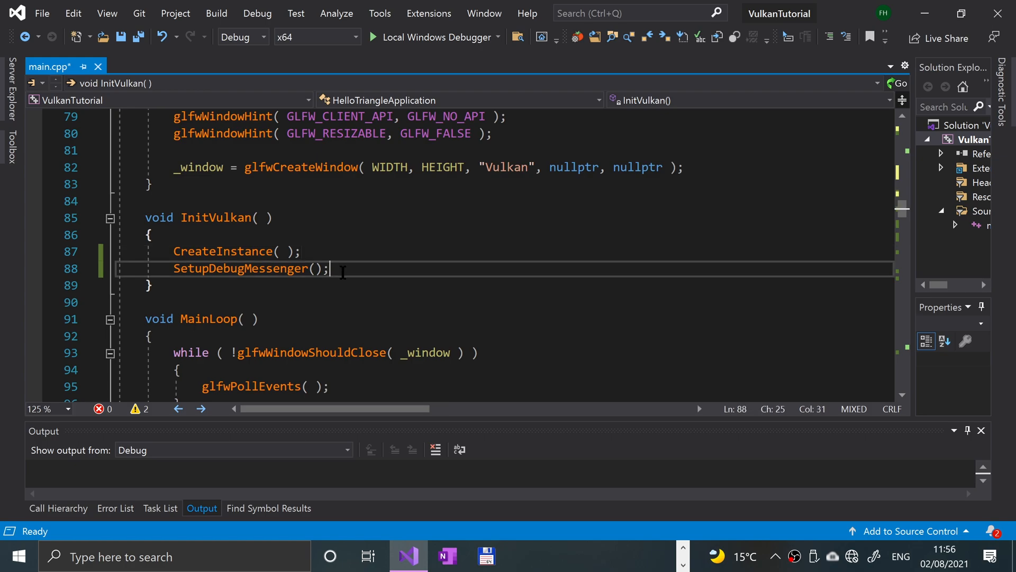
pyautogui.write('" "')
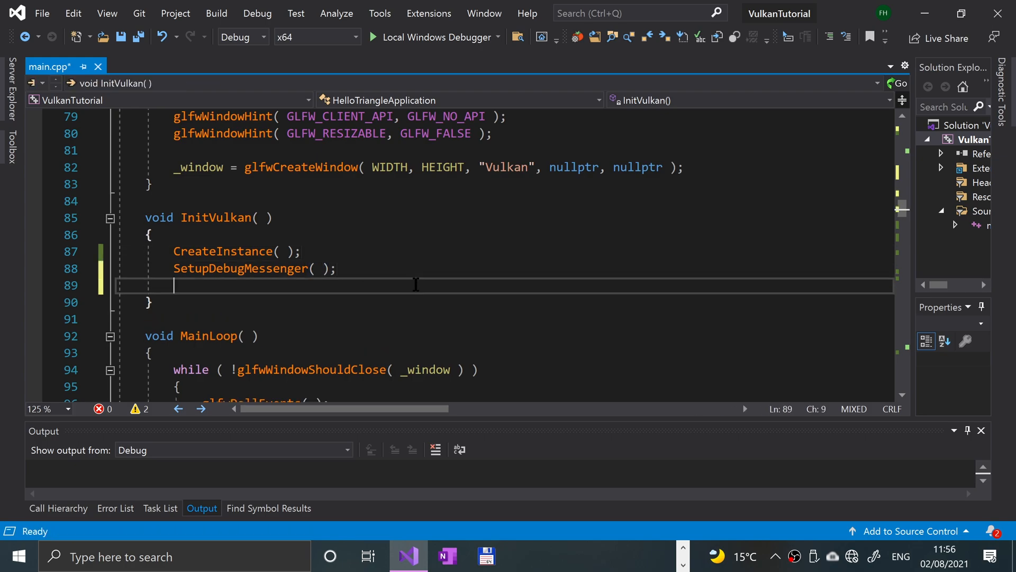
pyautogui.write('PickPh')
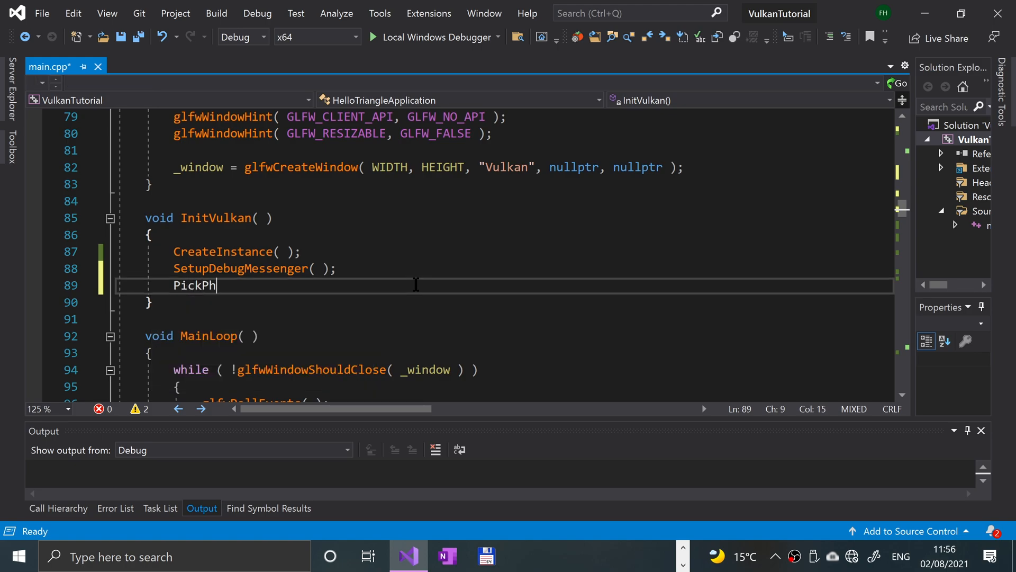
pyautogui.write('ysical')
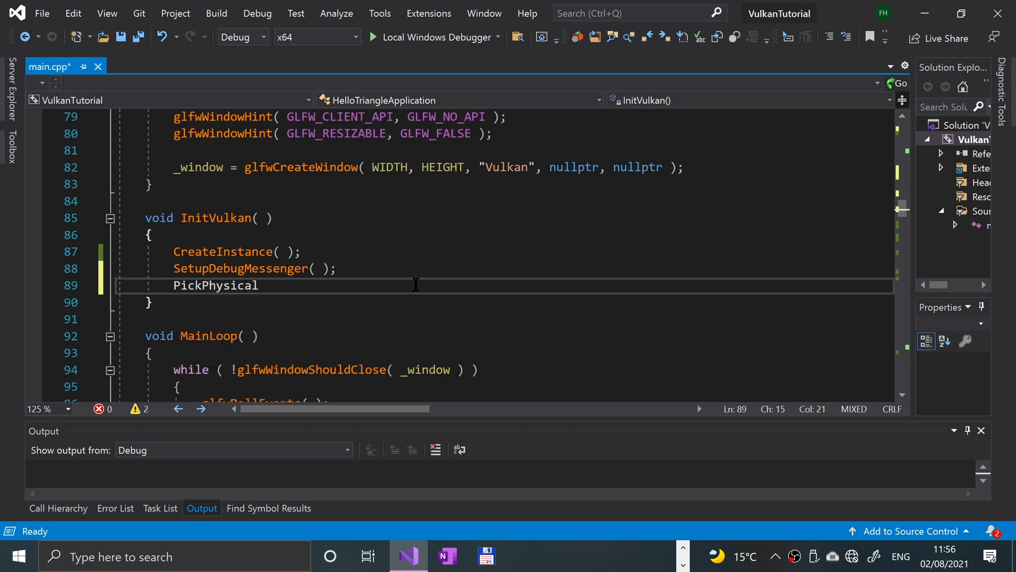
pyautogui.write('Device()')
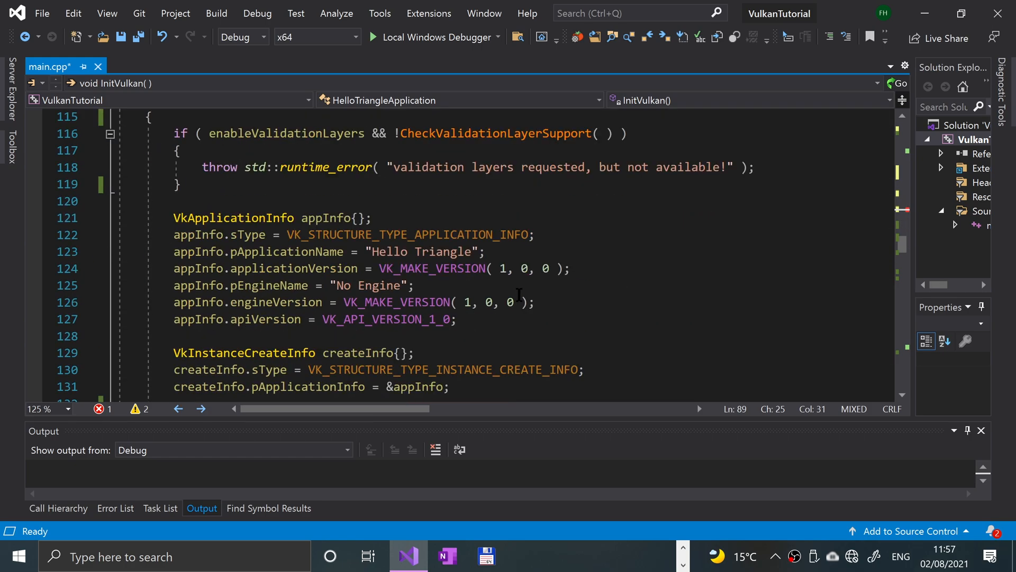
# Define void PickPhysicalDevice with unsigned int deviceCount = 0
pyautogui.scroll(-3)
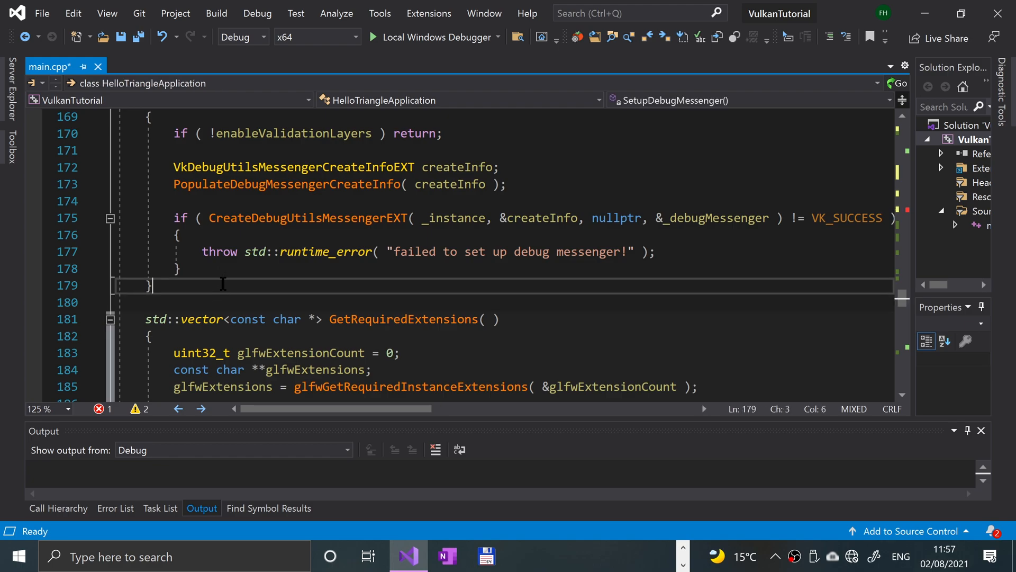
pyautogui.moveTo(235, 290)
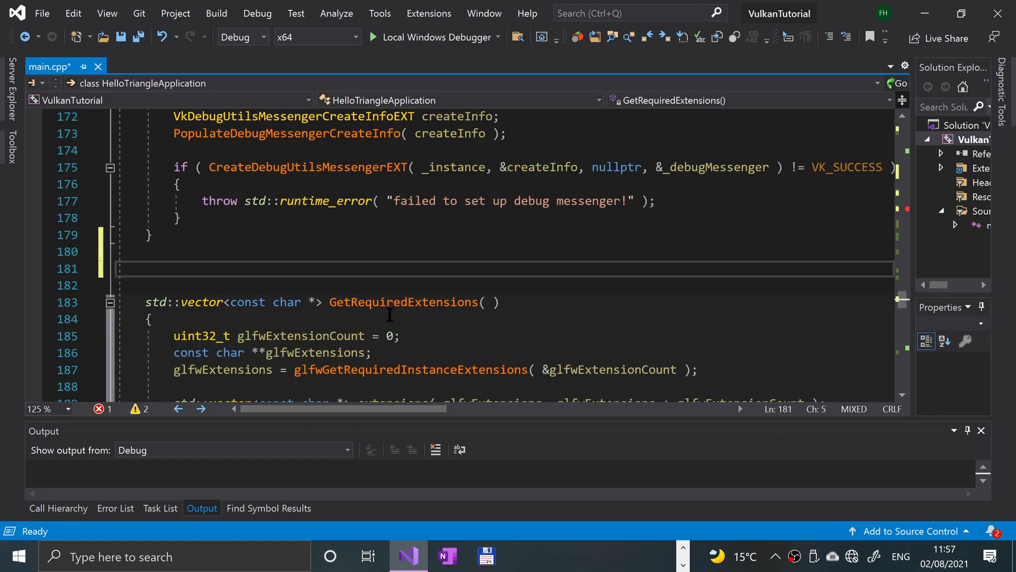
pyautogui.write('void')
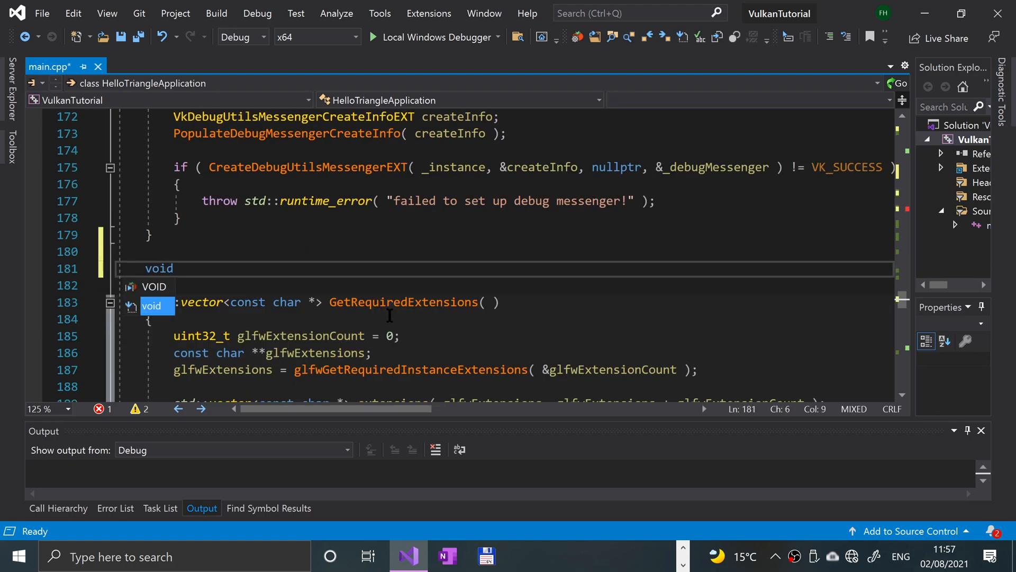
pyautogui.write('Pick')
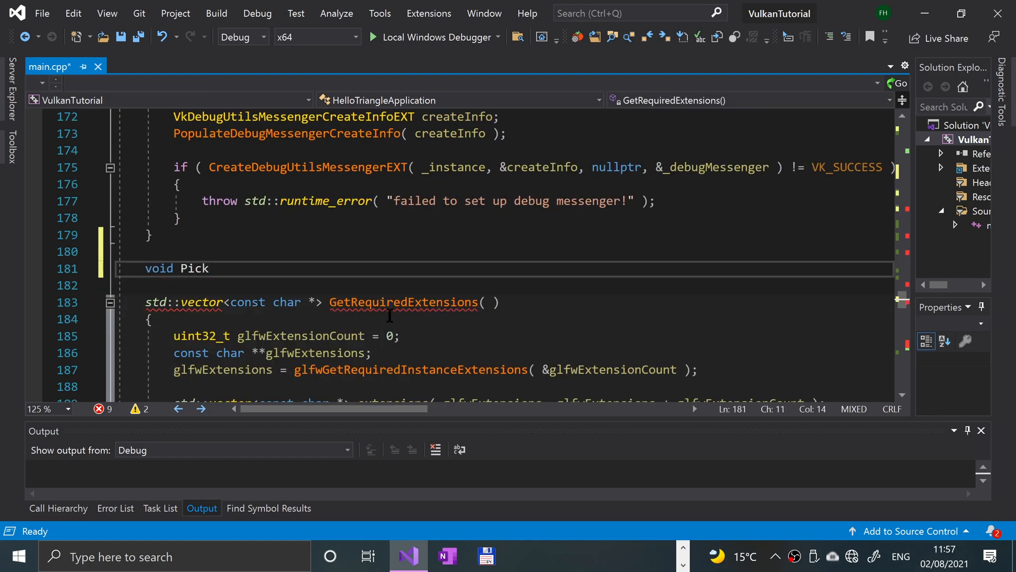
pyautogui.write('PhysicalD')
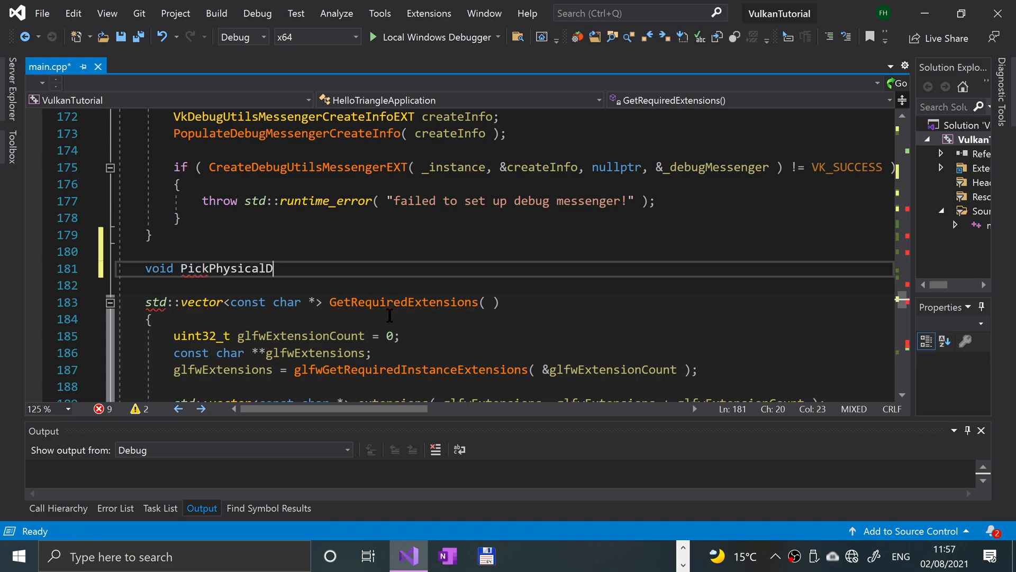
pyautogui.write('evice(')
pyautogui.click(504, 285)
pyautogui.write('{')
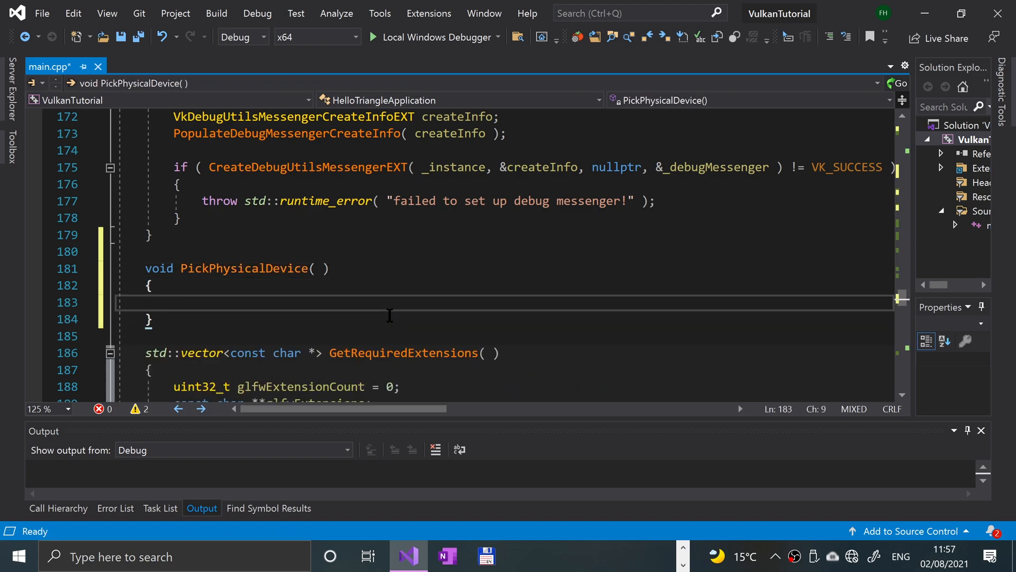
pyautogui.write('u')
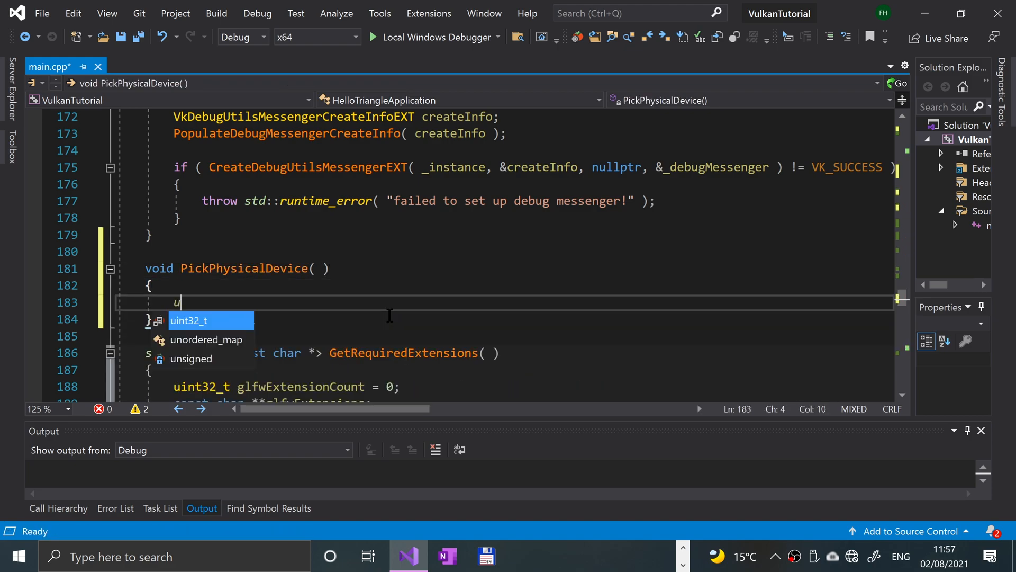
pyautogui.write('nsigned int d')
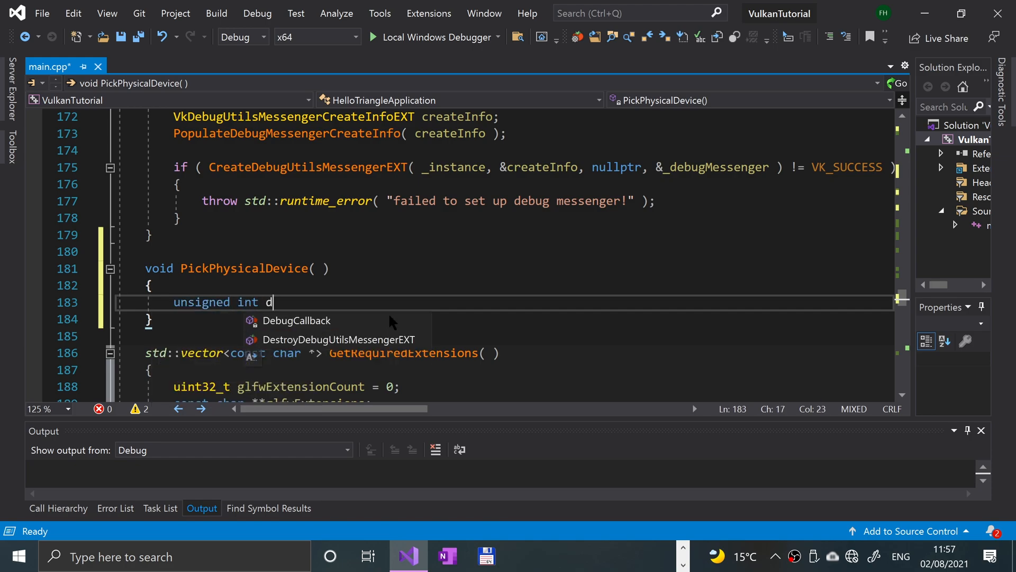
pyautogui.write('eviceCount')
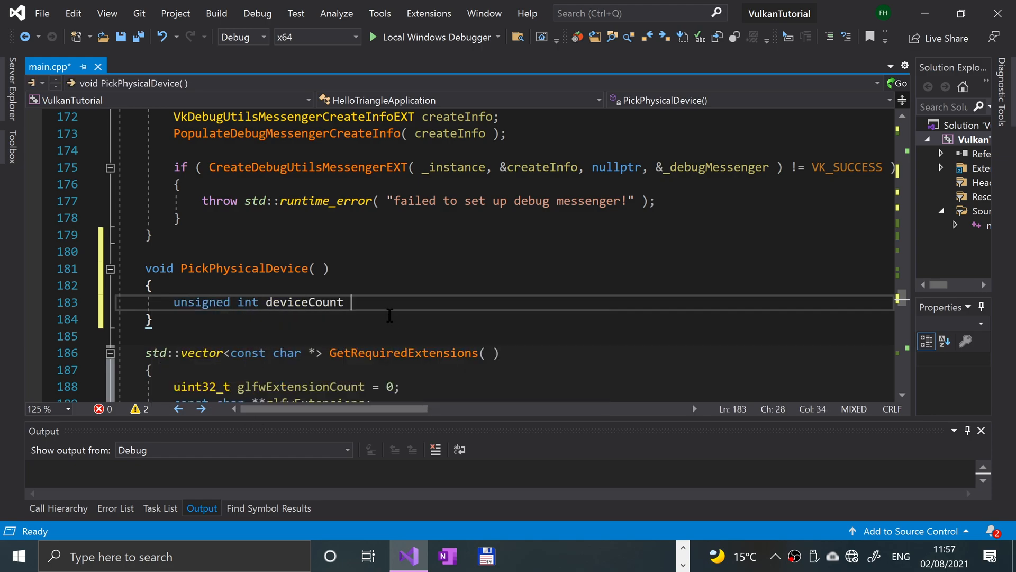
pyautogui.write('= 0;')
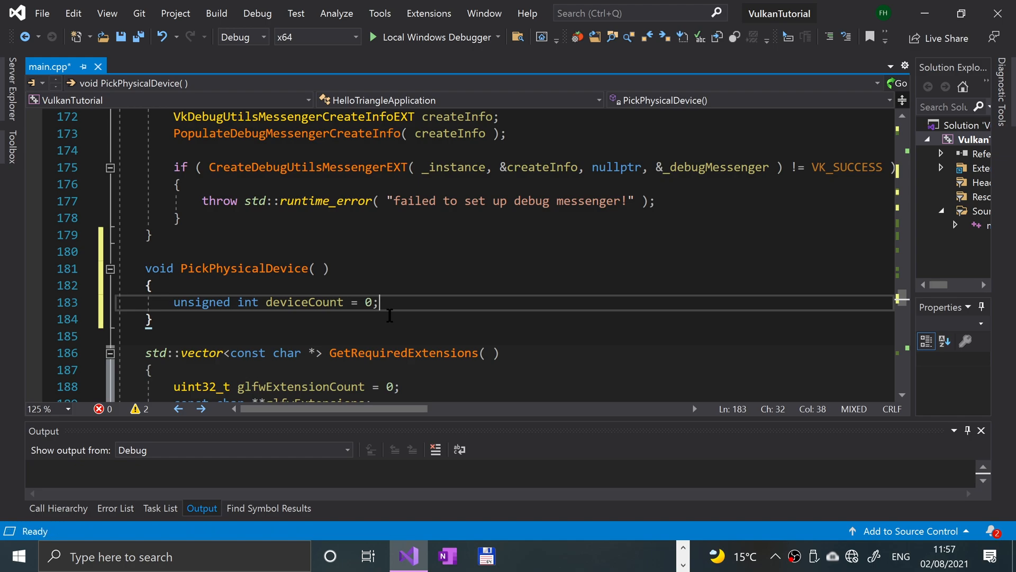
# Call vkEnumeratePhysicalDevices(_instance, &deviceCount, nullptr) and begin an if statement
pyautogui.press('enter')
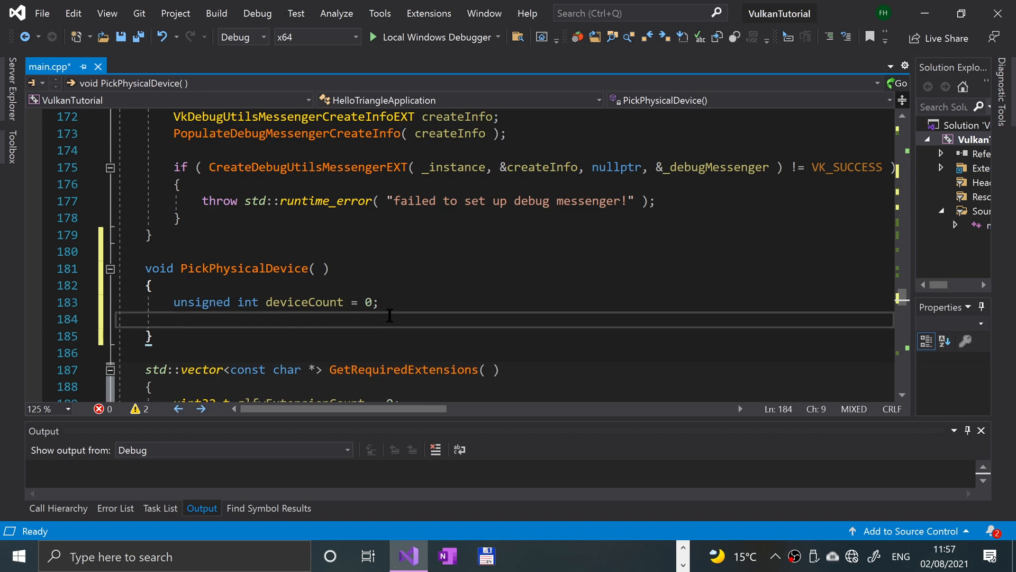
pyautogui.write('vkenumerateph')
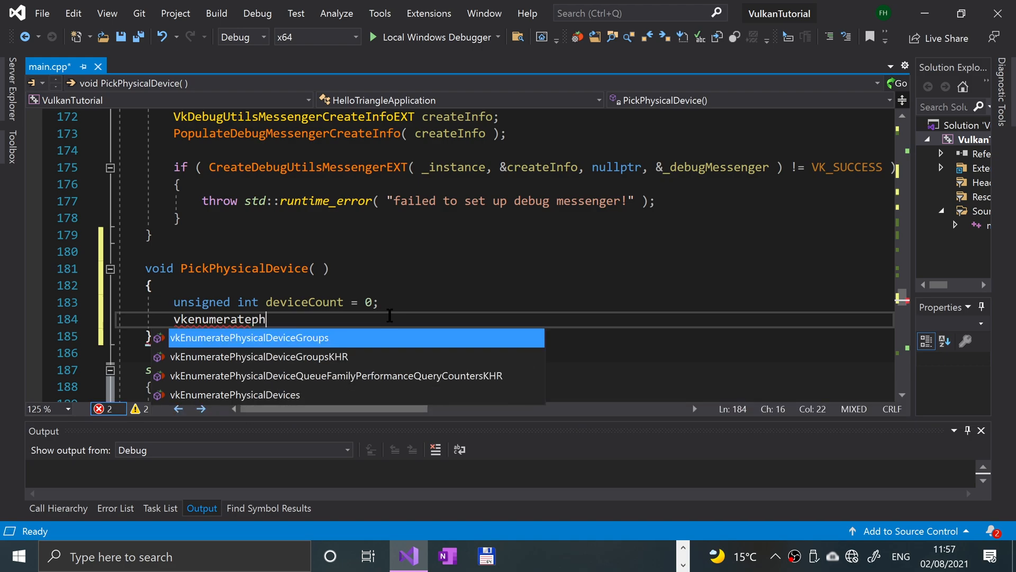
pyautogui.write('ysicalDevices( _')
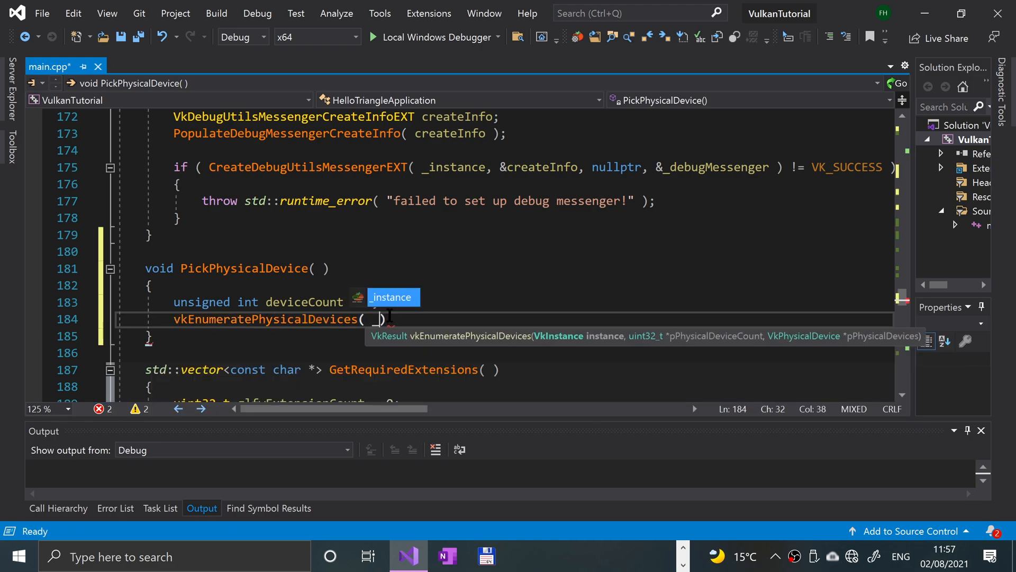
pyautogui.write('_instance')
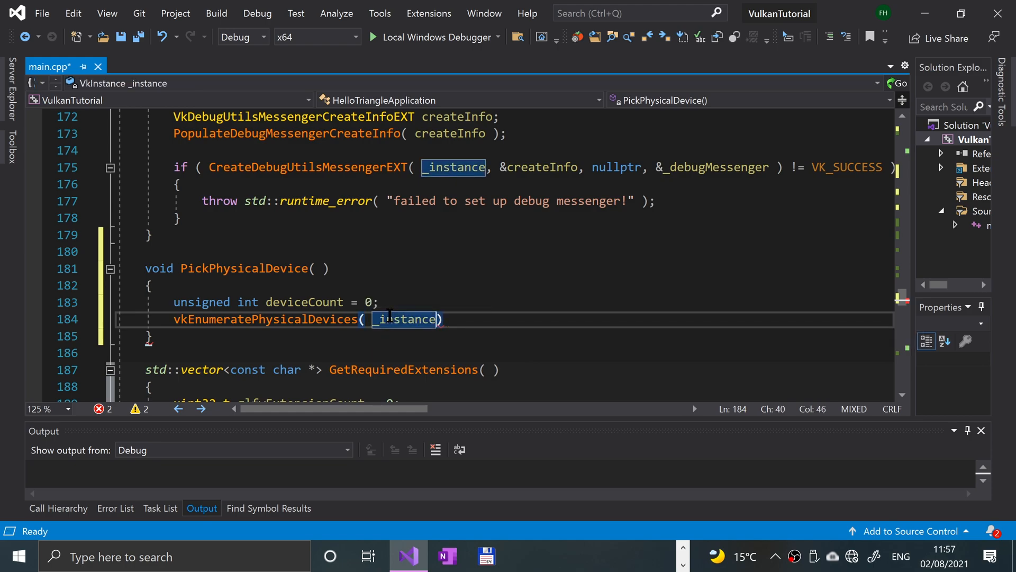
pyautogui.write(', &*')
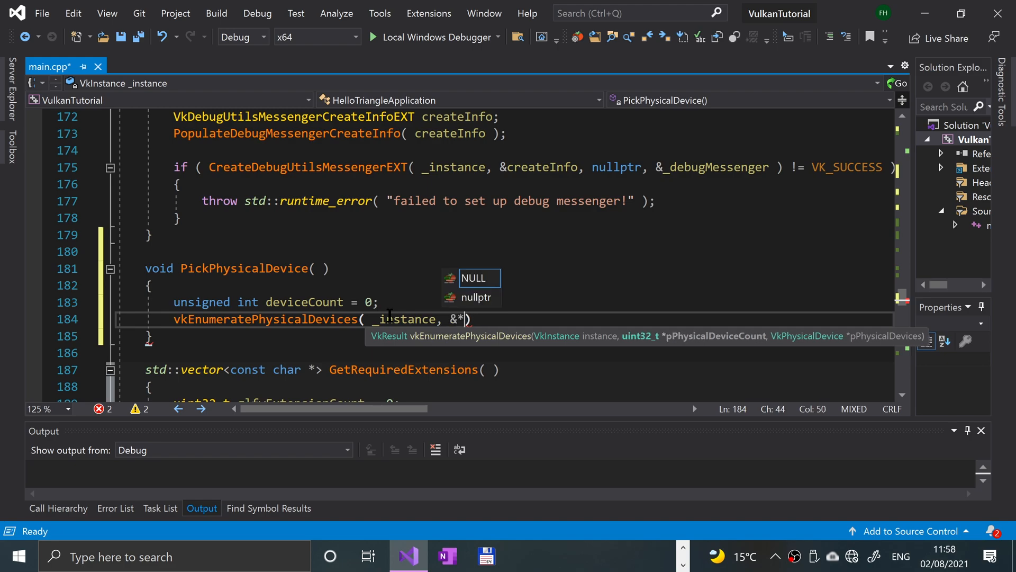
pyautogui.write('devi')
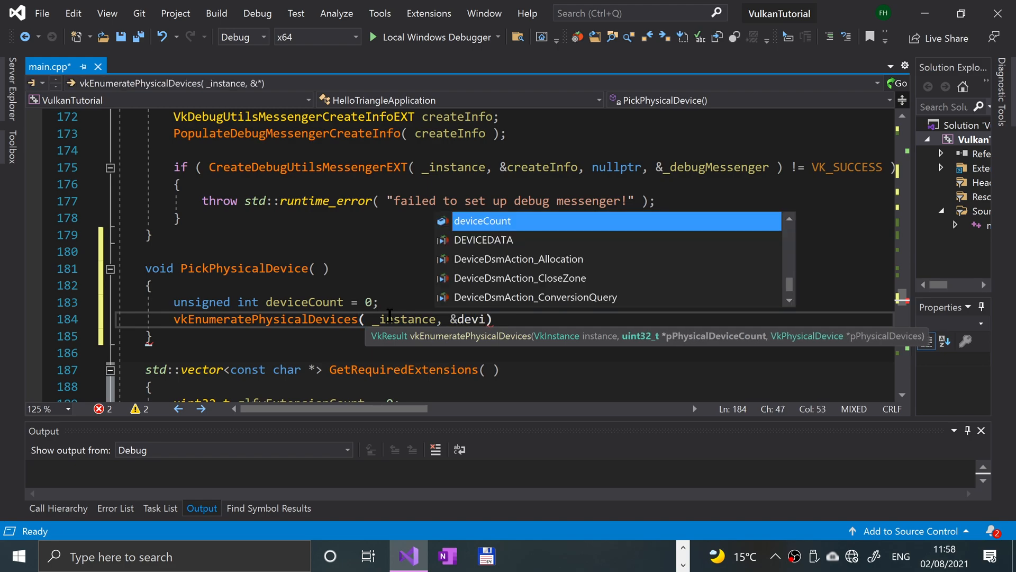
pyautogui.press('Tab')
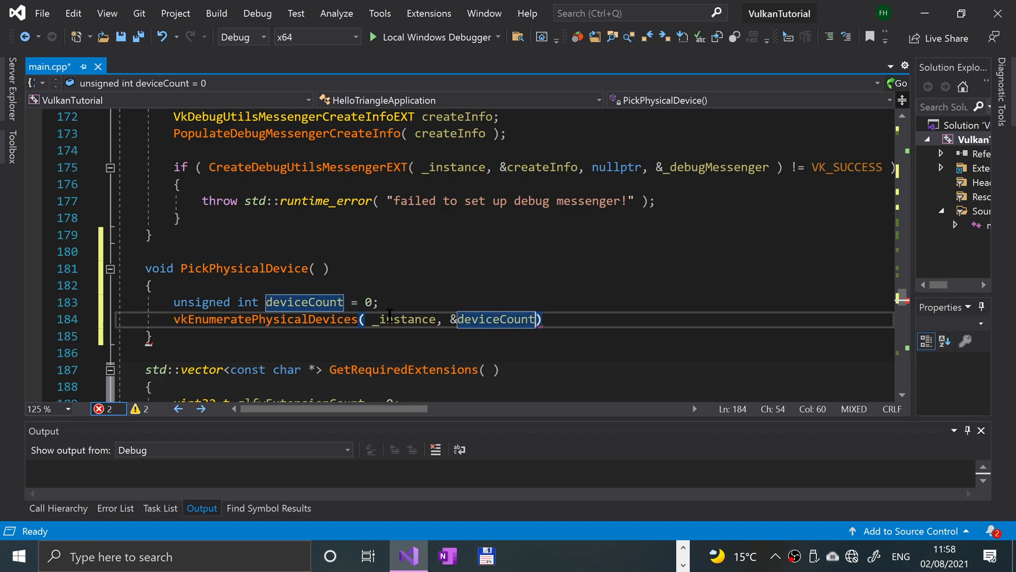
pyautogui.write(',')
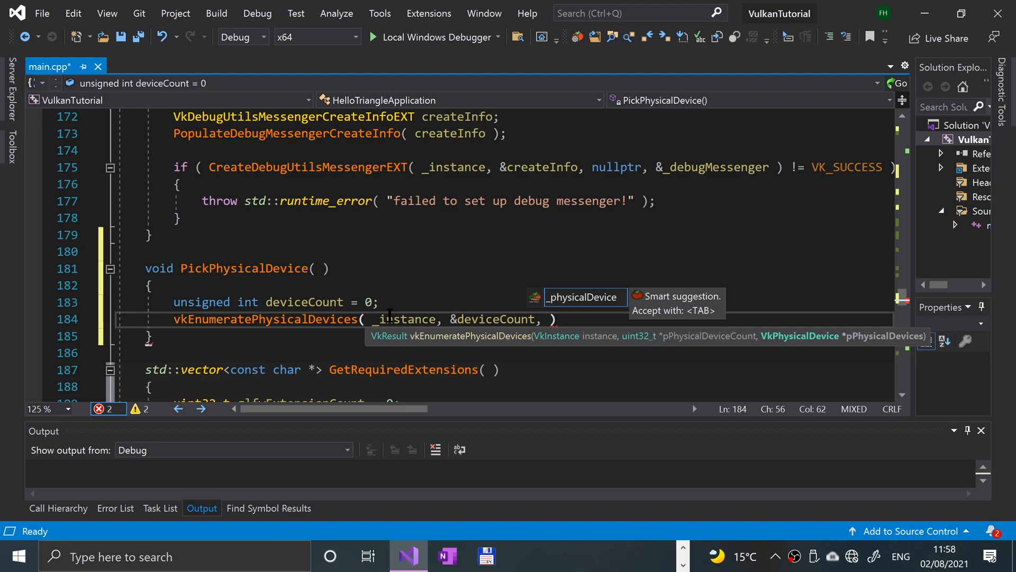
pyautogui.write('NULL')
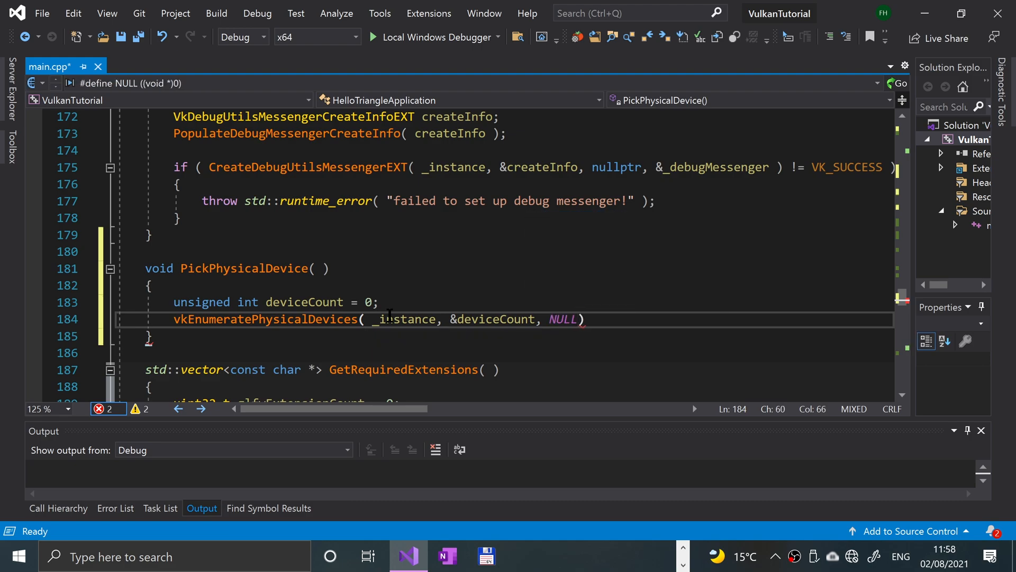
pyautogui.write('nul')
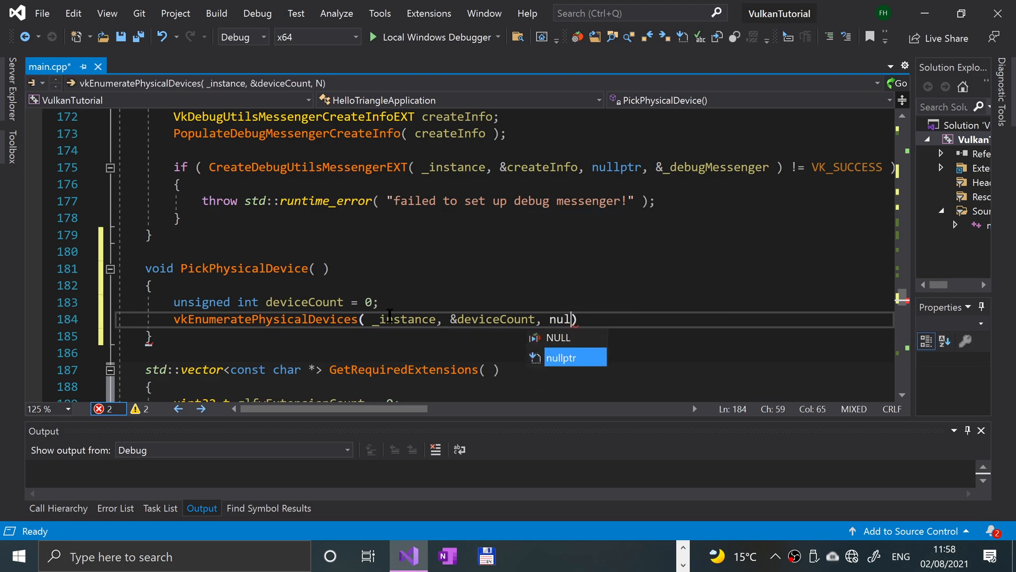
pyautogui.press('Tab')
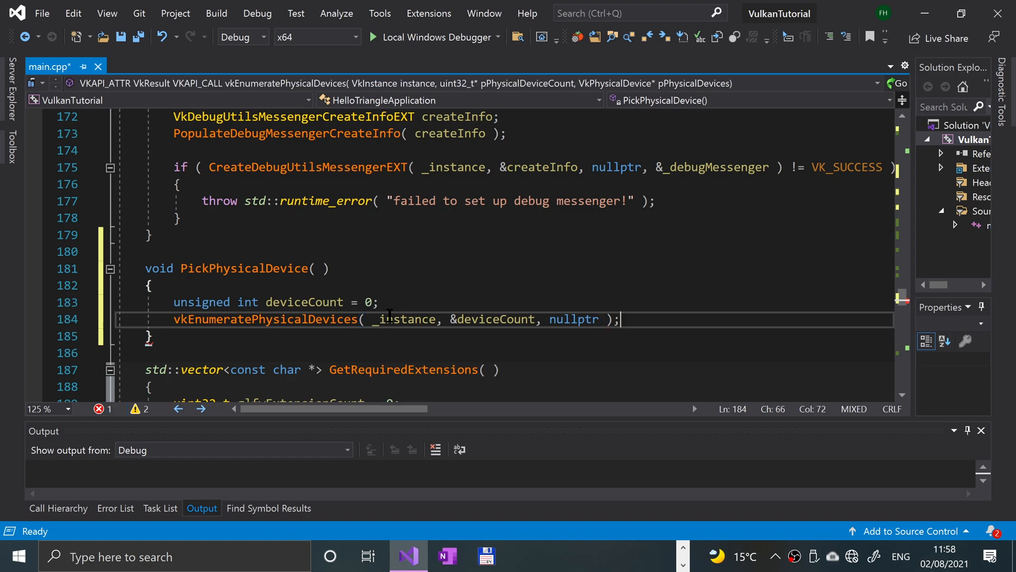
pyautogui.write('if (')
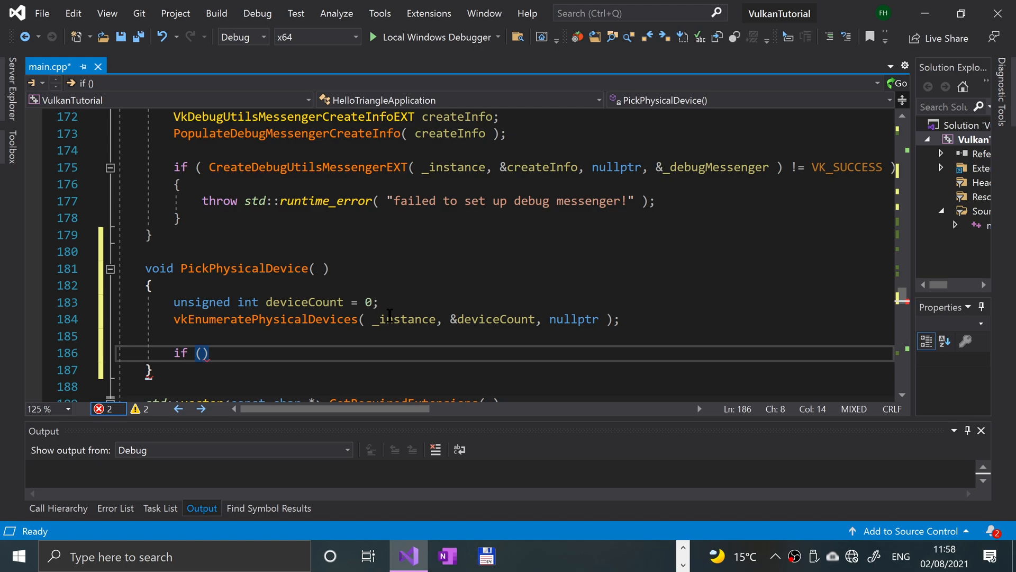
# When deviceCount == 0, throw std::runtime_error("Failed to find any GPUs with Vulkan")
pyautogui.write('dev')
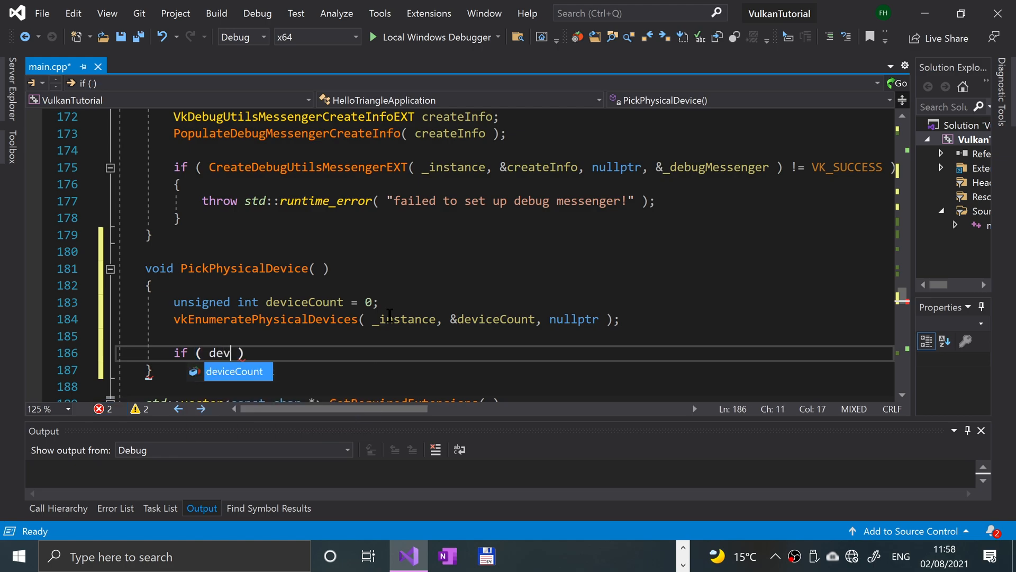
pyautogui.write('iceCount == 0')
pyautogui.write('throw')
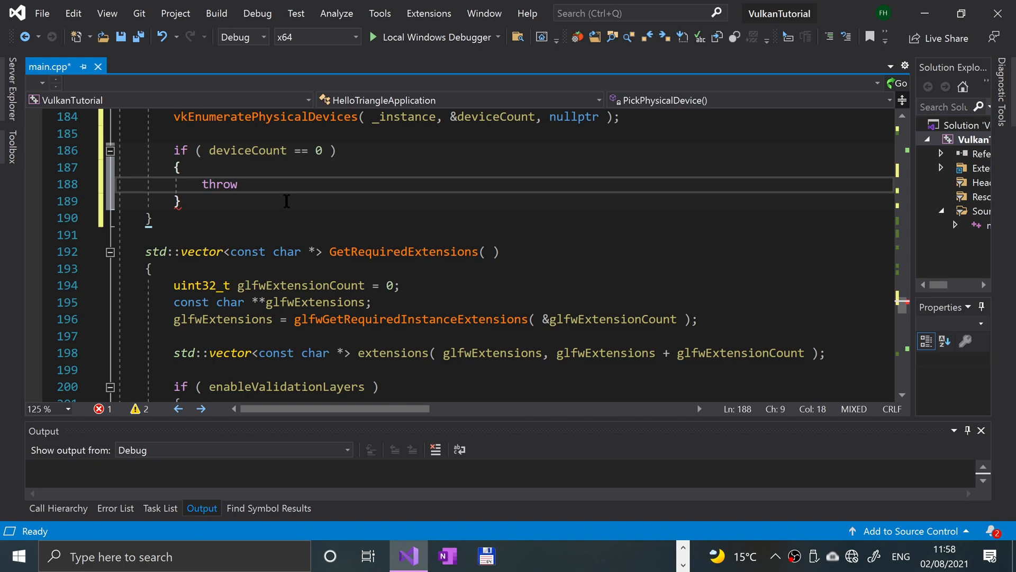
pyautogui.write('std:')
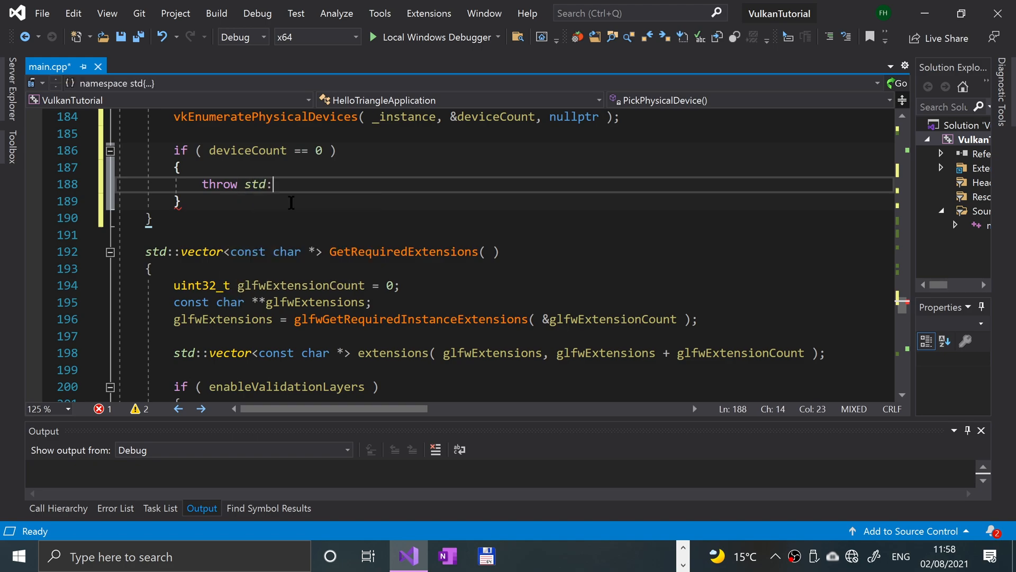
pyautogui.write(':runtime_error')
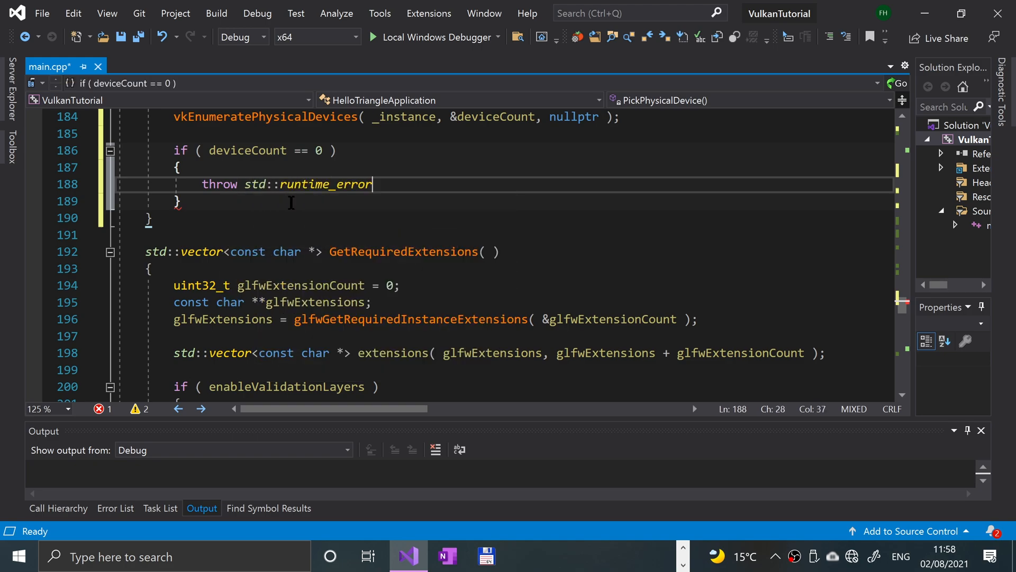
pyautogui.write('( );')
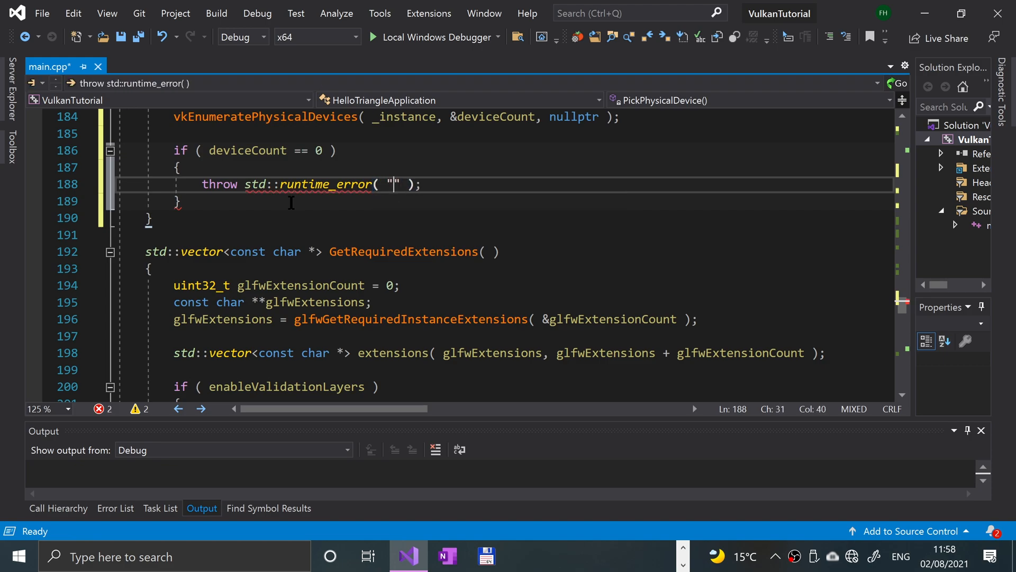
pyautogui.write('Failed to fi')
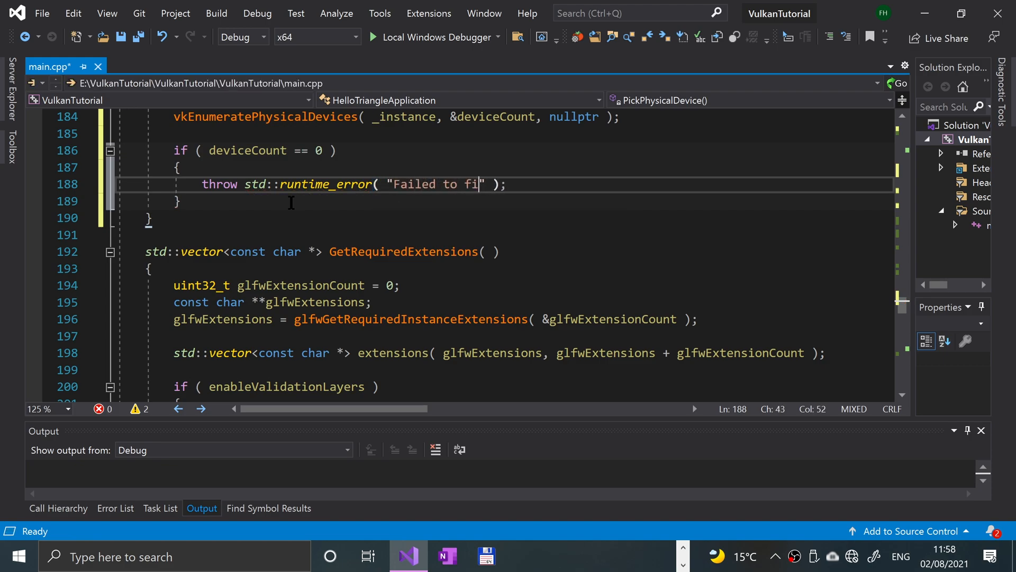
pyautogui.write('nd any GPUs with Vulkan')
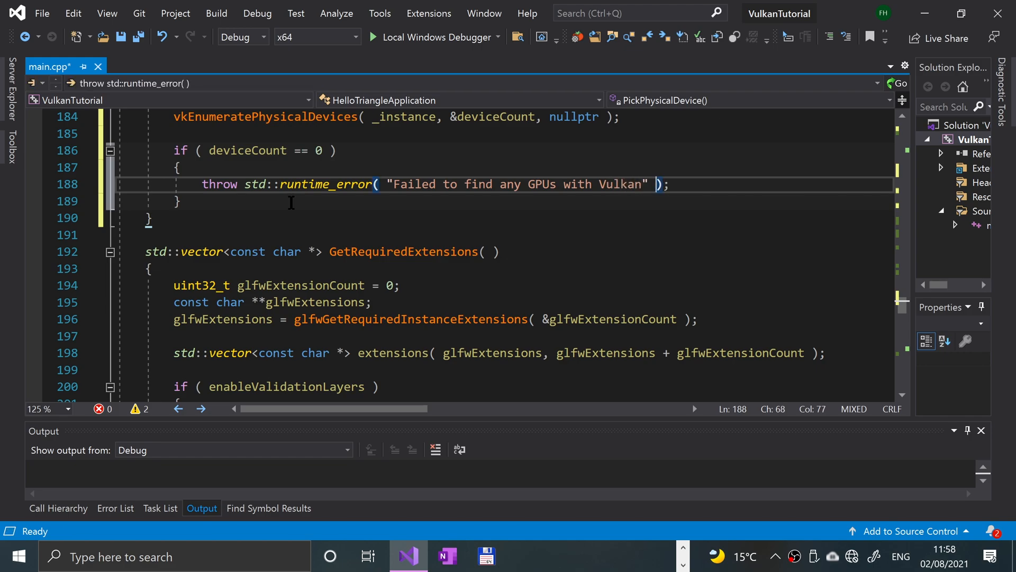
pyautogui.click(181, 201)
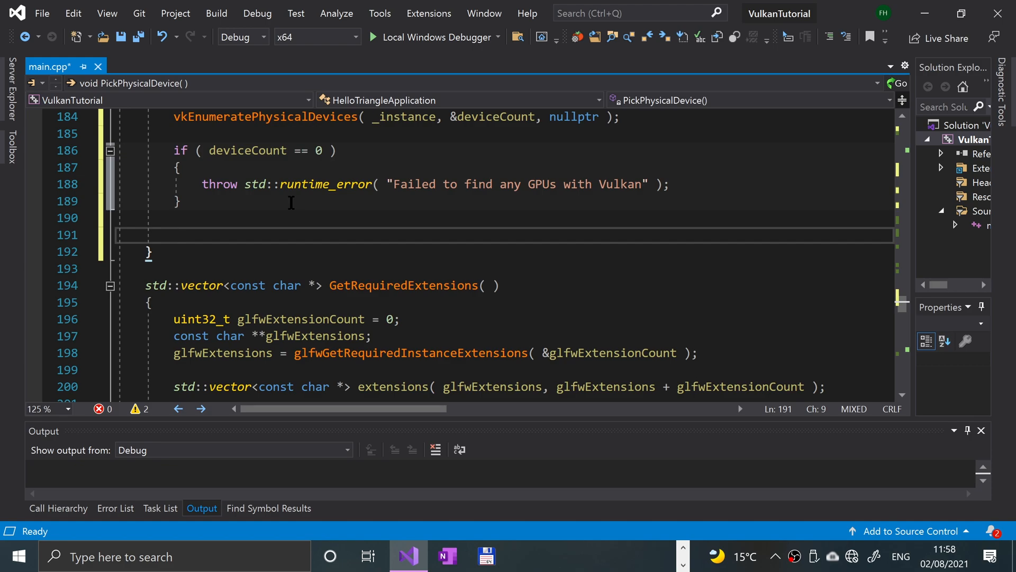
# Declare std::vector<VkPhysicalDevice> devices(deviceCount)
pyautogui.write('std')
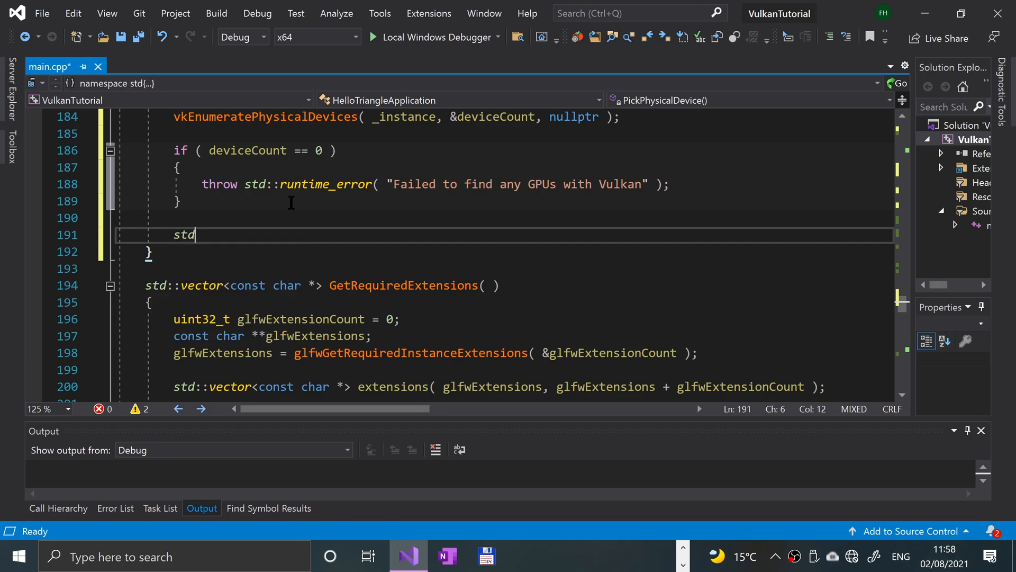
pyautogui.write('::vector')
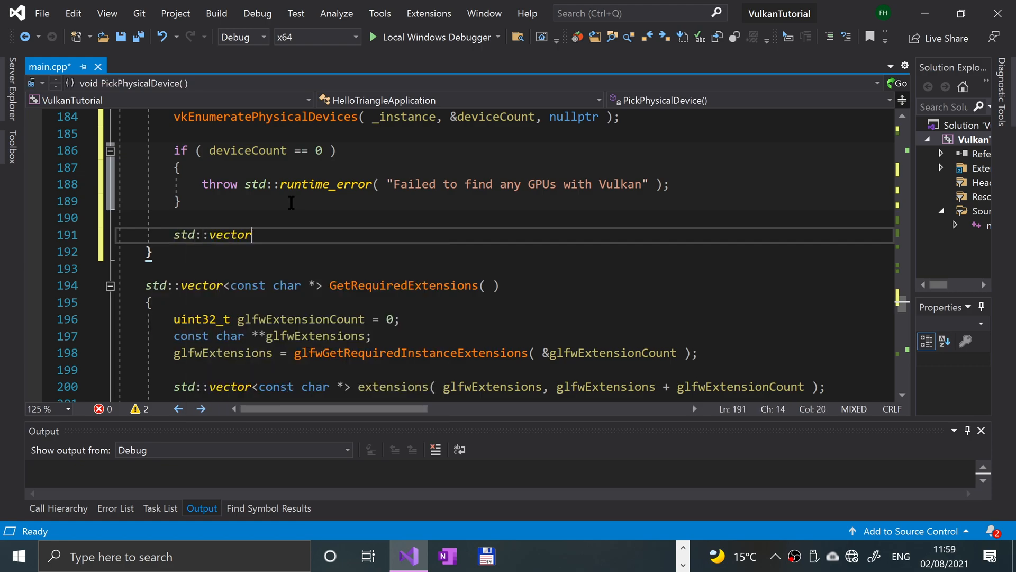
pyautogui.write('<VK')
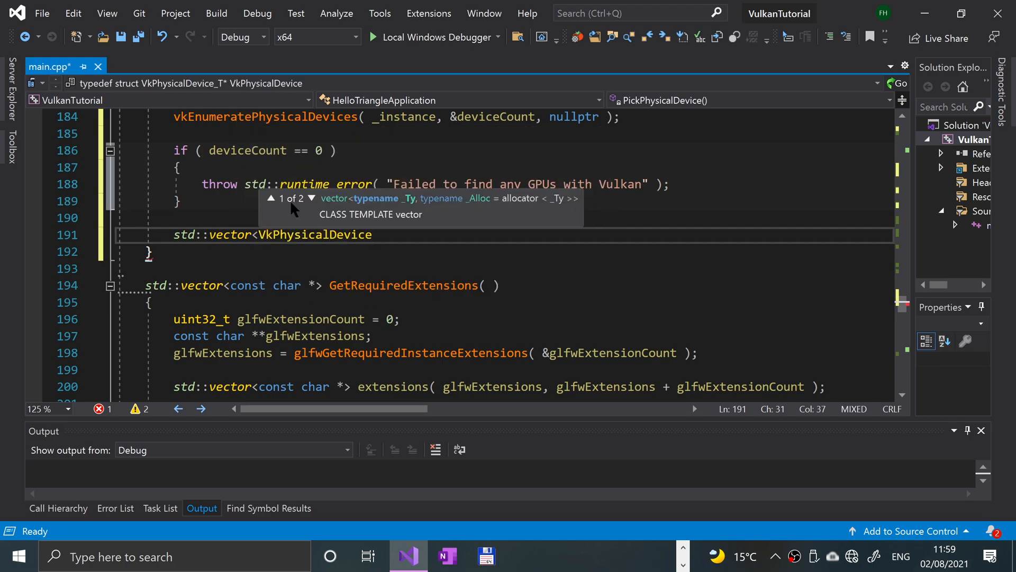
pyautogui.write('devices')
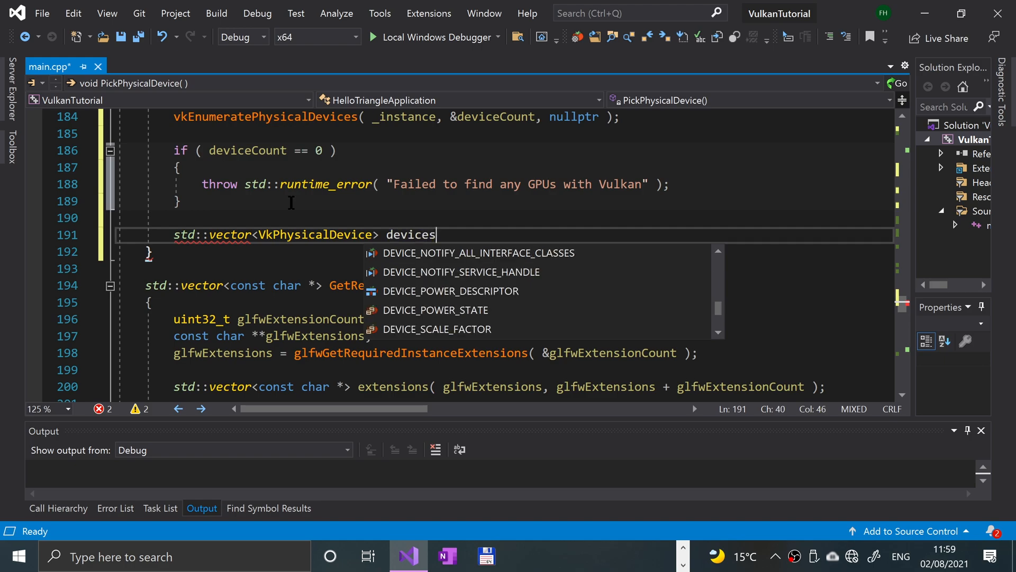
pyautogui.write('();')
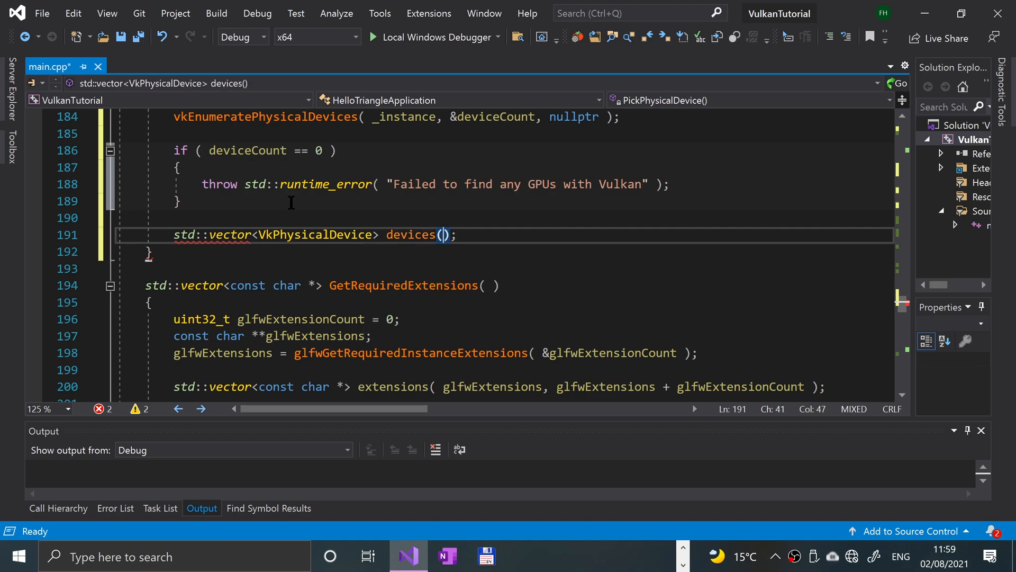
pyautogui.write('deviceC')
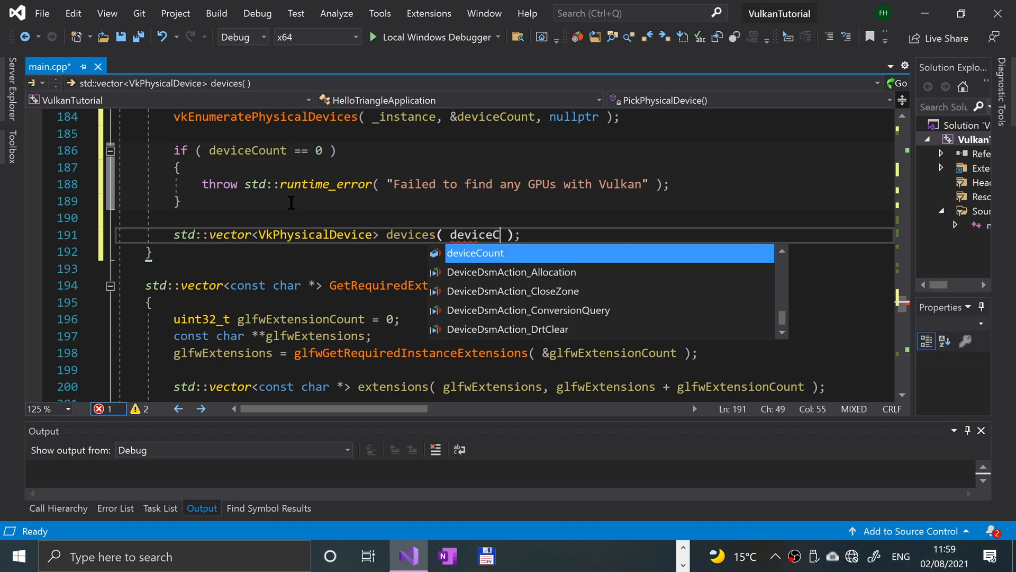
pyautogui.press('tab')
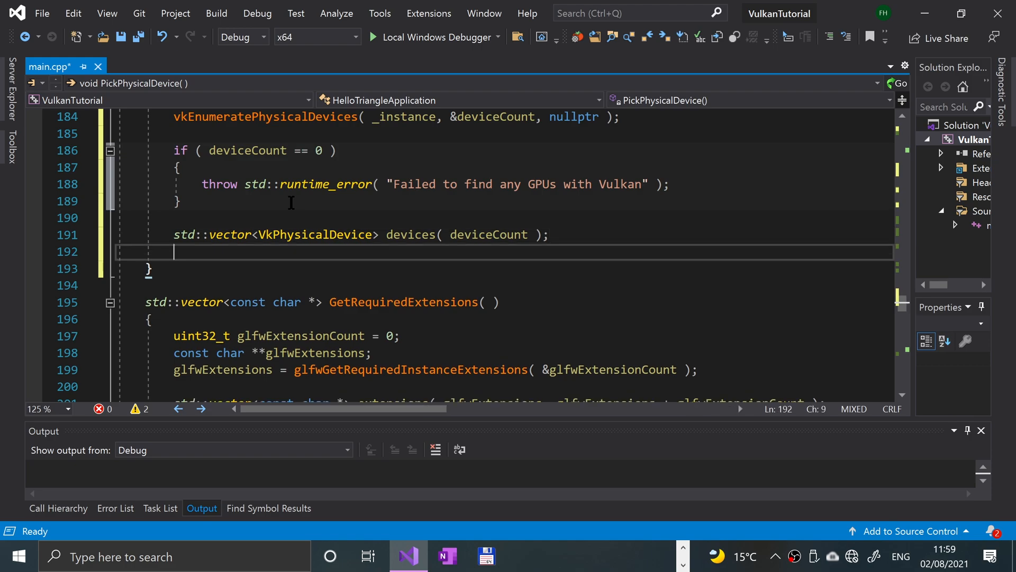
# Fill it via vkEnumeratePhysicalDevices(_instance, &deviceCount, devices.data())
pyautogui.write('vkenumeratePhysicalDevices(')
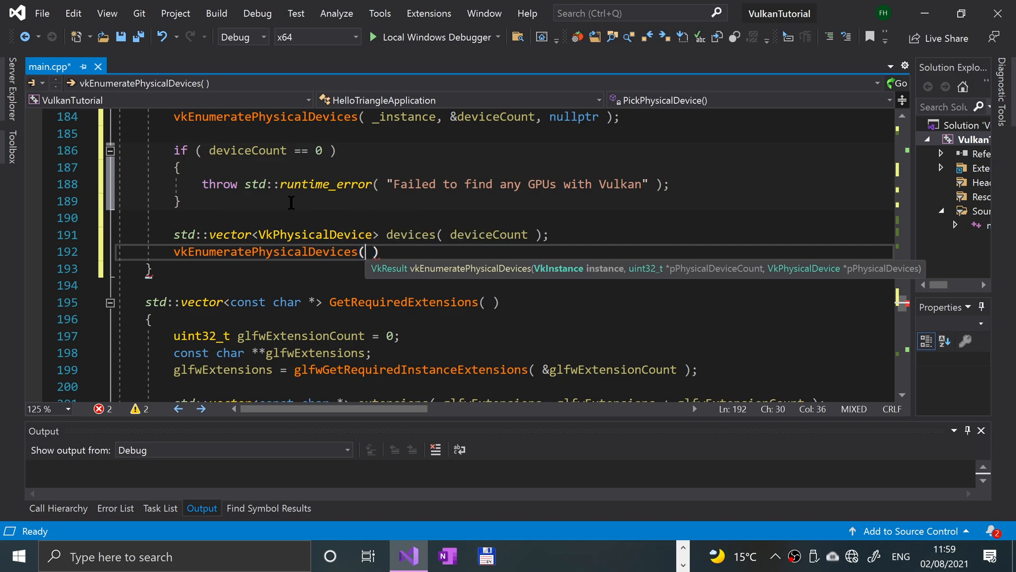
pyautogui.write('_instance, &deviceCount')
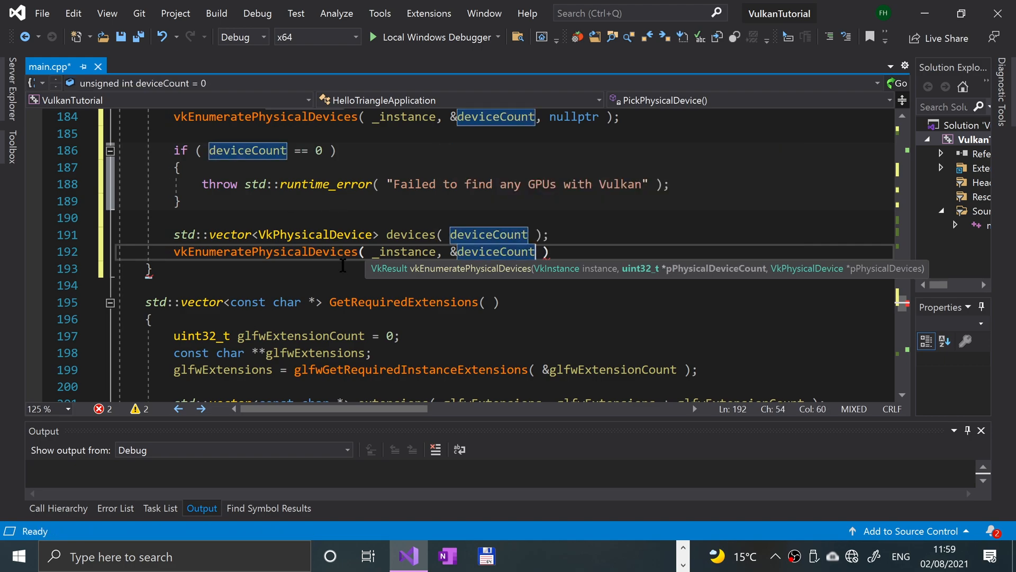
pyautogui.write('devices.data')
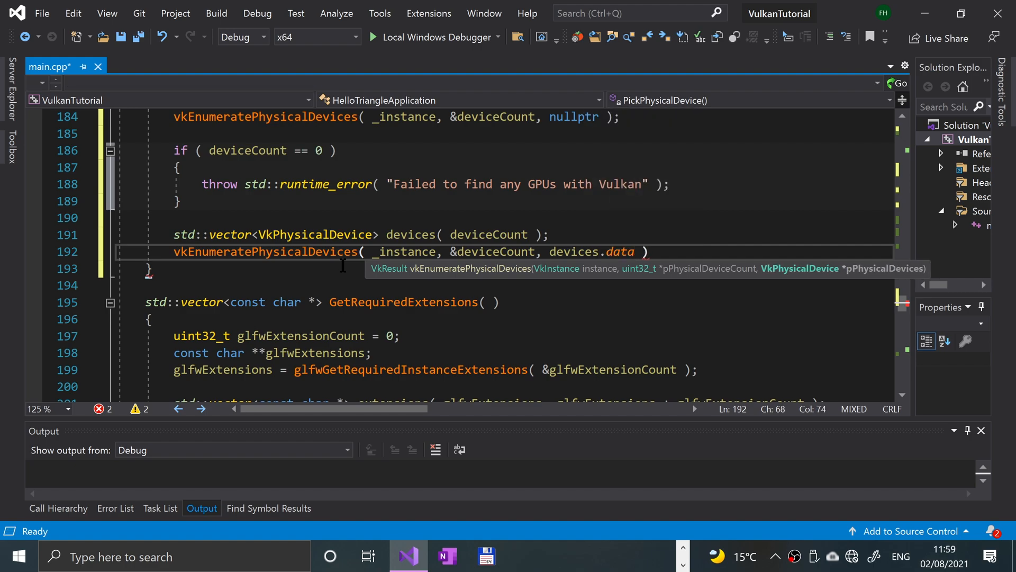
pyautogui.write('()')
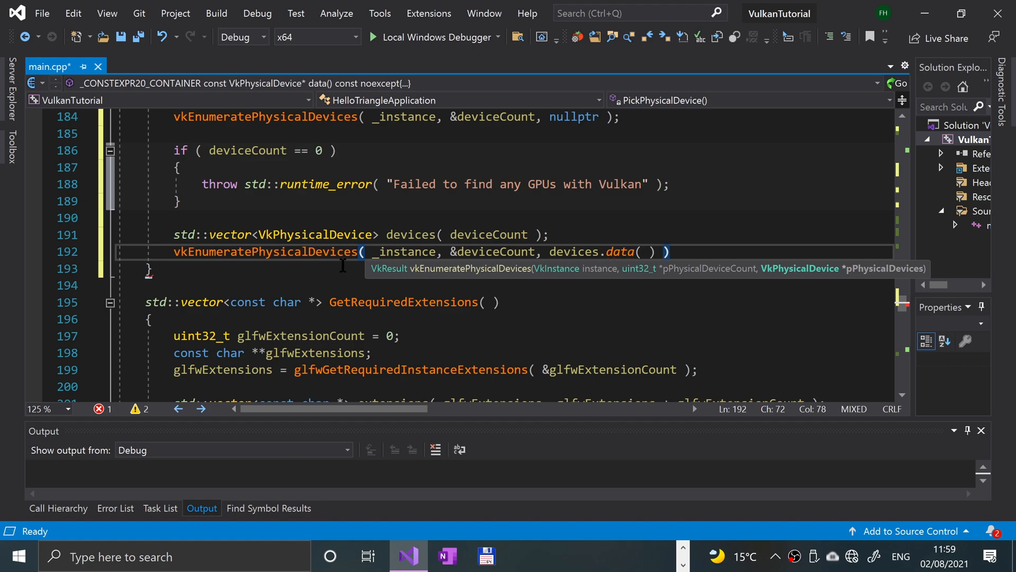
pyautogui.write(');')
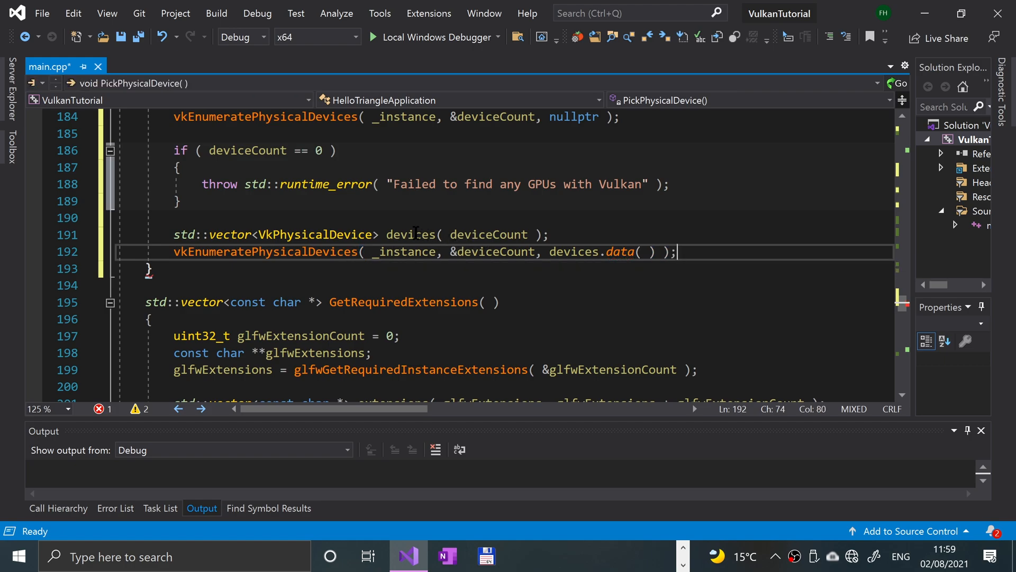
pyautogui.doubleClick(573, 252)
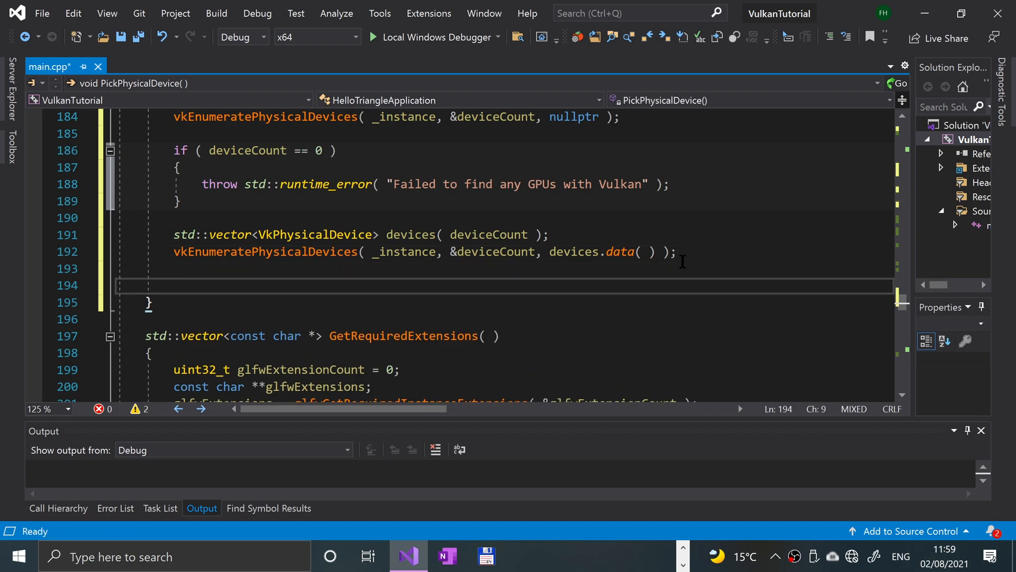
# Loop for (const auto &device : devices) testing if (IsDeviceSuitable(device))
pyautogui.write('f')
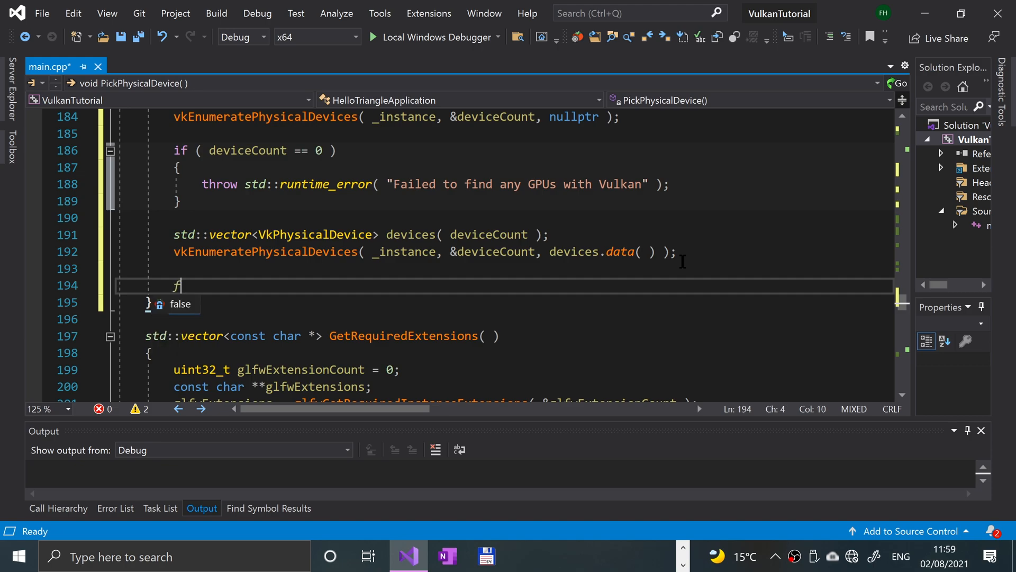
pyautogui.write('or (')
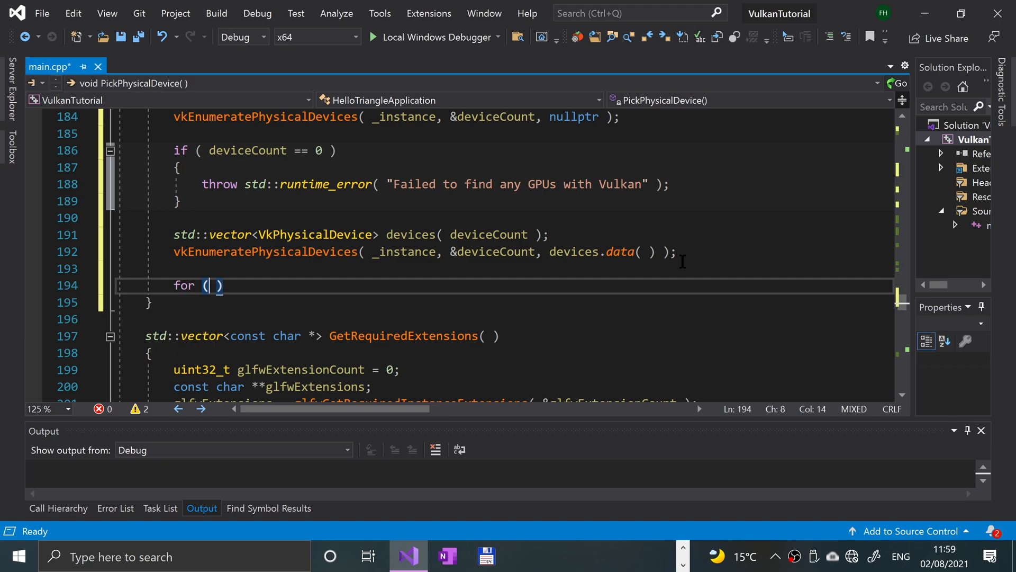
pyautogui.write('const')
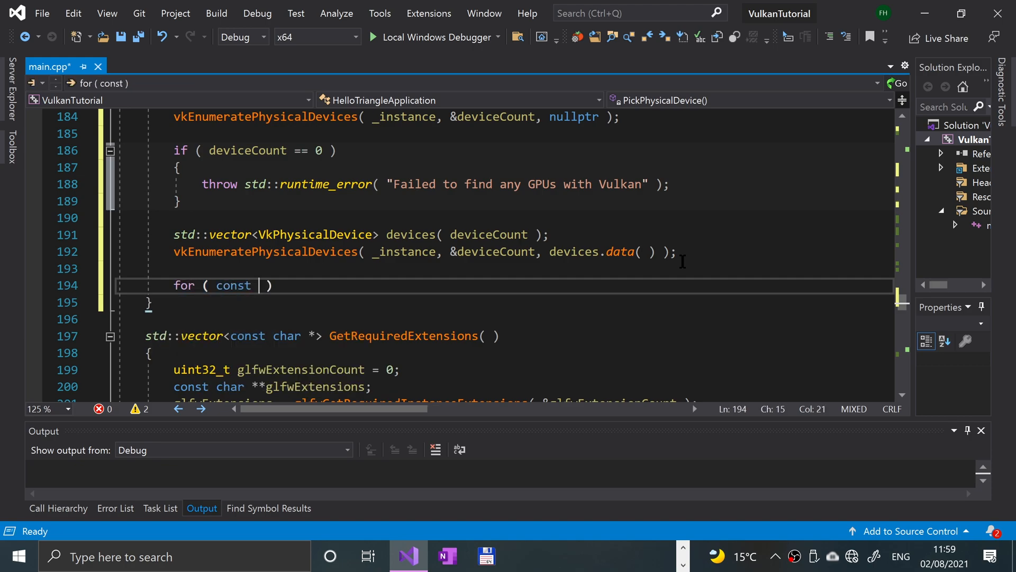
pyautogui.write('auto &device : devices')
pyautogui.write('if (  ')
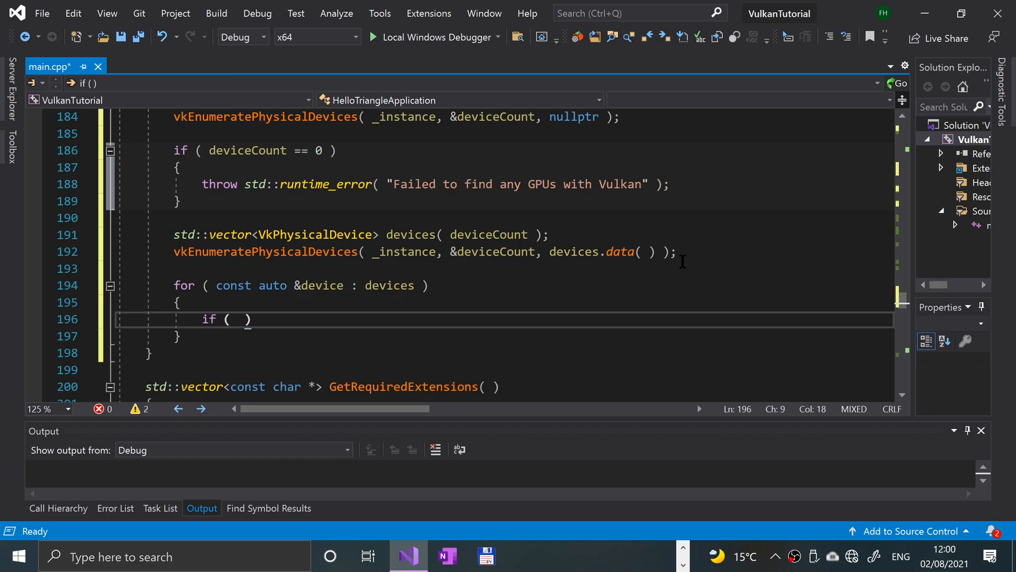
pyautogui.write('Isde')
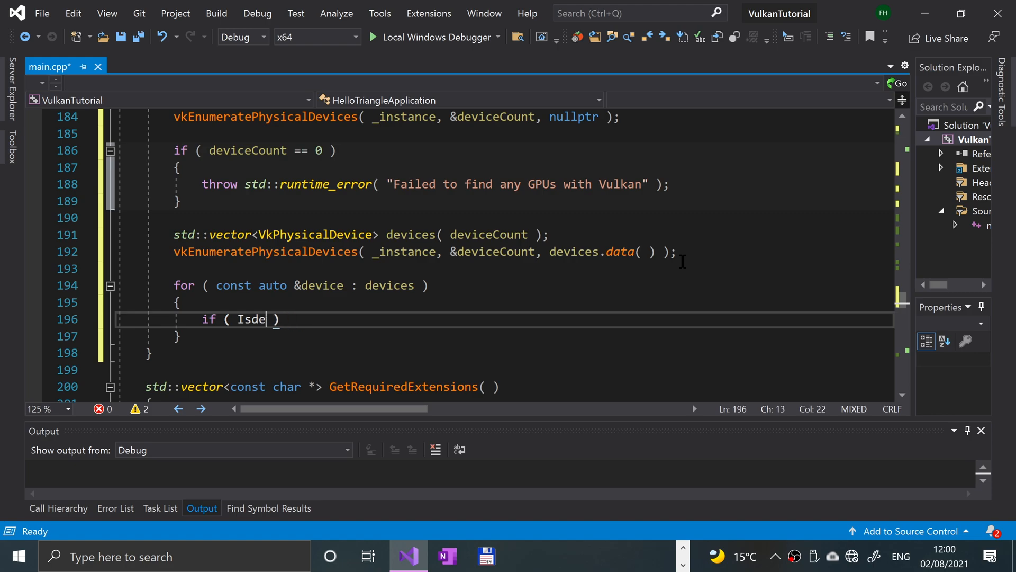
pyautogui.write('vice')
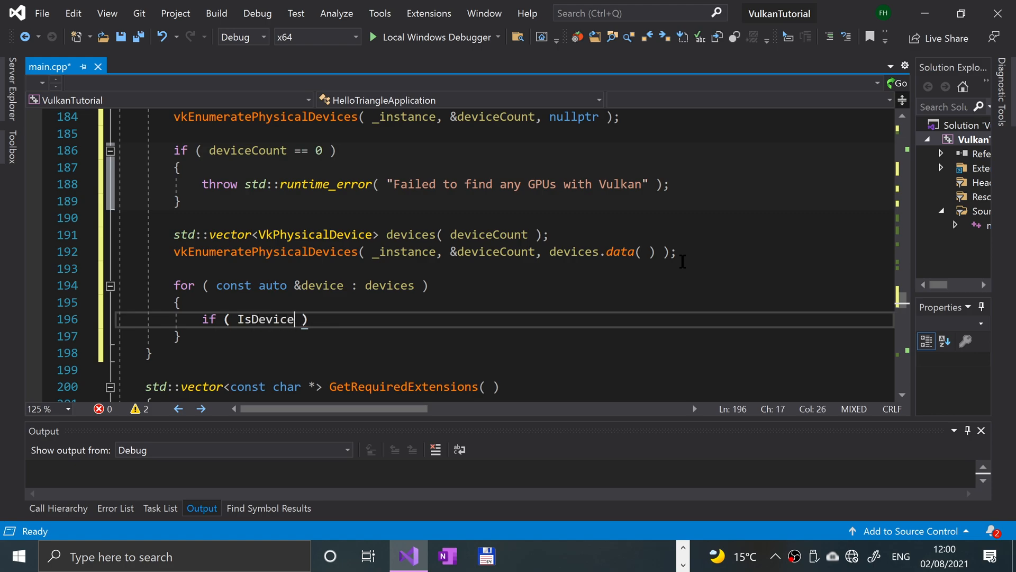
pyautogui.write('Suitable')
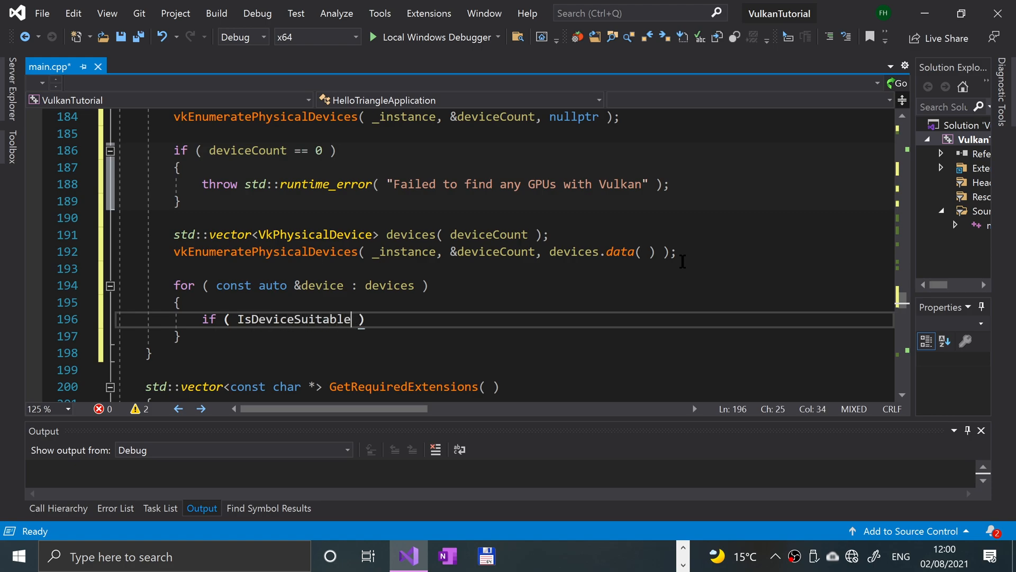
pyautogui.write('()')
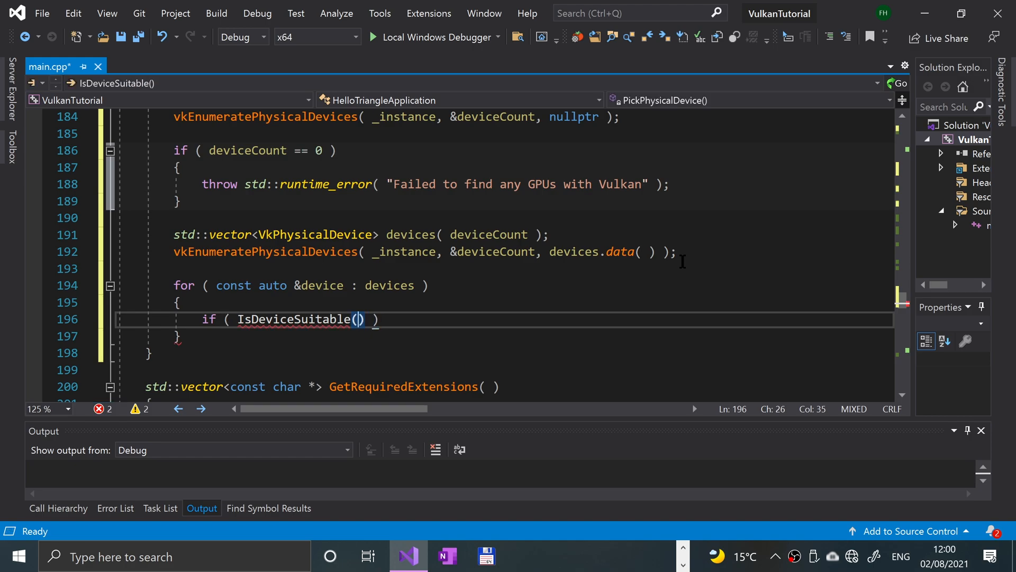
pyautogui.write('device')
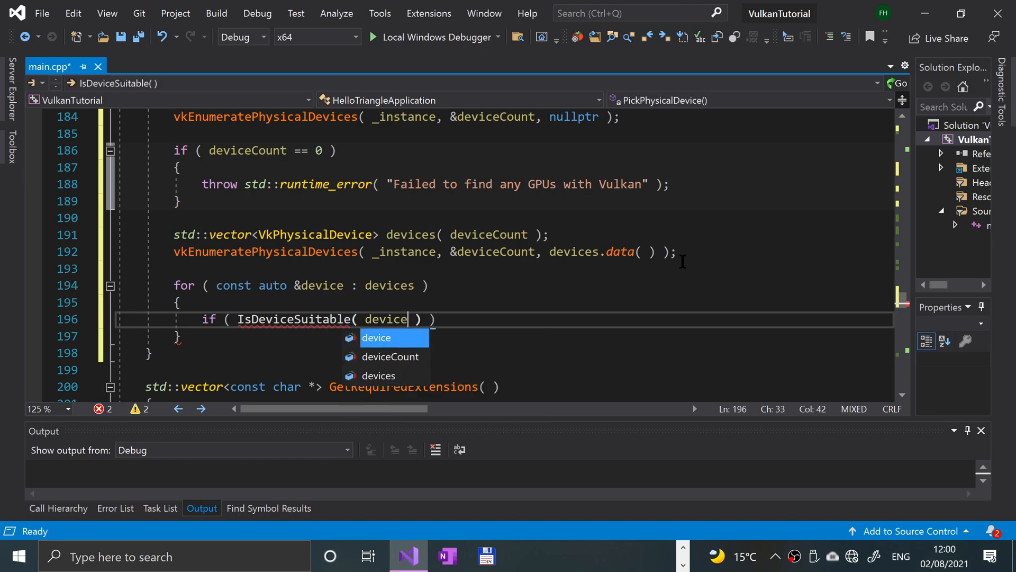
pyautogui.press('enter')
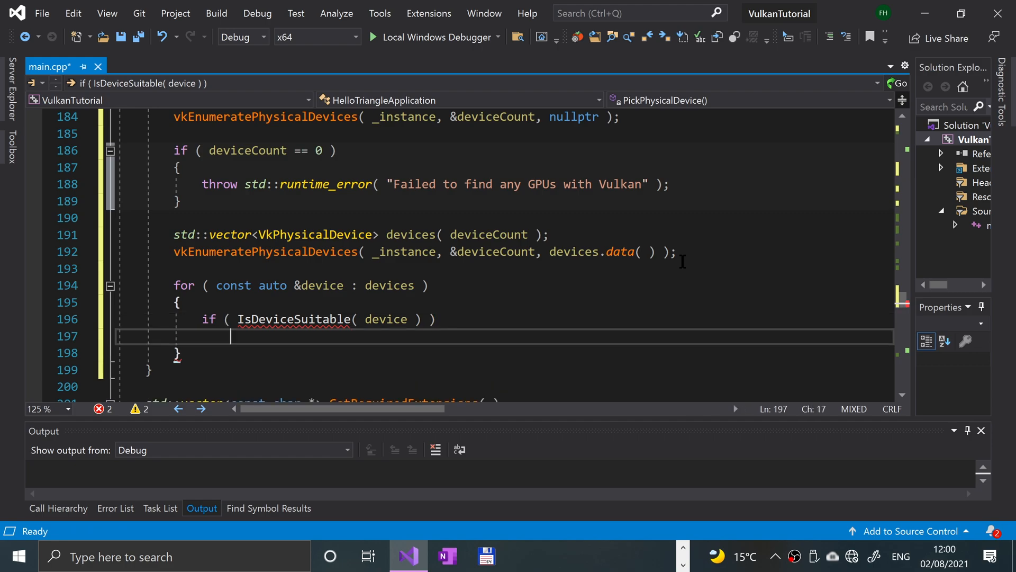
# Inside the check, assign _physicalDevice = device and break
pyautogui.write('{')
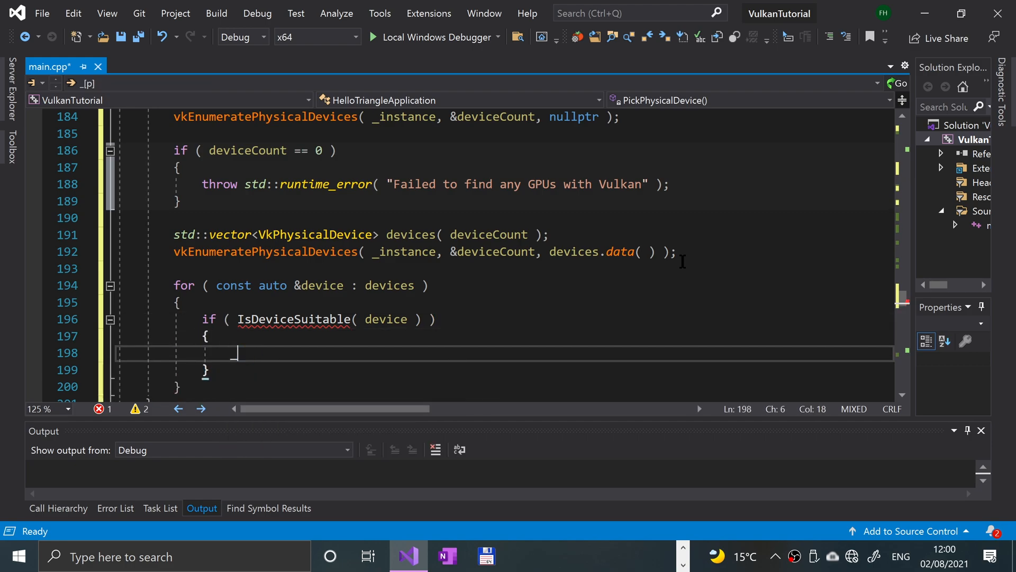
pyautogui.write('_physicalDevice')
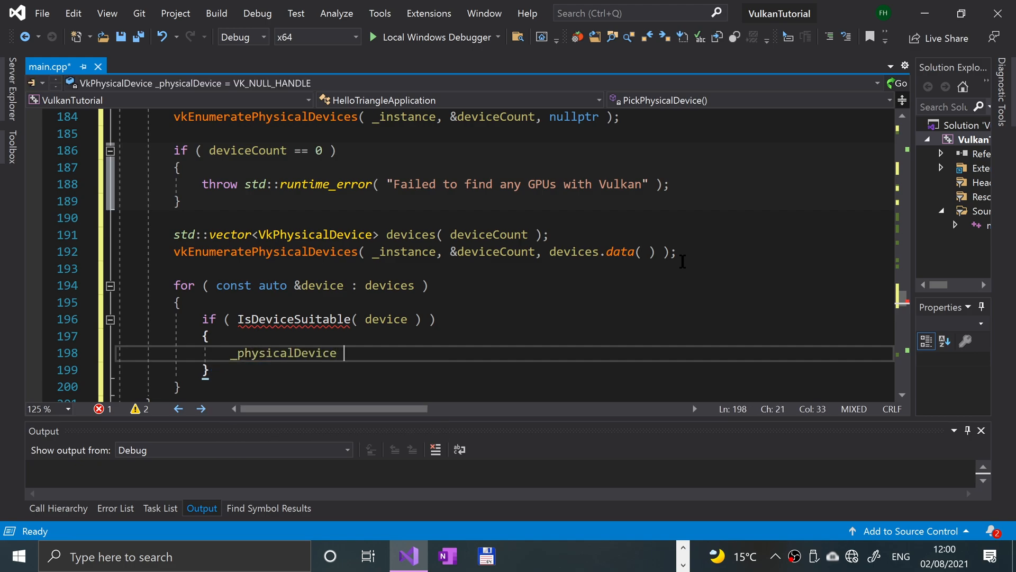
pyautogui.write('= device;')
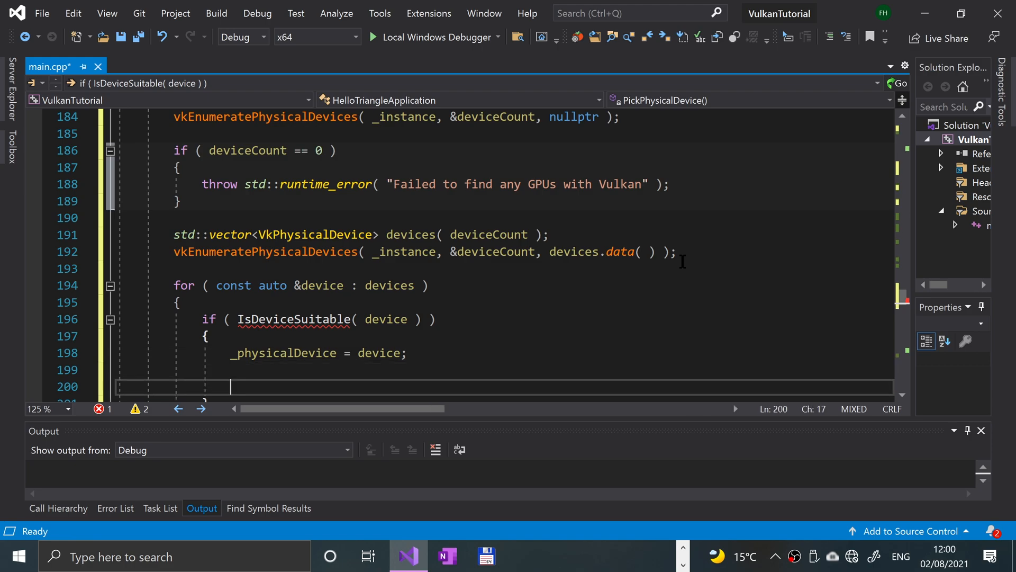
pyautogui.write('break;')
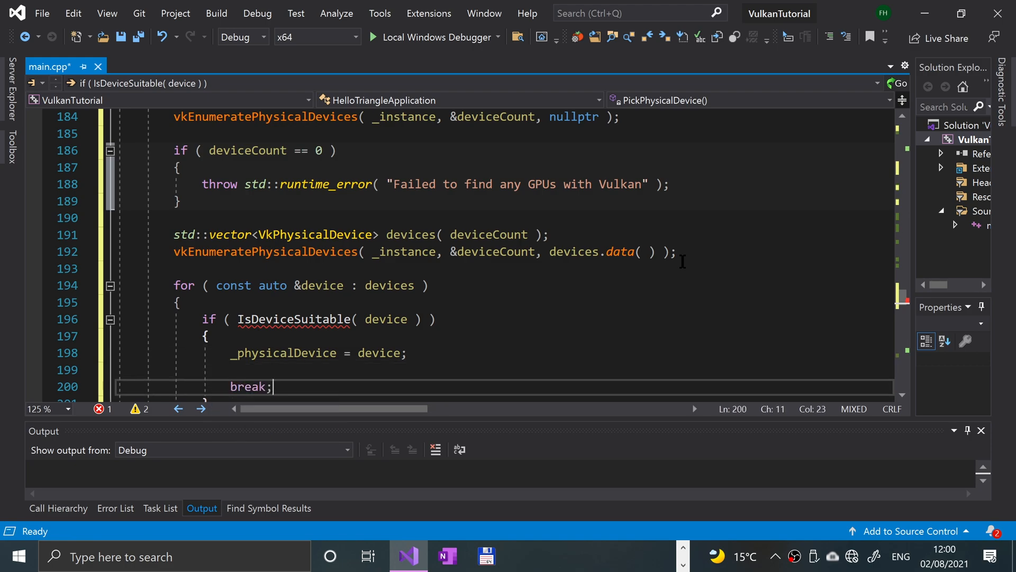
pyautogui.scroll(-3)
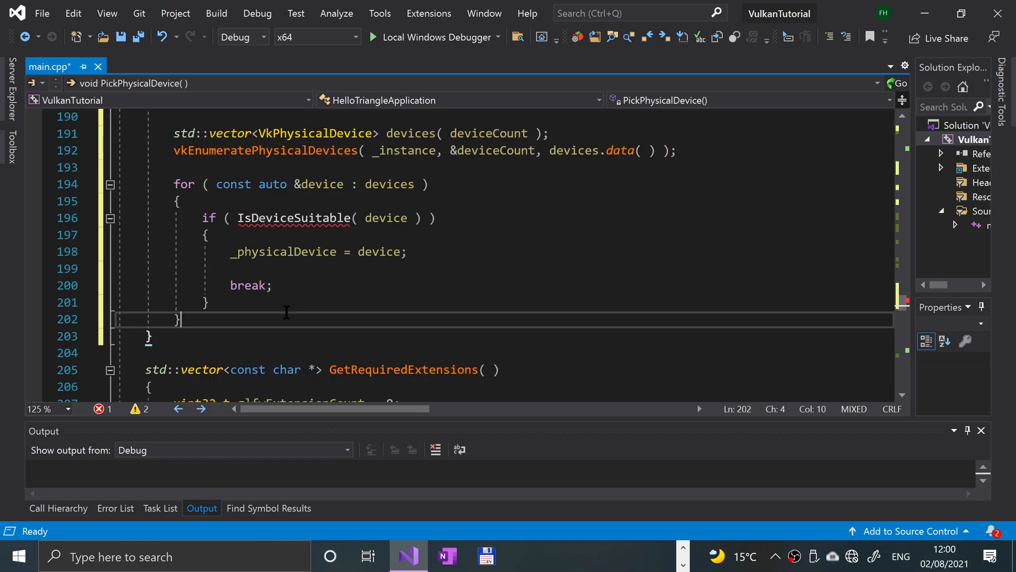
# After the loop, add if (_physicalDevice == VK_NULL_HANDLE) with its opening brace
pyautogui.press('enter')
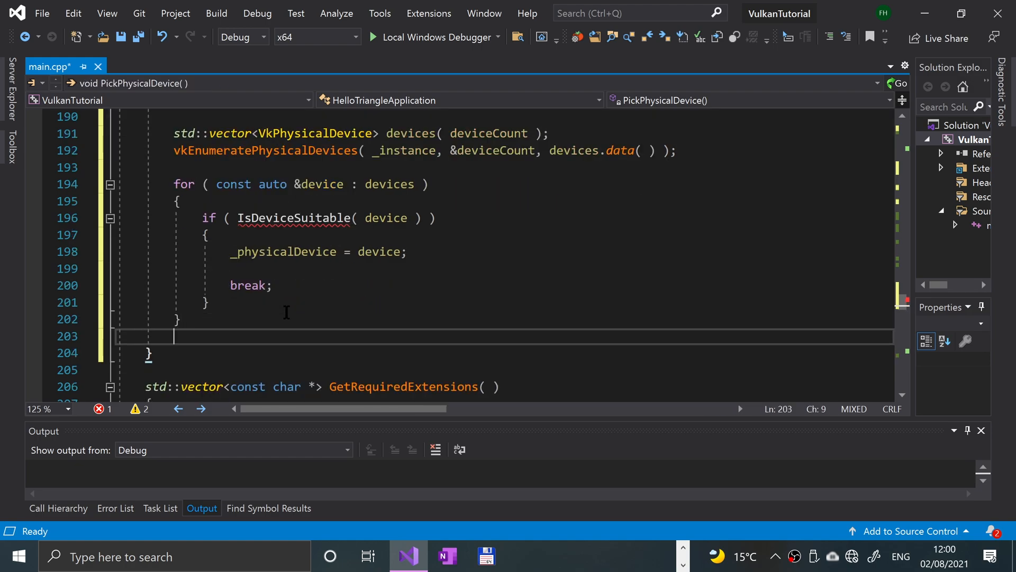
pyautogui.write('if (')
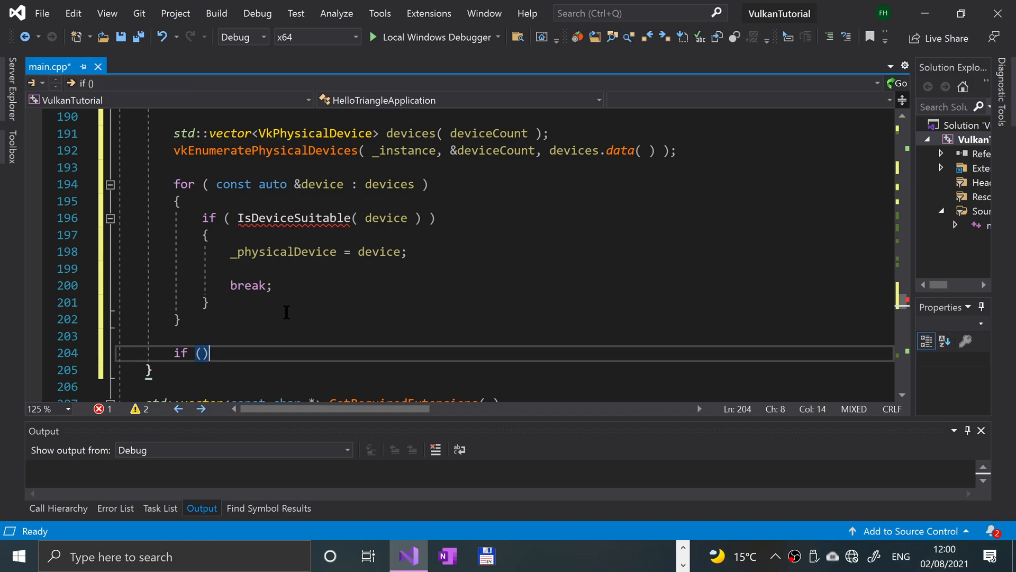
pyautogui.write('_physicalDevice ==')
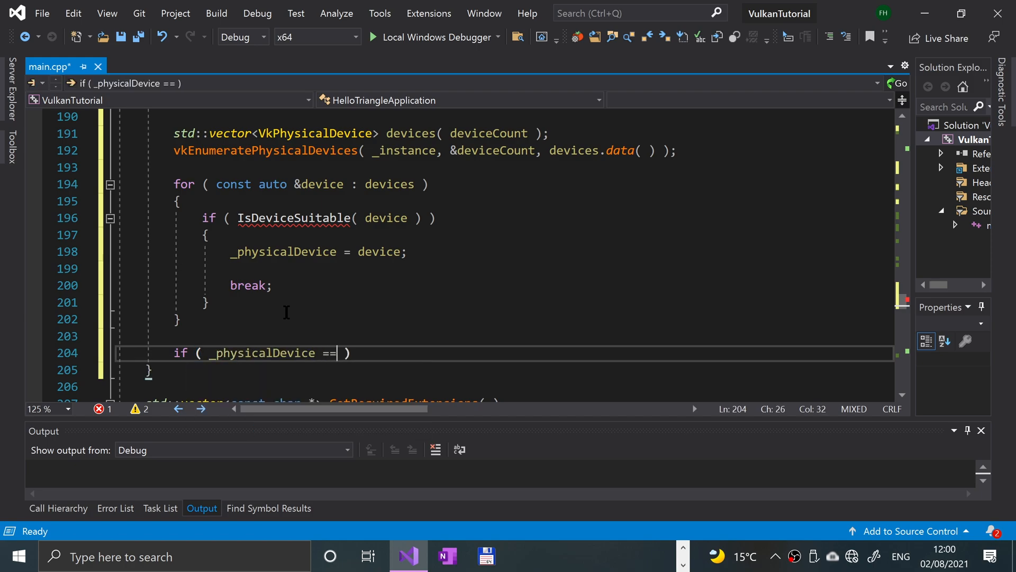
pyautogui.write('VK_NU')
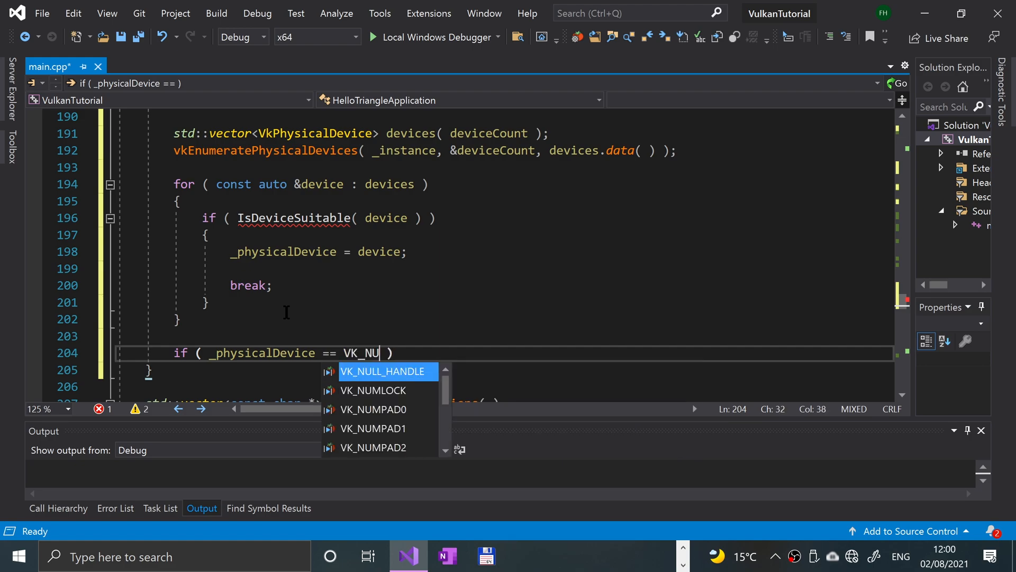
pyautogui.press('enter')
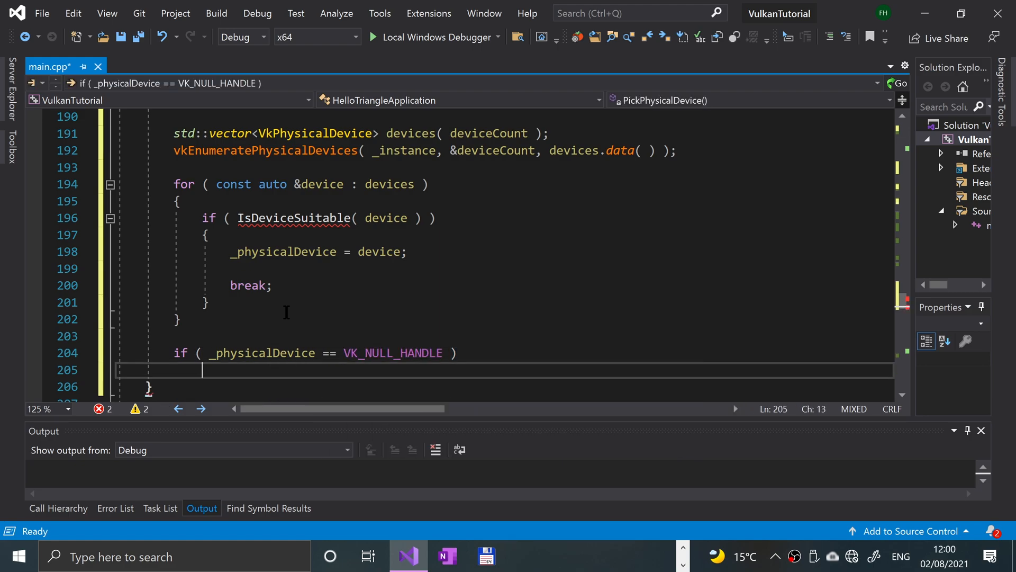
pyautogui.write('{')
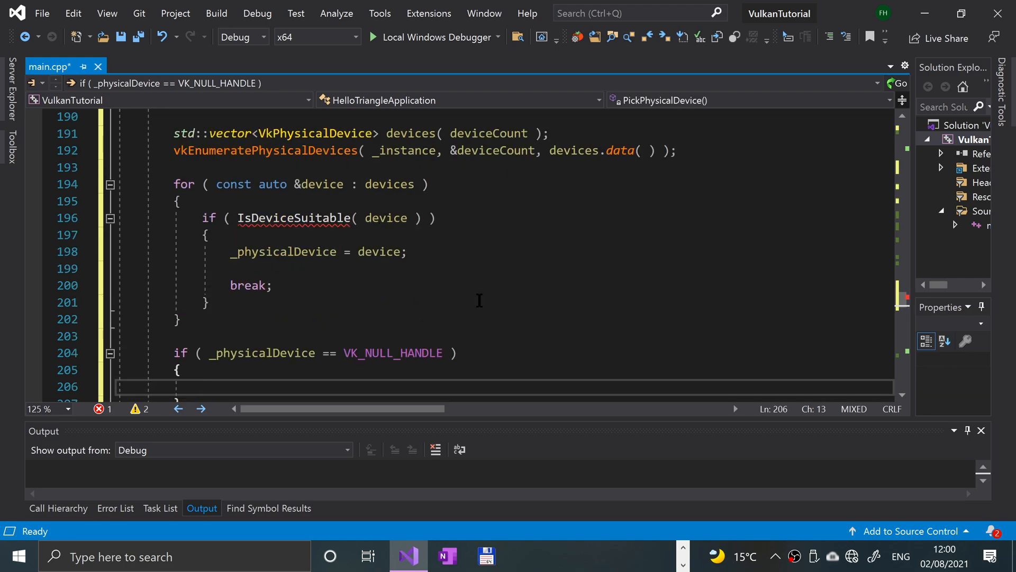
# Throw std::runtime_error("Failed to find a suitable GPU") inside it
pyautogui.write('thor')
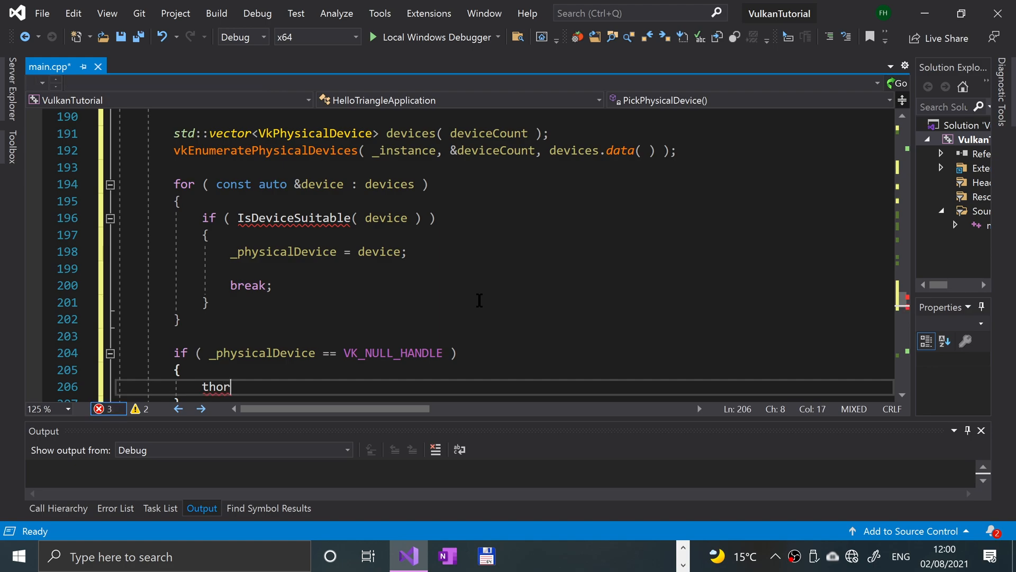
pyautogui.press('BackSpace')
pyautogui.write('row st')
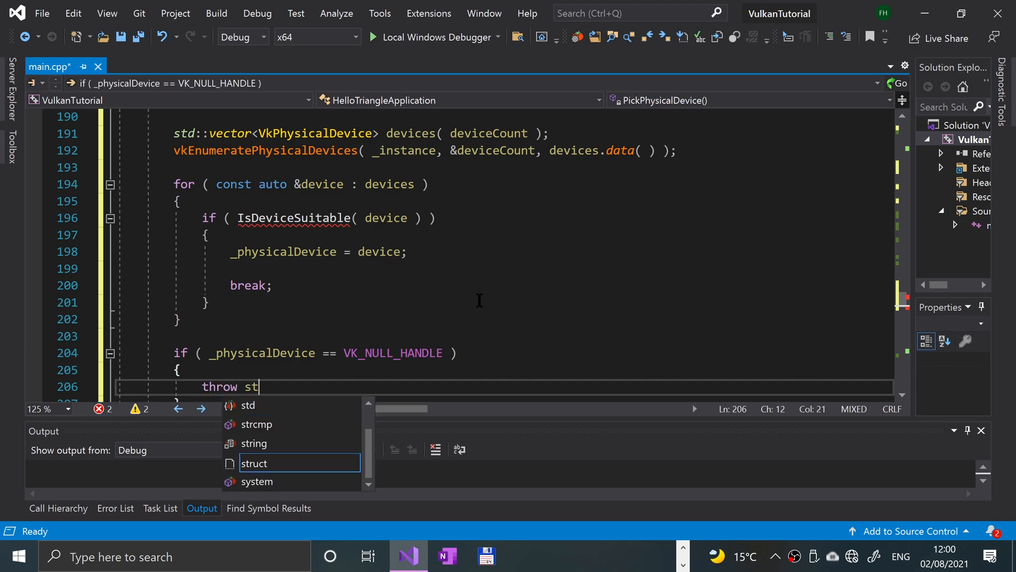
pyautogui.write('d::runtime_error(')
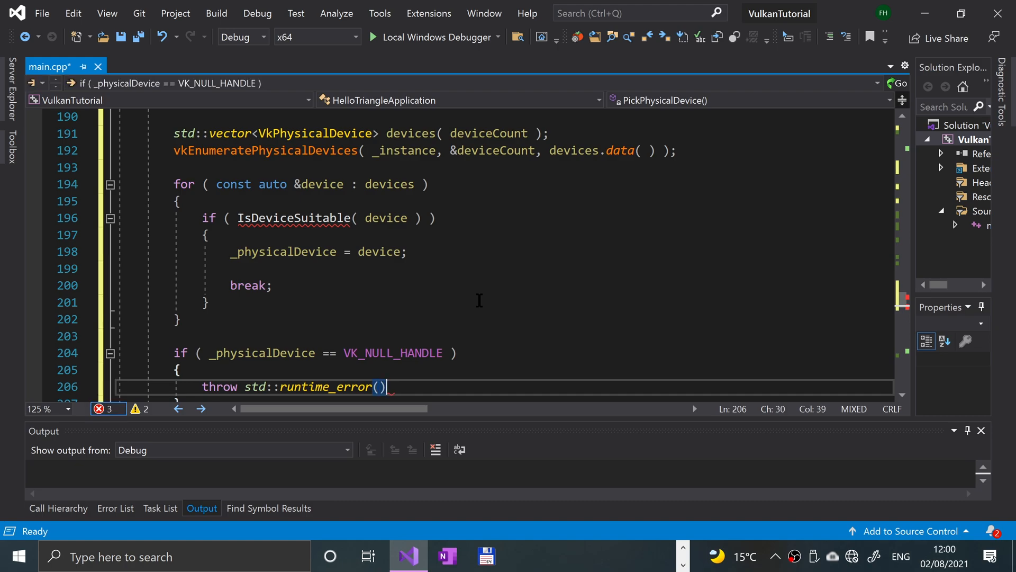
pyautogui.write('""')
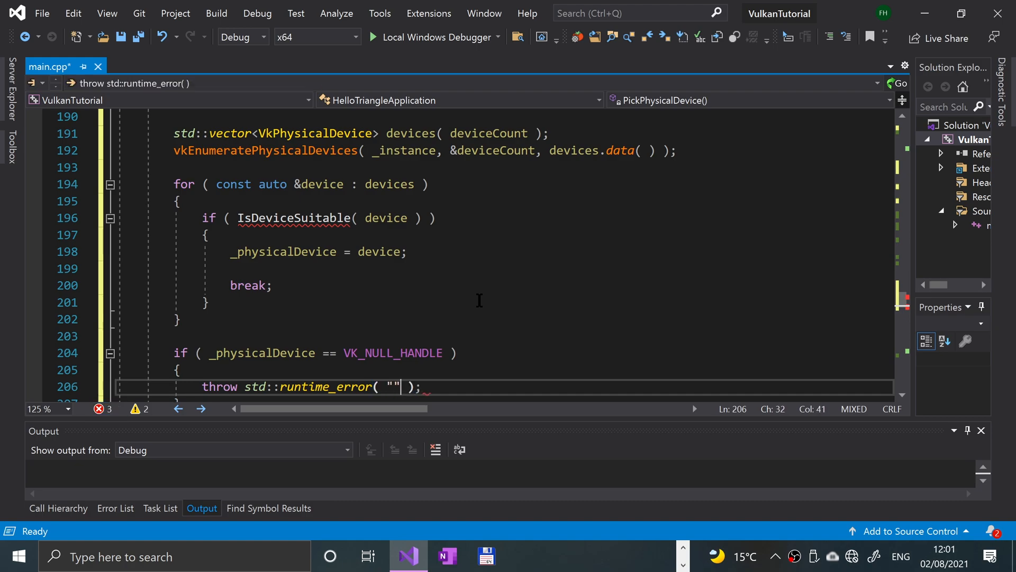
pyautogui.write('Failed to find a')
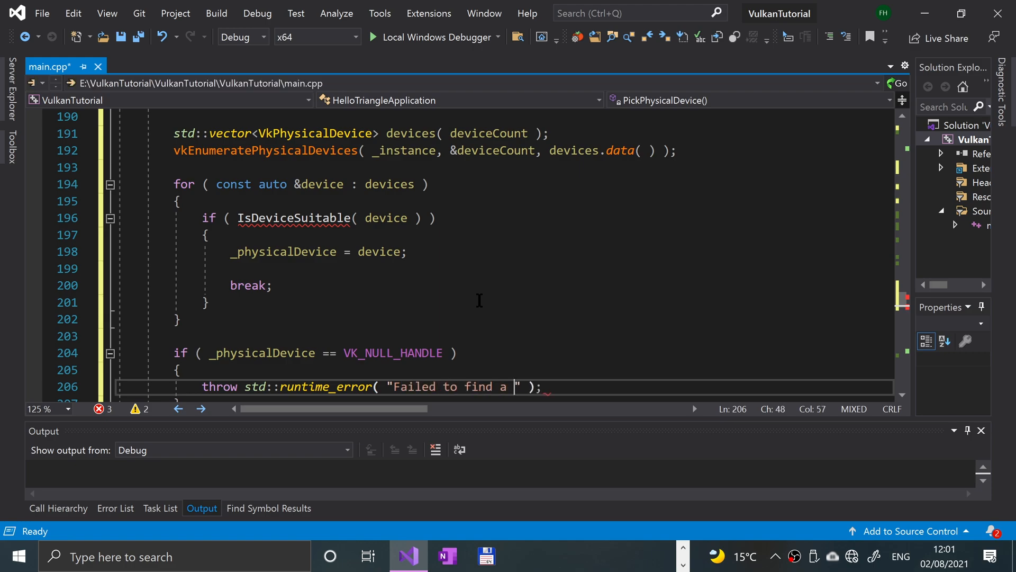
pyautogui.write('suitabl')
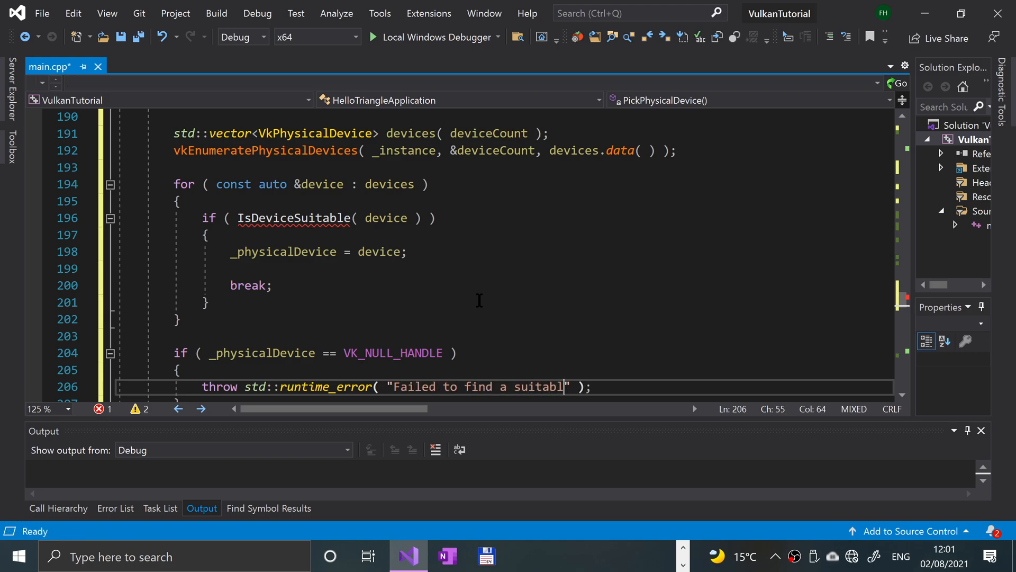
pyautogui.write('e GPU')
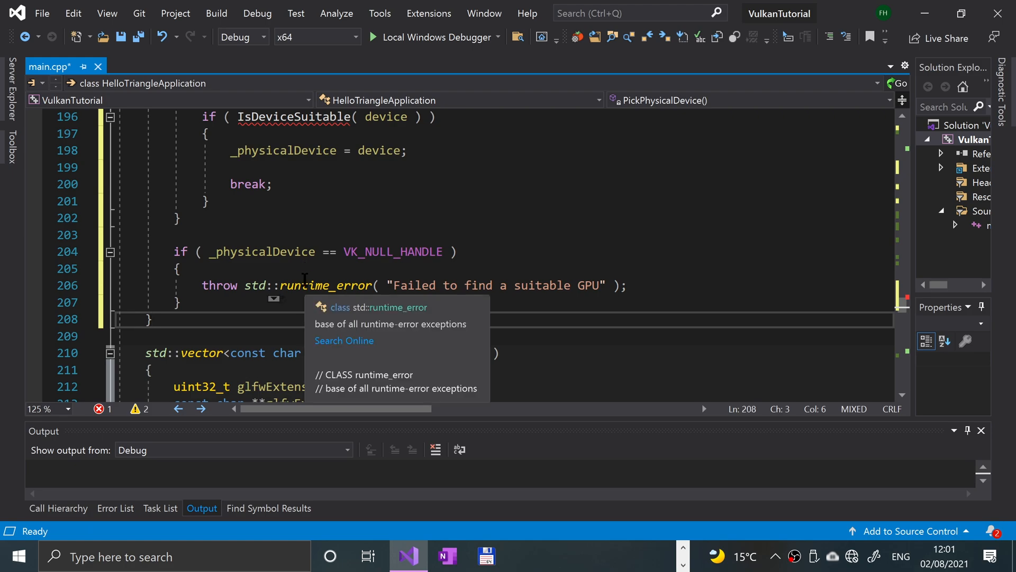
# Define bool IsDeviceSuitable(VkPhysicalDevice device) getting QueueFamilyIndices indices from FindQueueFamilies(device)
pyautogui.write('I')
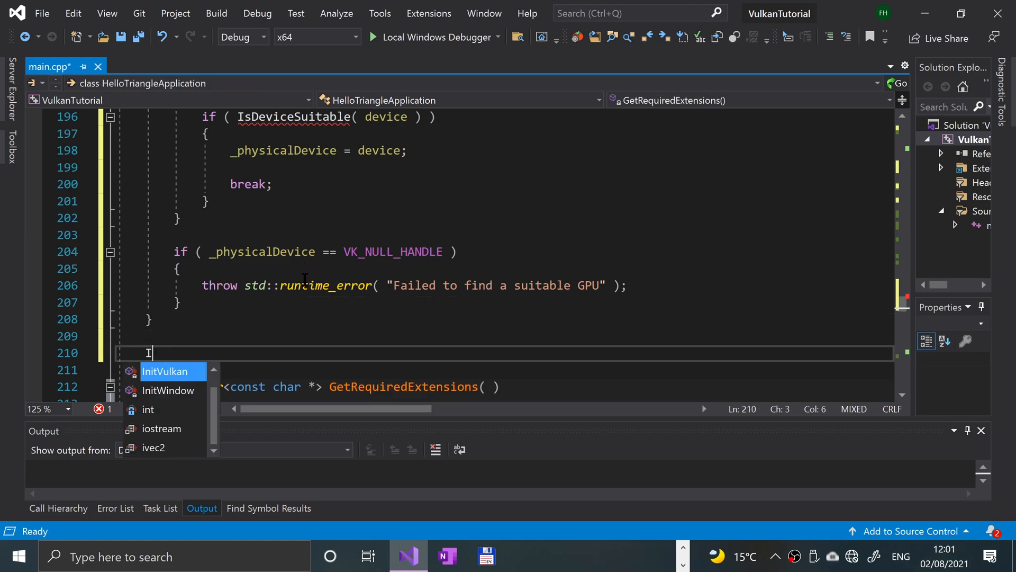
pyautogui.write('bool IsDeviceS')
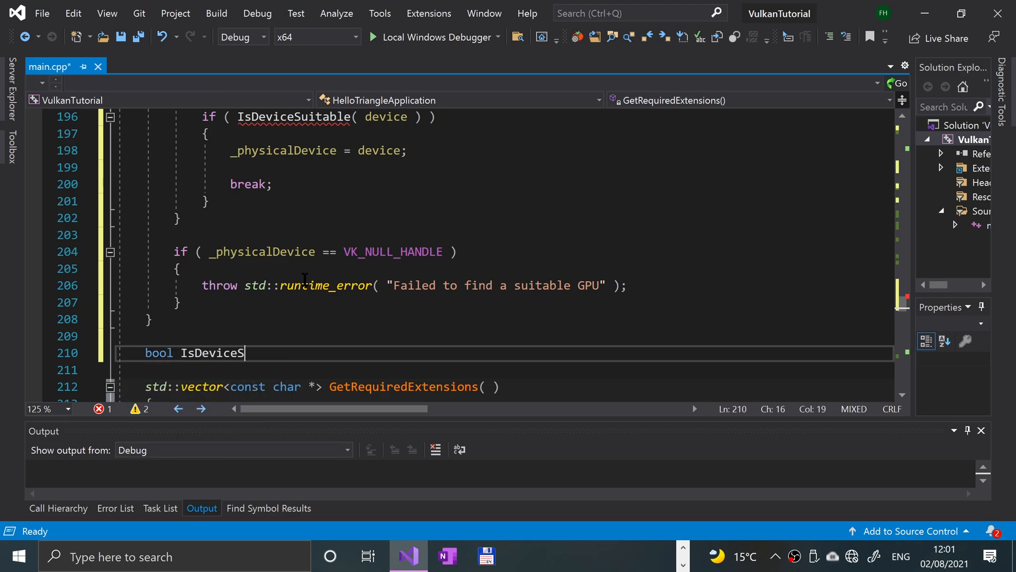
pyautogui.write('uitable()')
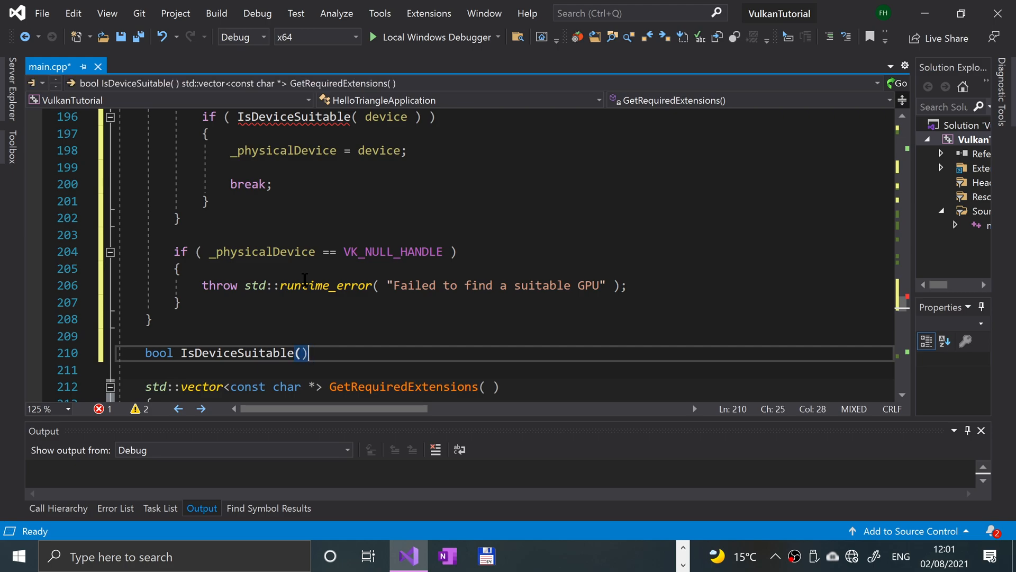
pyautogui.write('V')
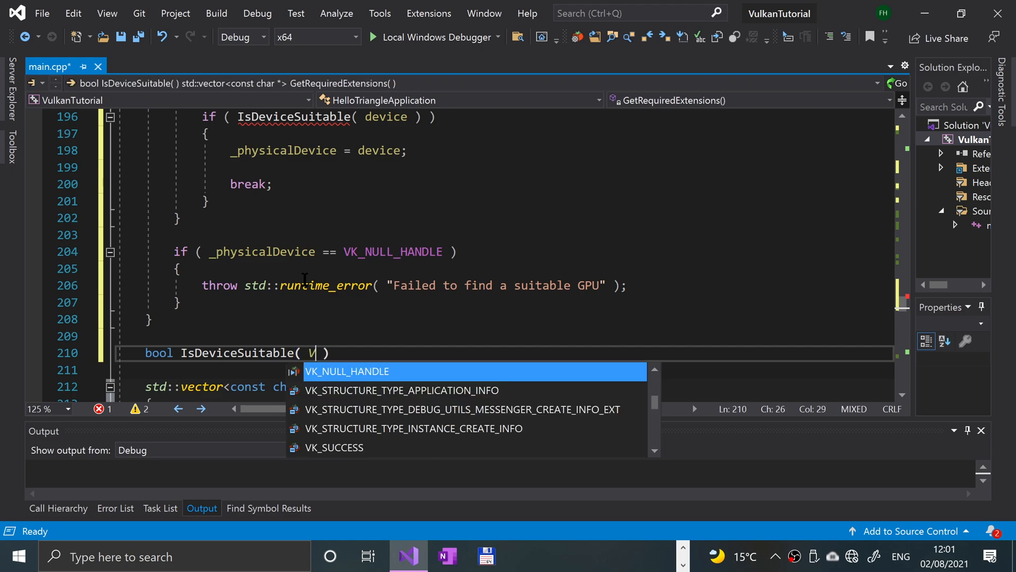
pyautogui.write('kPhysicalDevice device')
pyautogui.click(504, 369)
pyautogui.write('{')
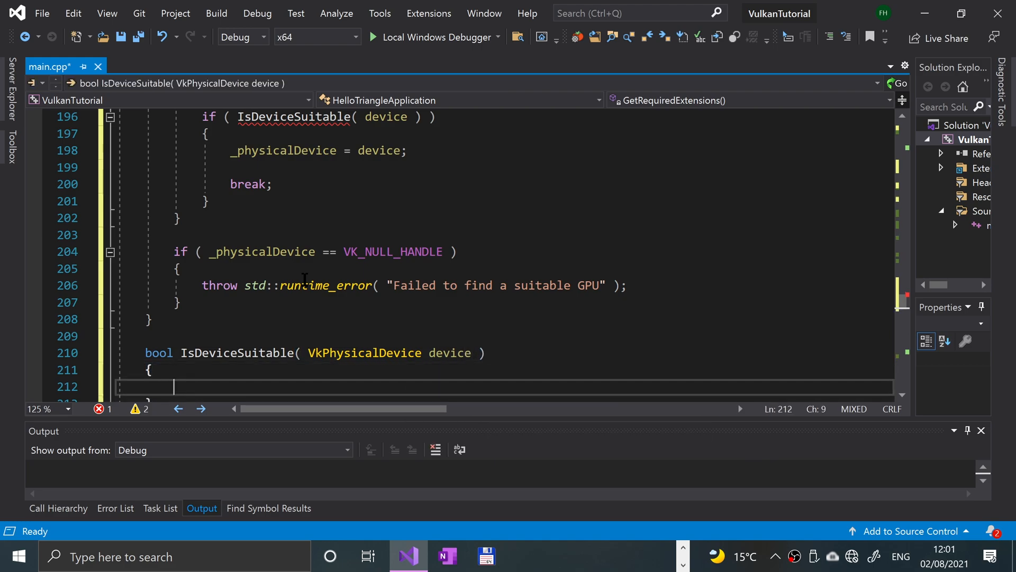
pyautogui.write('Q')
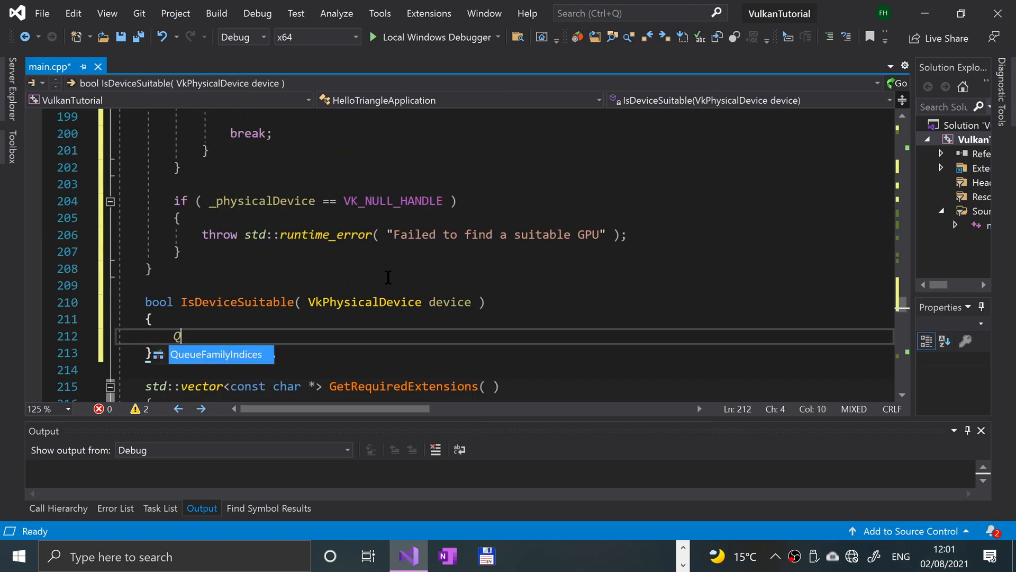
pyautogui.write('ueueFamilyIndices indices = FindQ')
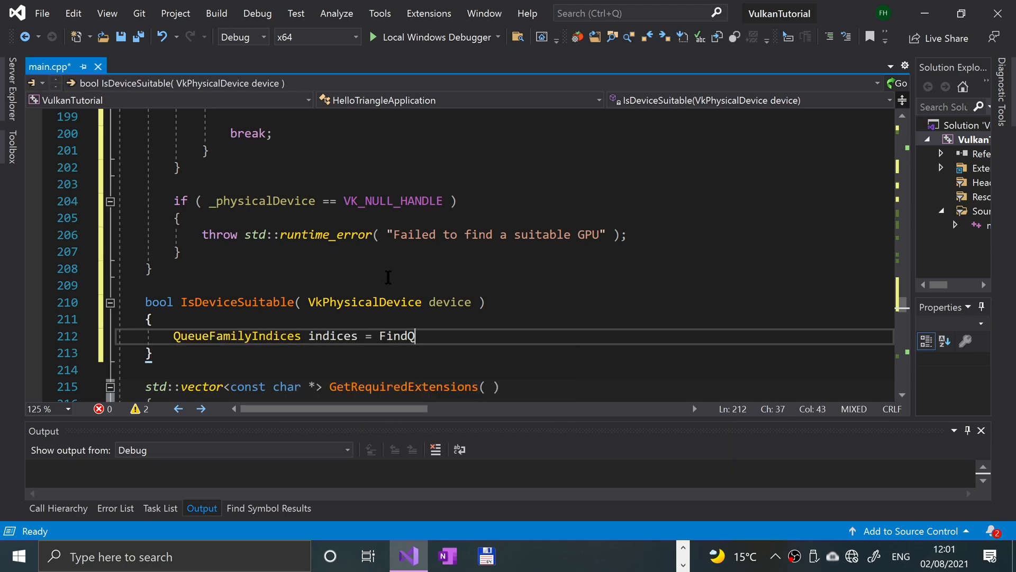
pyautogui.write('ueueFamilie')
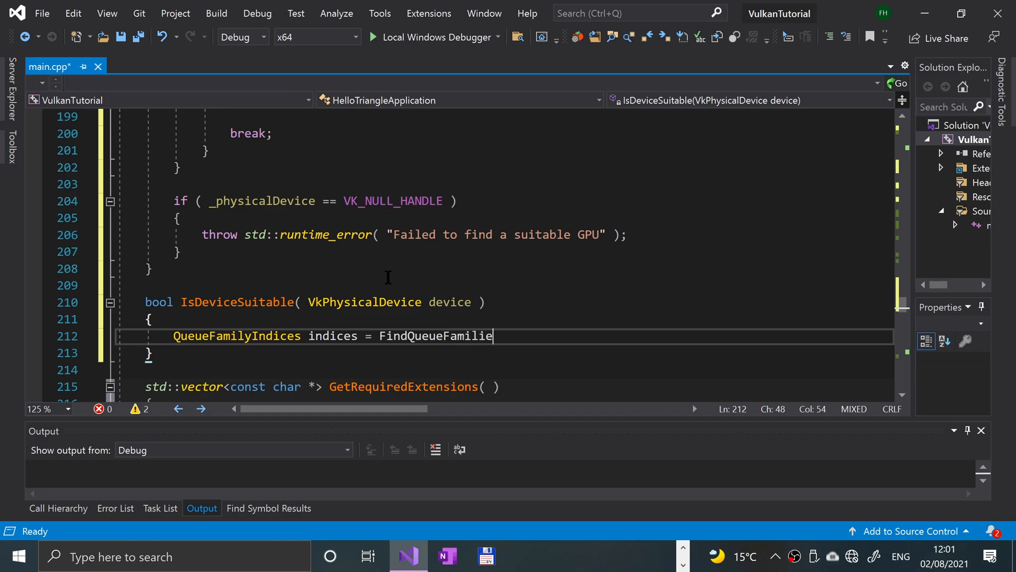
pyautogui.write('s();')
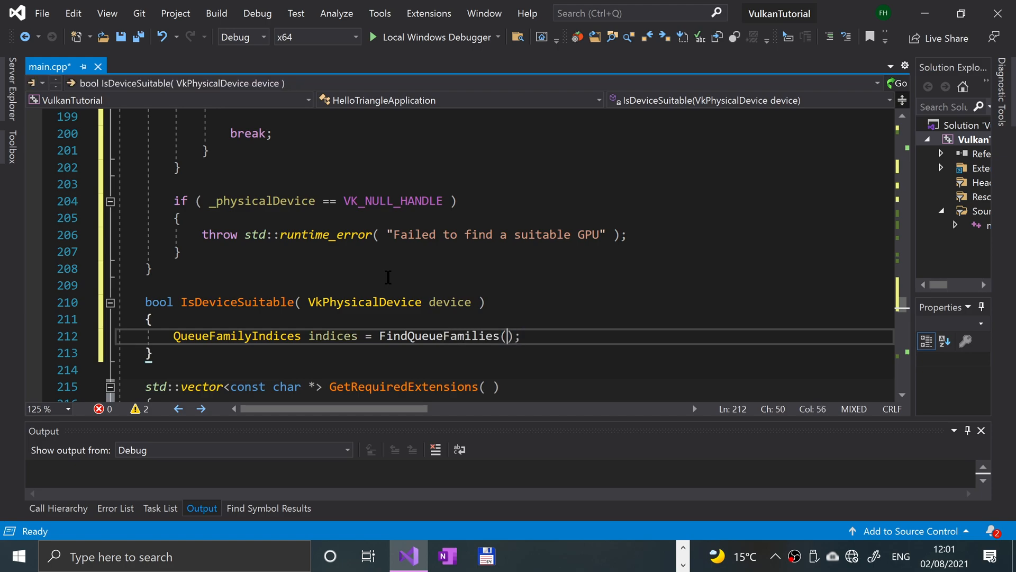
pyautogui.write('d')
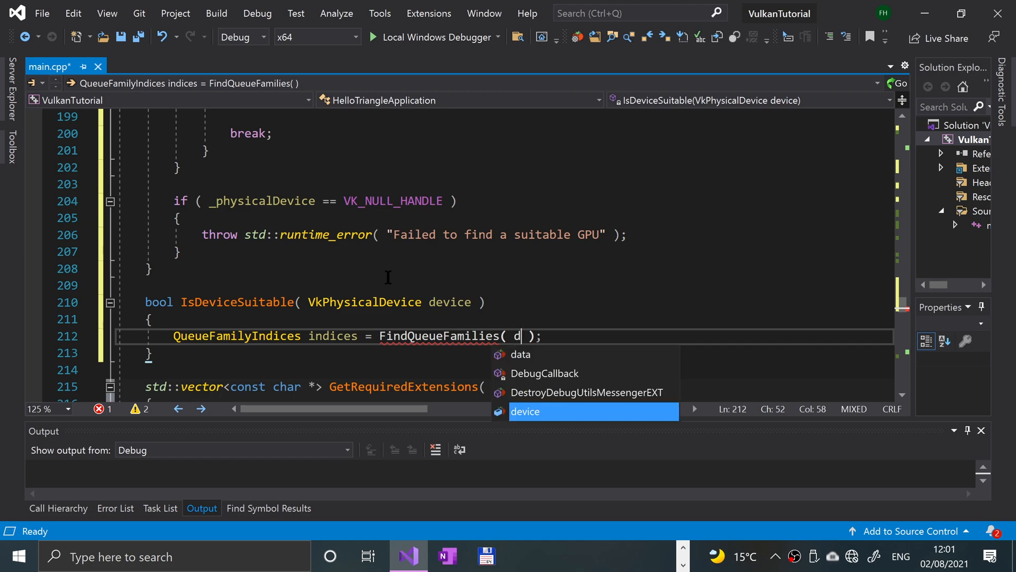
pyautogui.write('evice')
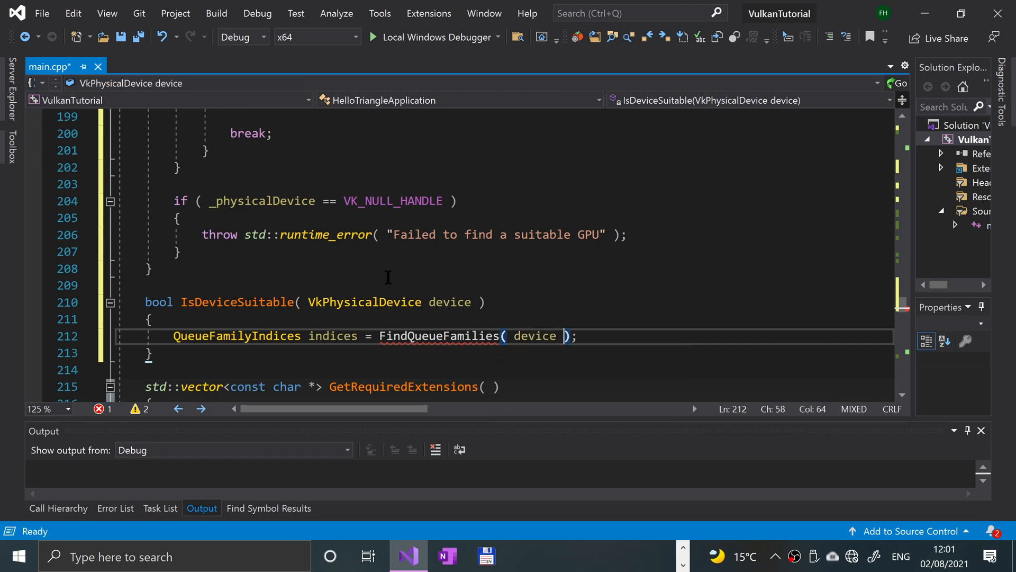
# Return indices.IsCompleted() from IsDeviceSuitable
pyautogui.write('ret')
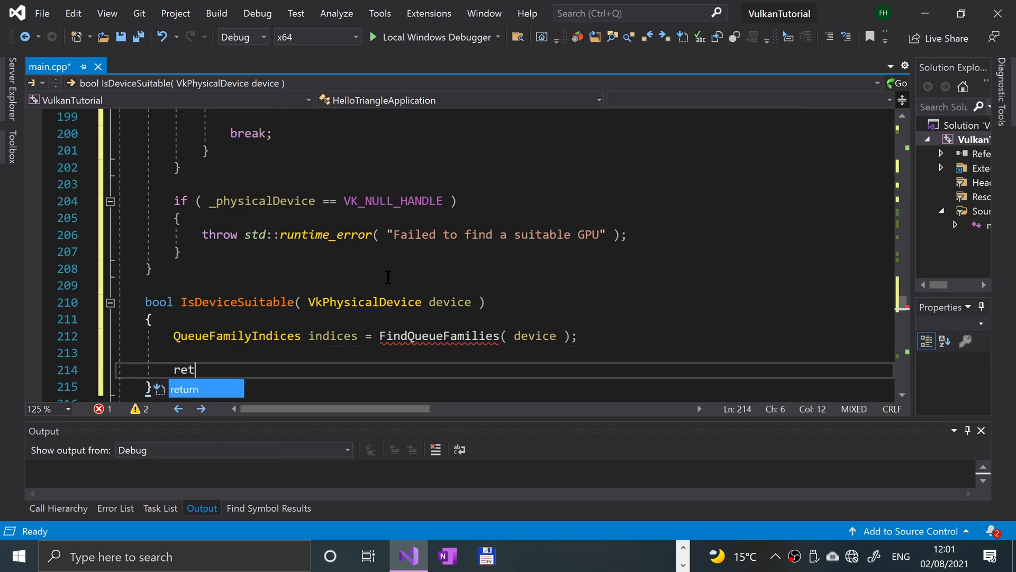
pyautogui.write('urn indices')
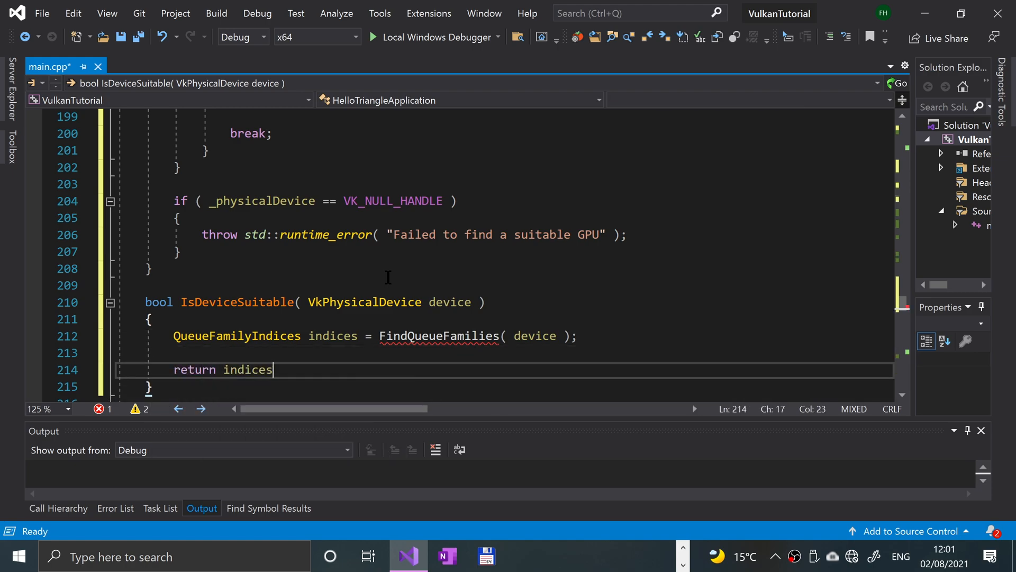
pyautogui.write('.i')
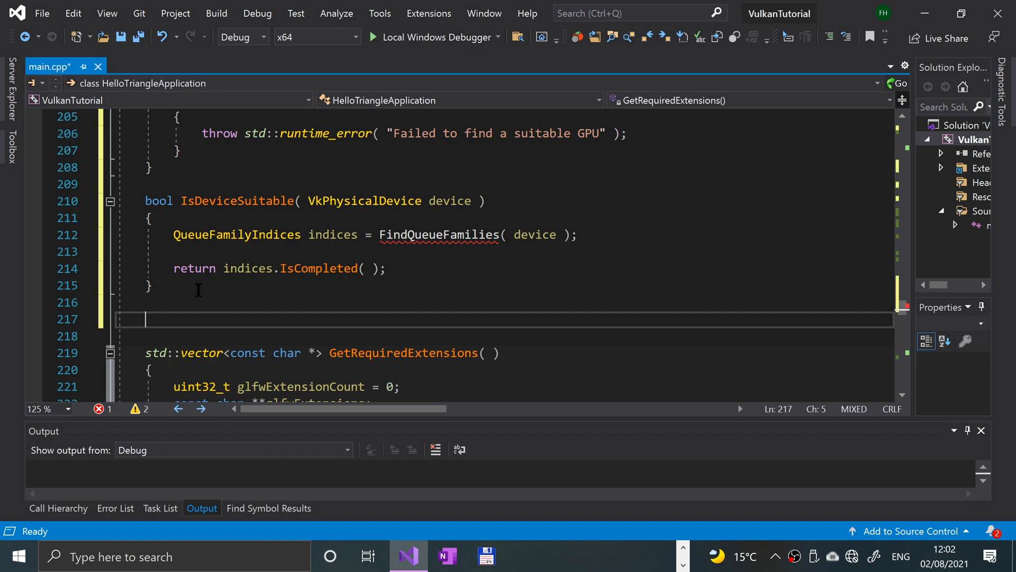
# Define QueueFamilyIndices FindQueueFamilies(VkPhysicalDevice device) and open its body
pyautogui.write('QueueFamilyIndices')
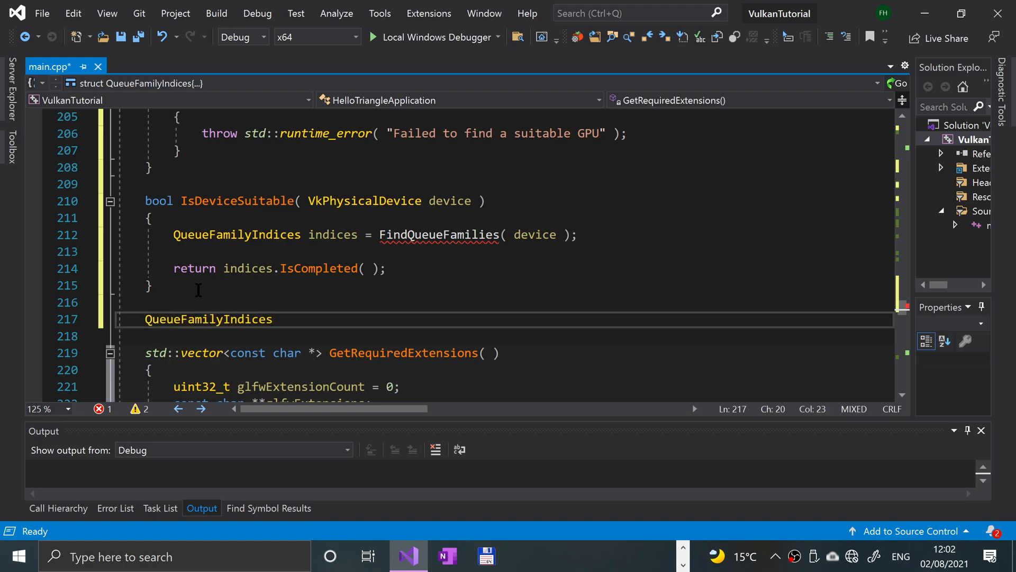
pyautogui.write('Find')
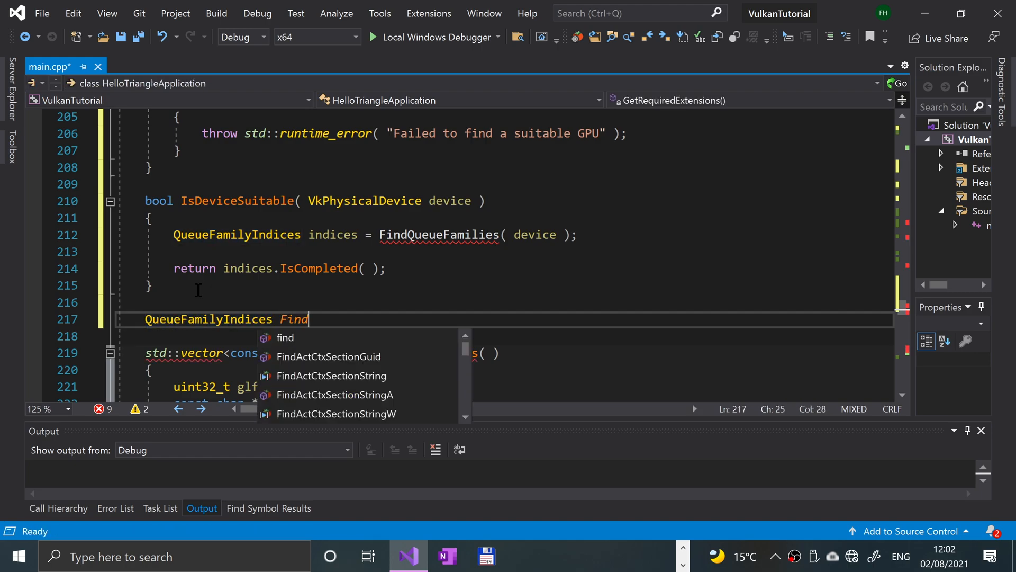
pyautogui.write('QueueF')
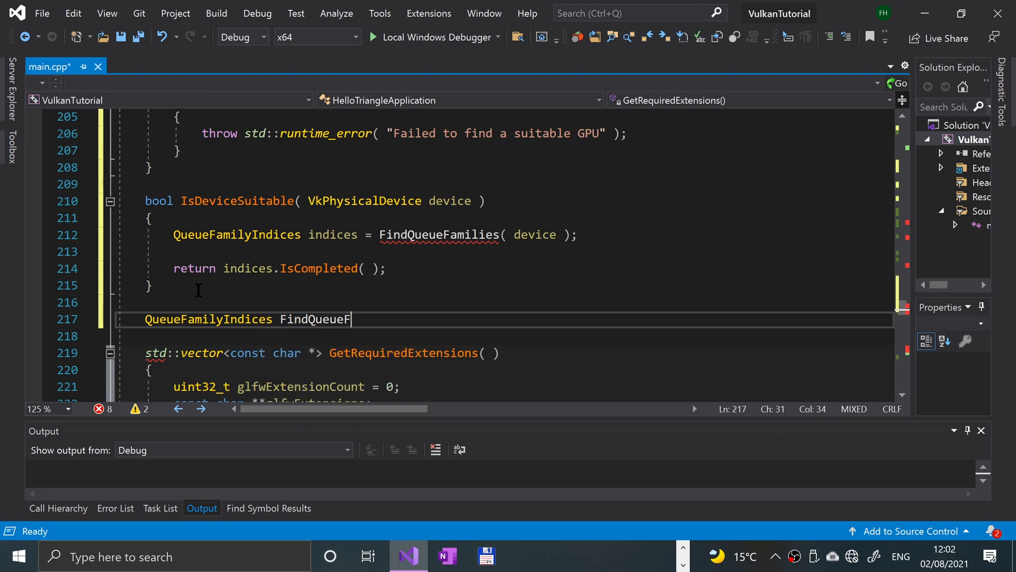
pyautogui.write('amilies()')
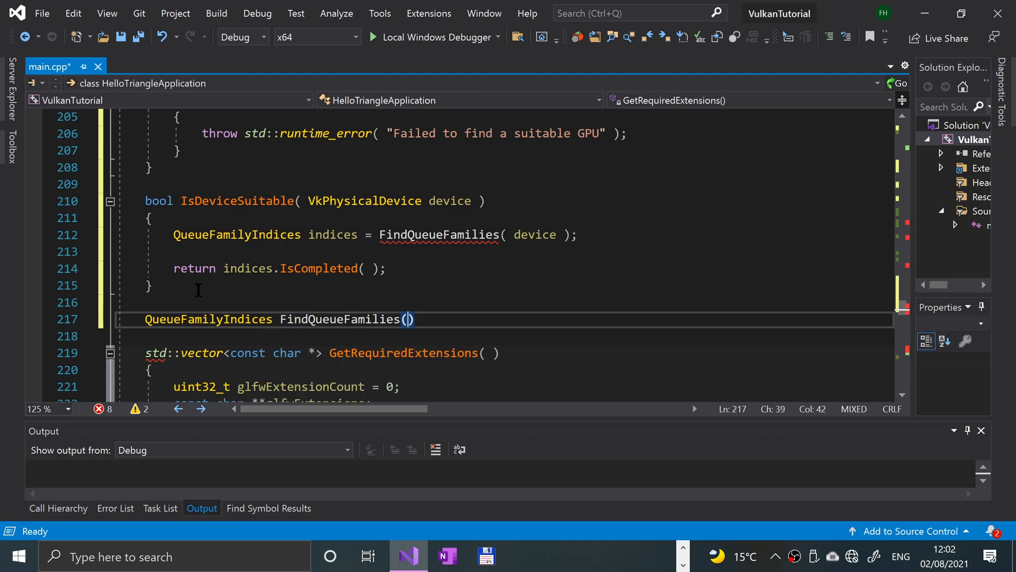
pyautogui.write('vkph')
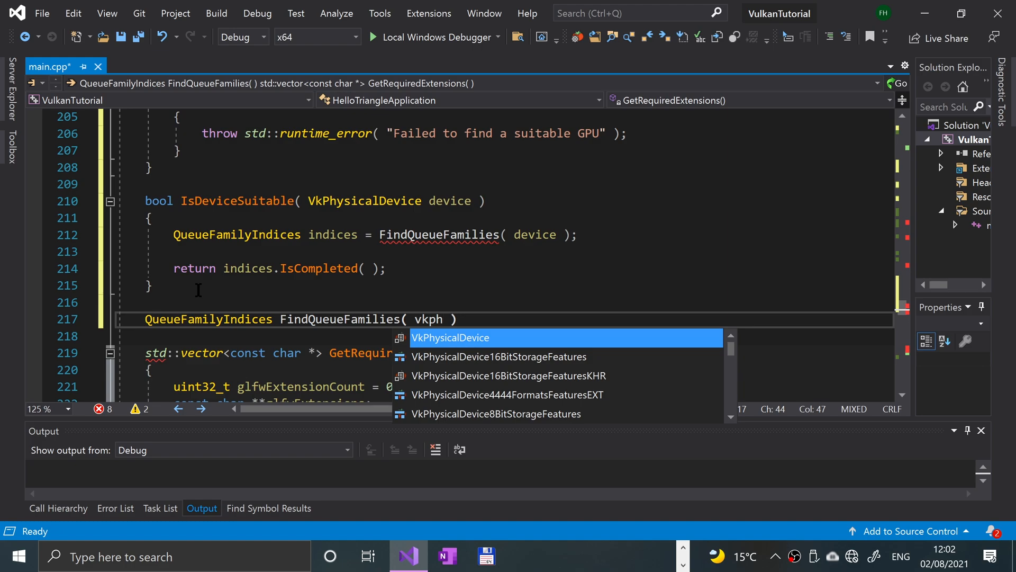
pyautogui.write('VkPhysicalDevice device')
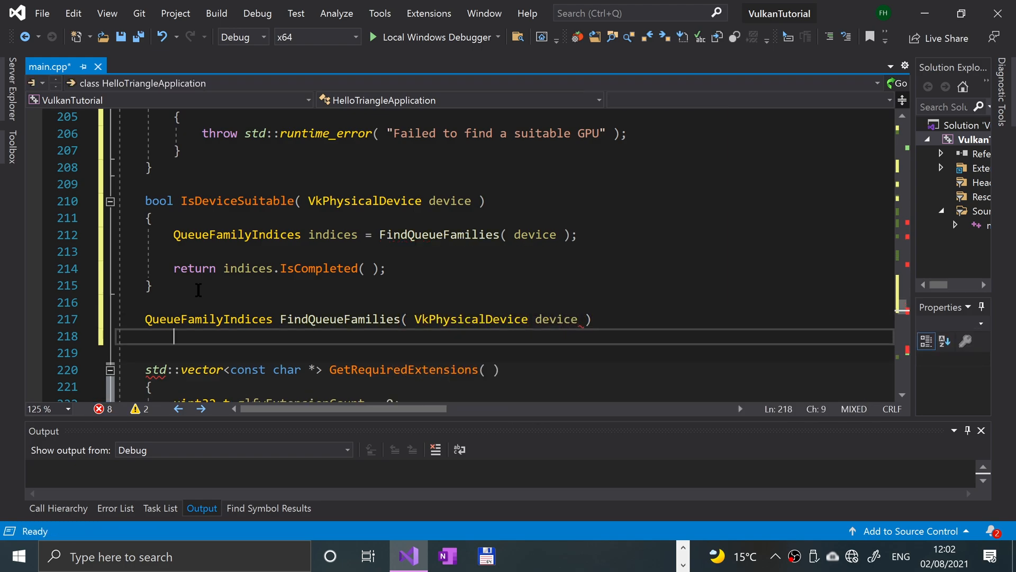
pyautogui.write('{')
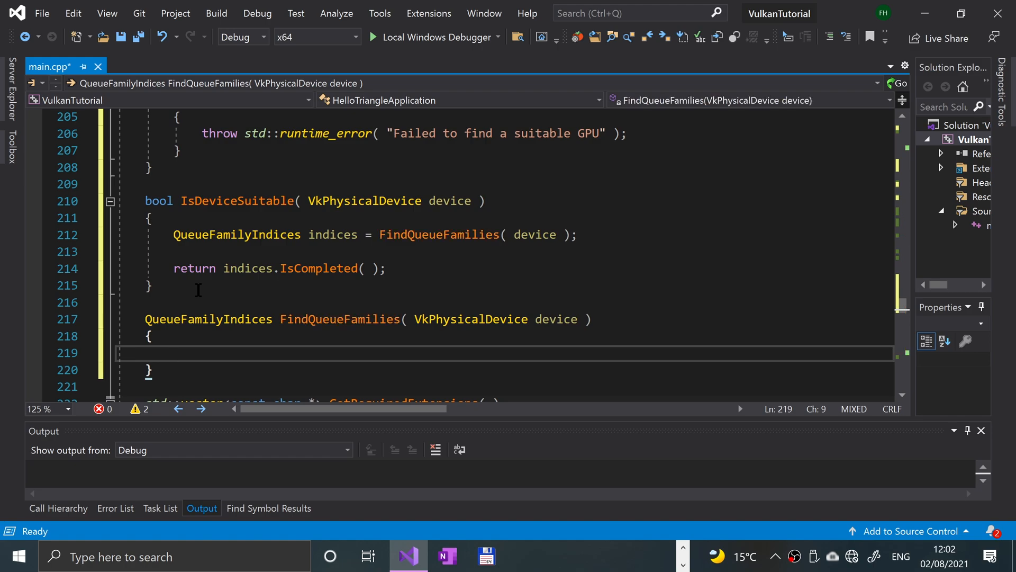
# Declare QueueFamilyIndices indices and uint32_t queueFamilyCount = 0
pyautogui.write('QueueFamilyIndices')
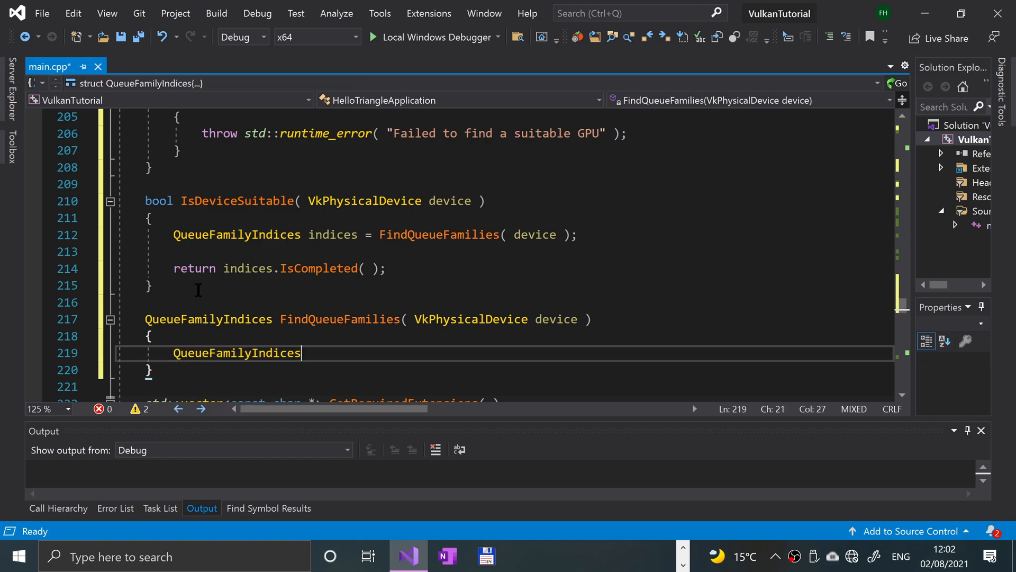
pyautogui.write('indices;')
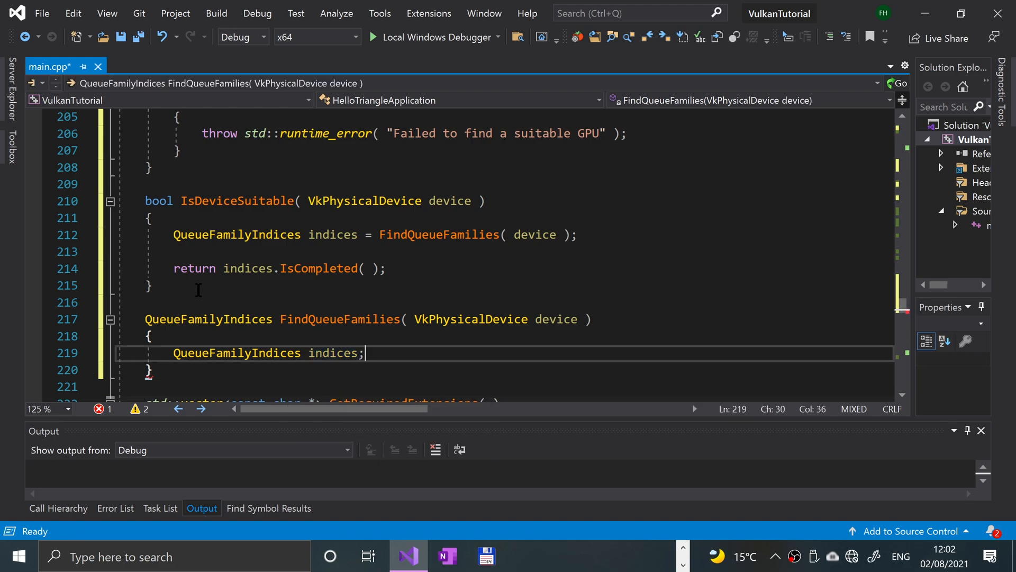
pyautogui.write('unsigned int queu')
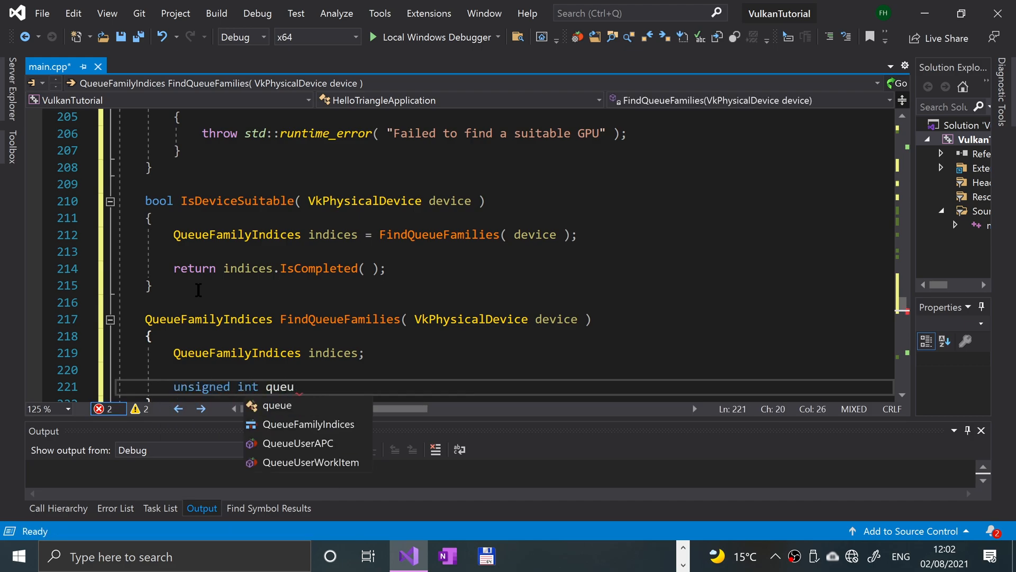
pyautogui.write('eFamil')
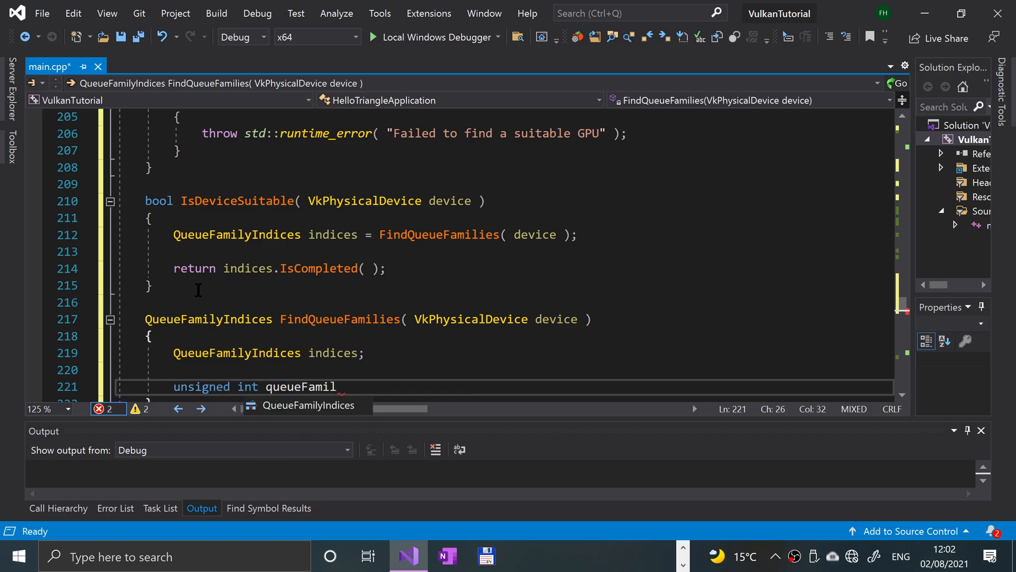
pyautogui.write('yCount')
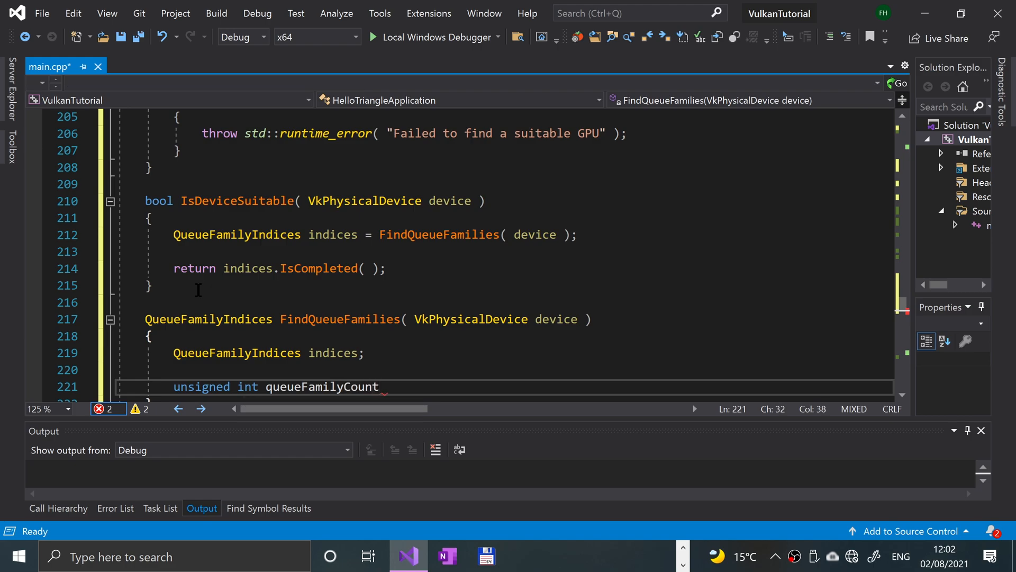
pyautogui.write('= 0;')
pyautogui.write('vkget')
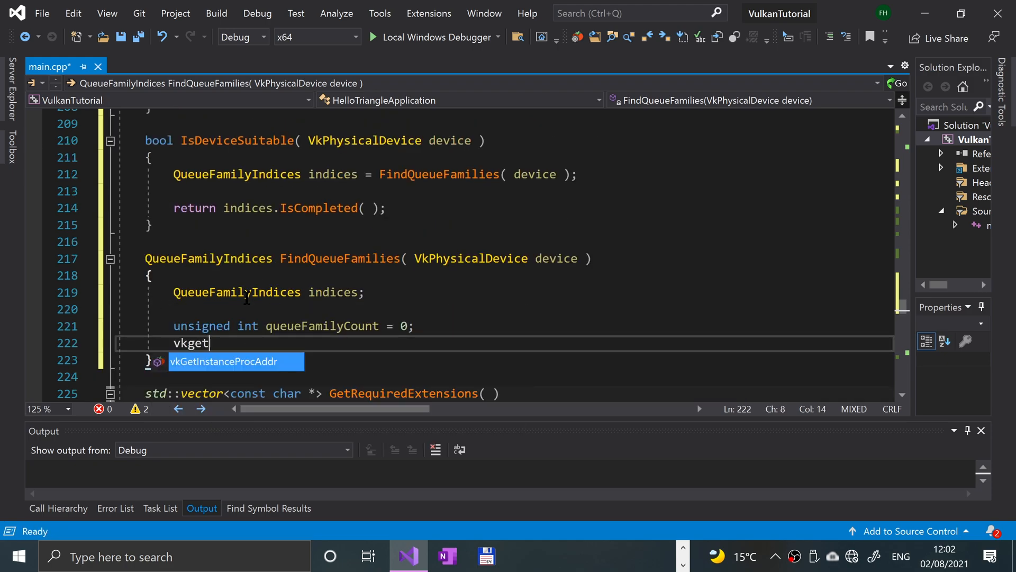
# Call vkGetPhysicalDeviceQueueFamilyProperties(device, &queueFamilyCount, nullptr) to get the count
pyautogui.write('phys')
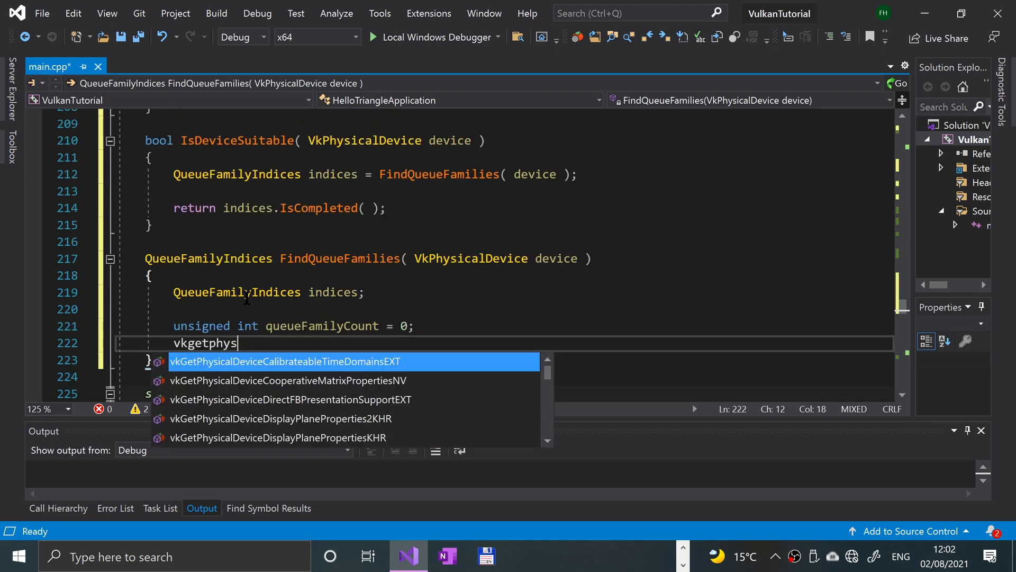
pyautogui.write('ical')
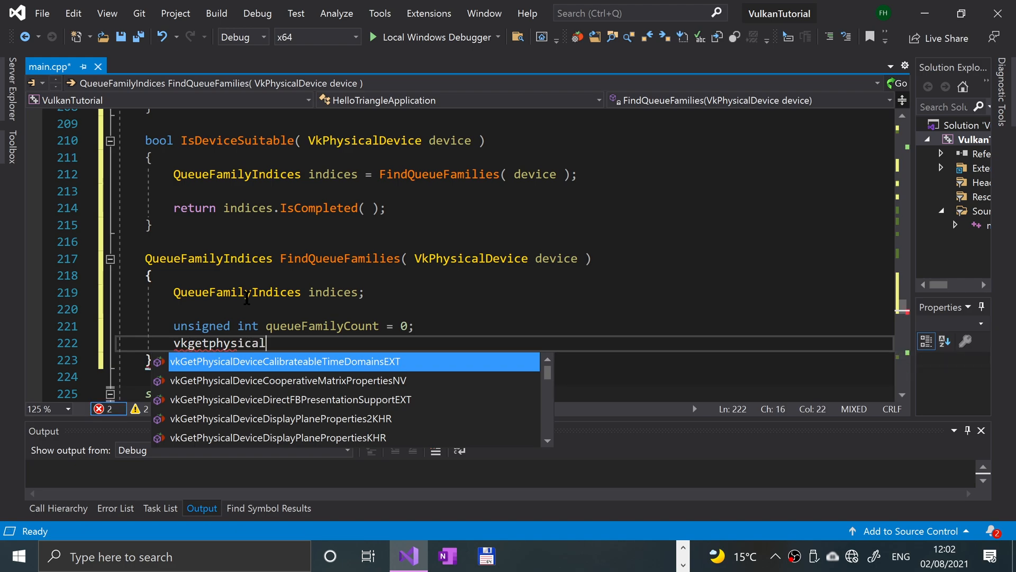
pyautogui.write('deviceque')
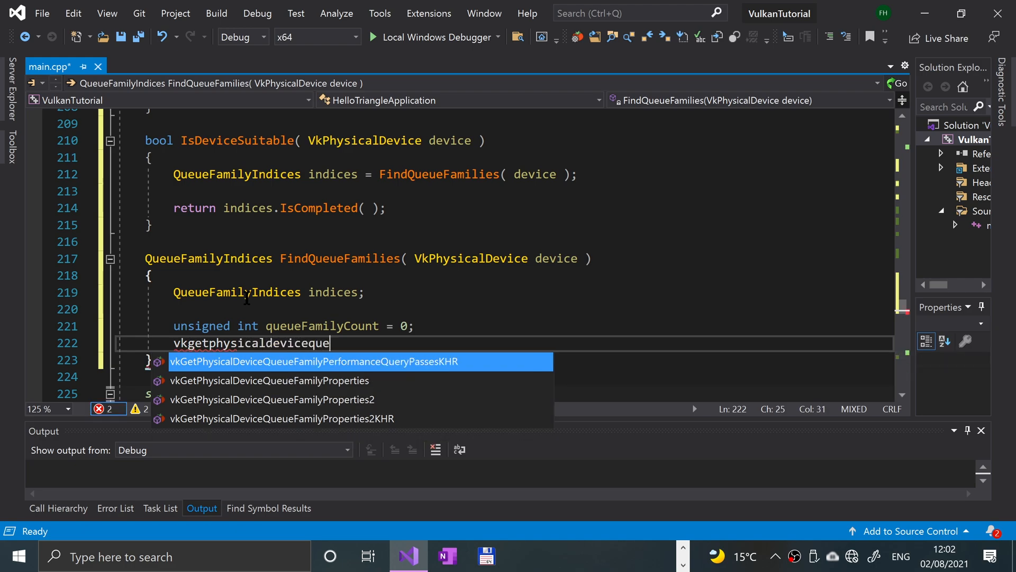
pyautogui.write('ueueFamilyProperties(')
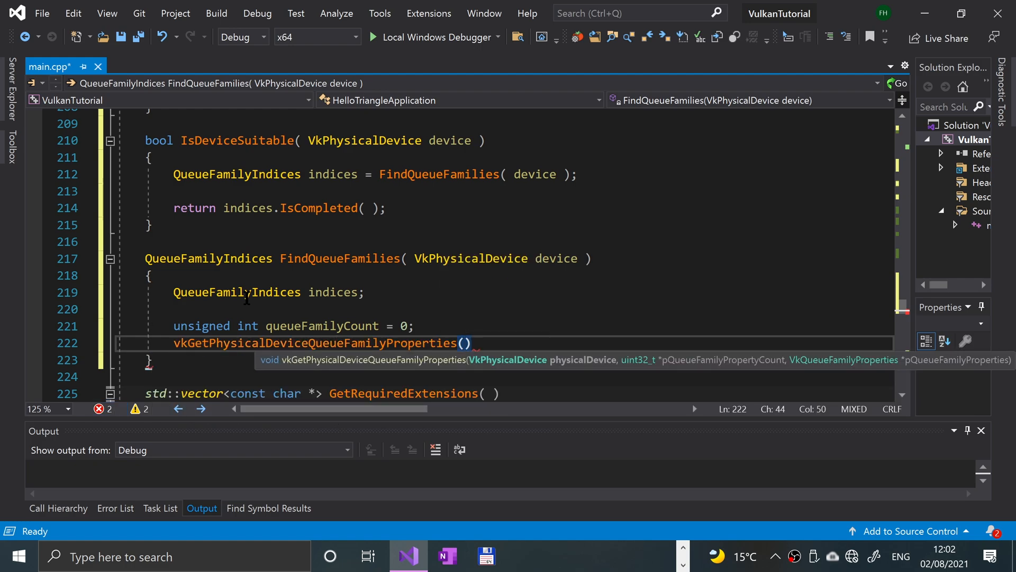
pyautogui.write('device,')
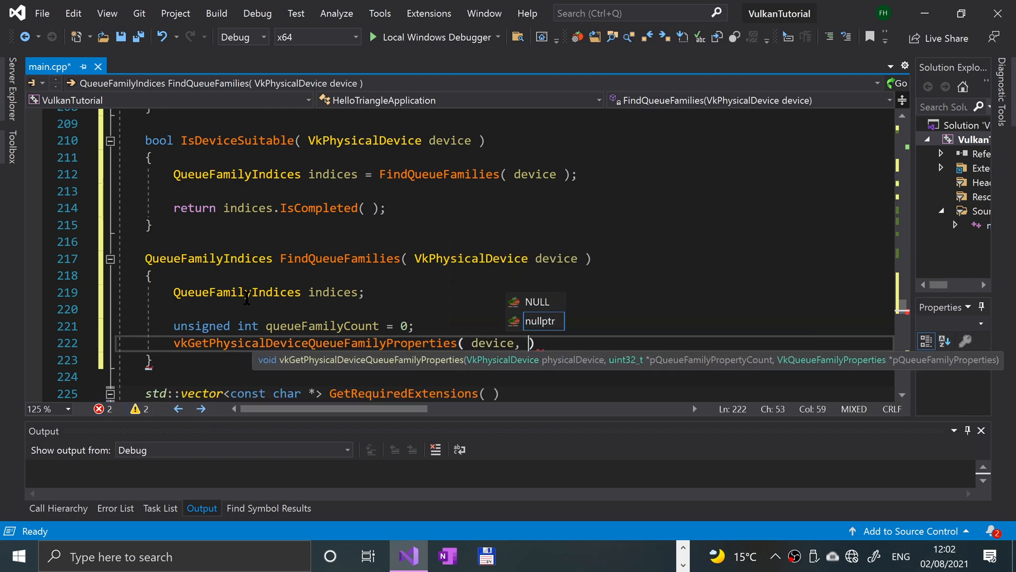
pyautogui.write('&queue')
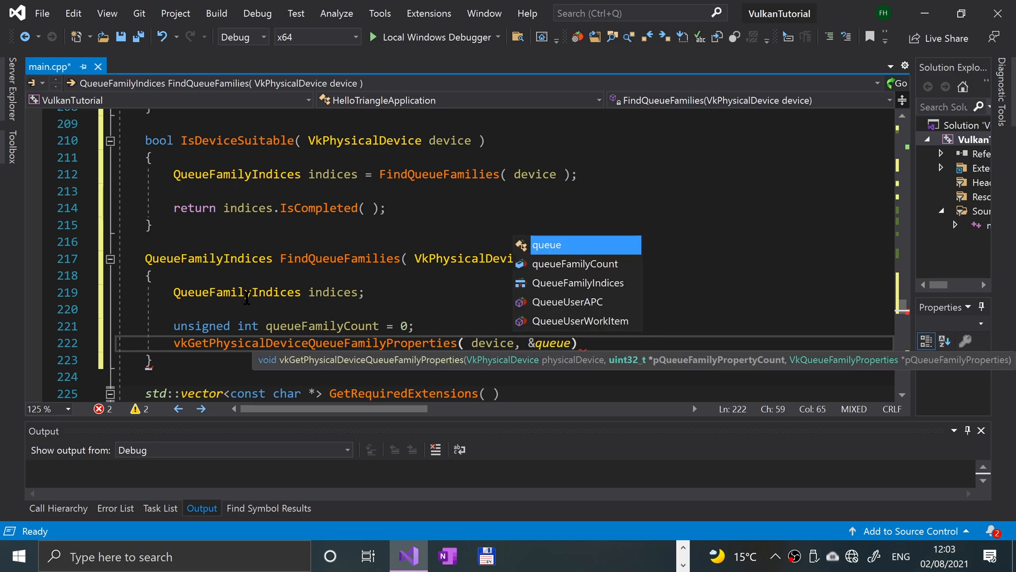
pyautogui.write('FamilyCount, nu')
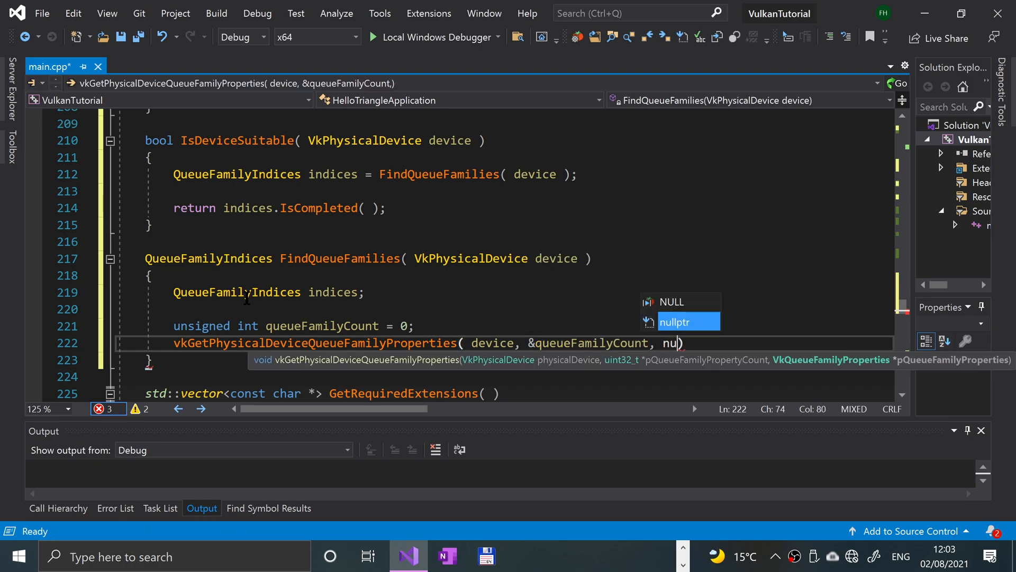
pyautogui.write('llptr')
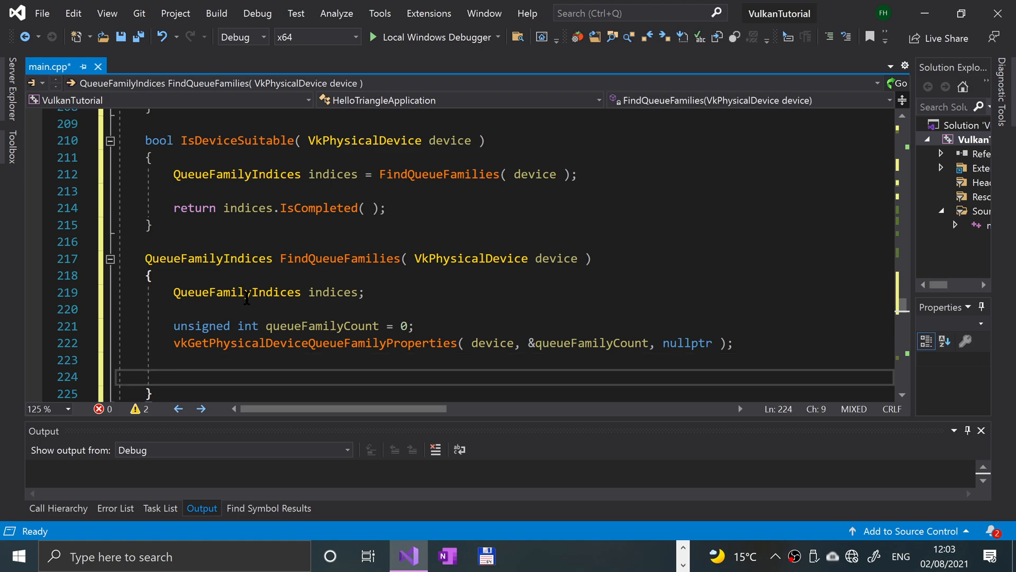
# Declare std::vector<VkQueueFamilyProperties> queueFamilies(queueFamilyCount)
pyautogui.write('std')
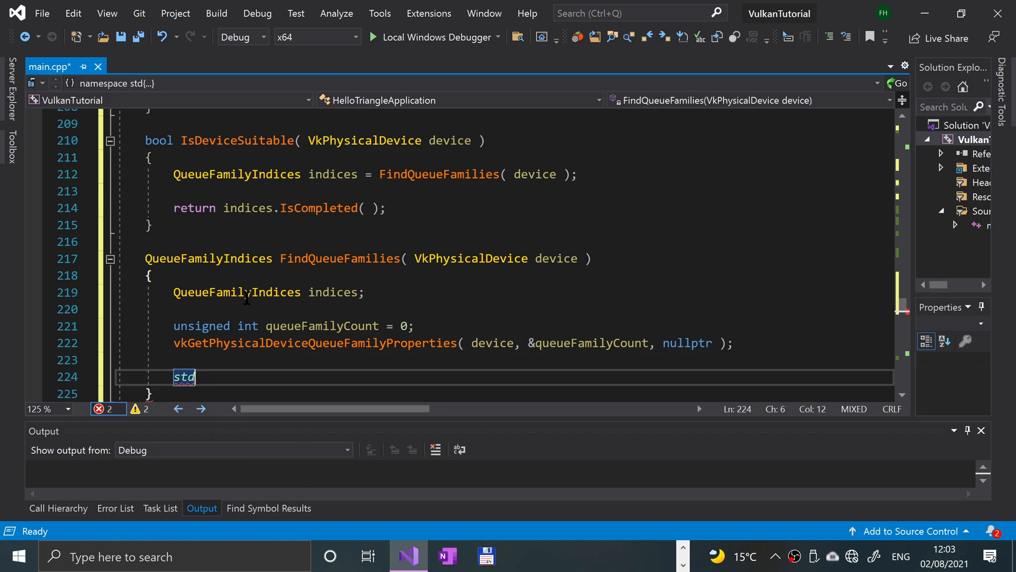
pyautogui.write('::')
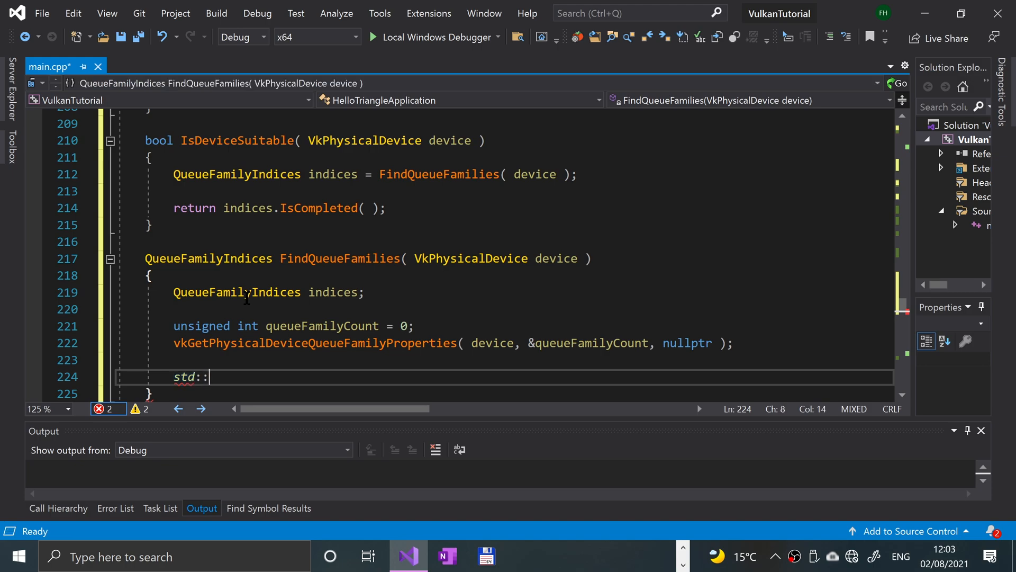
pyautogui.write('vector')
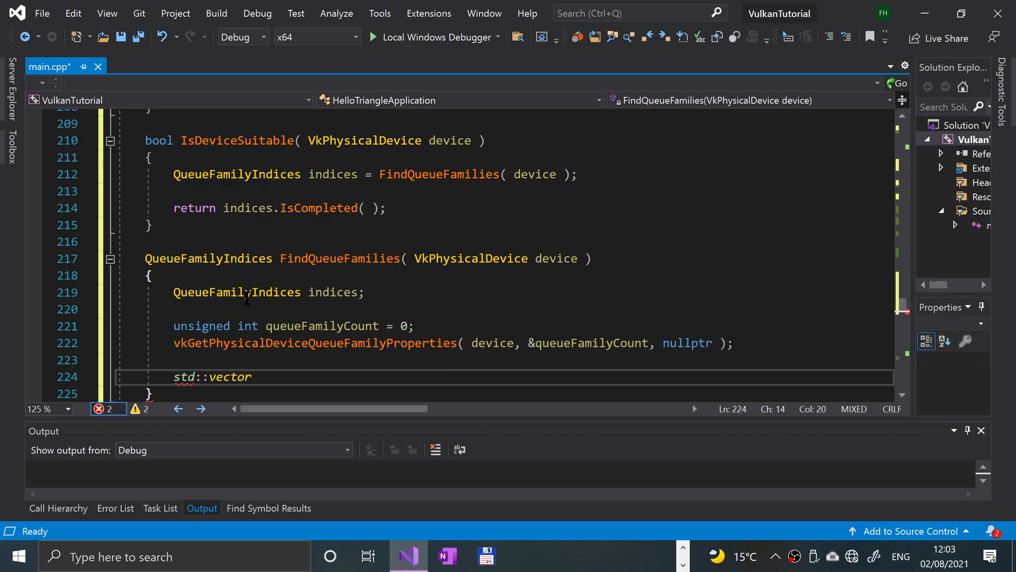
pyautogui.write('<')
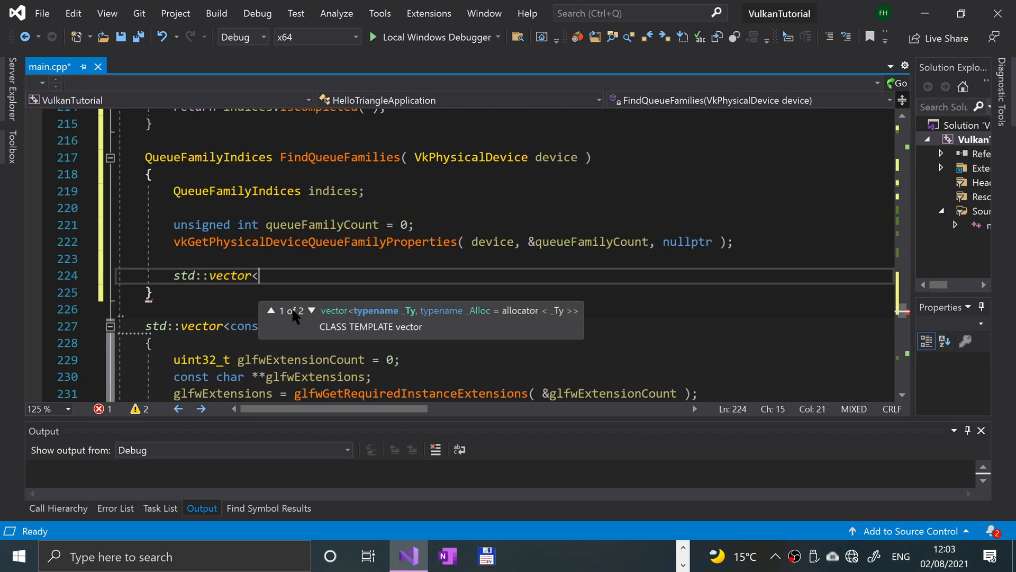
pyautogui.write('vkque')
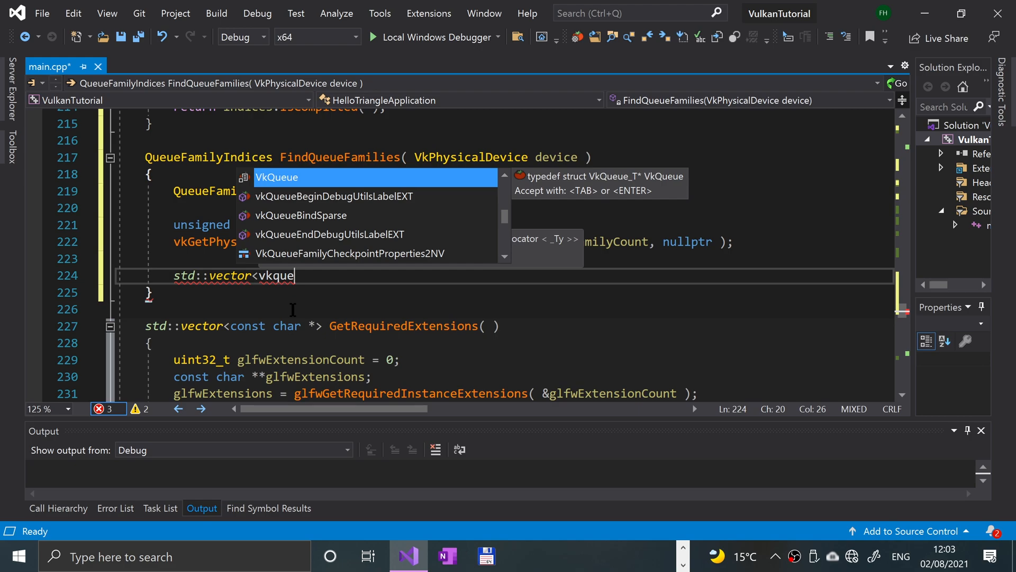
pyautogui.write('ue')
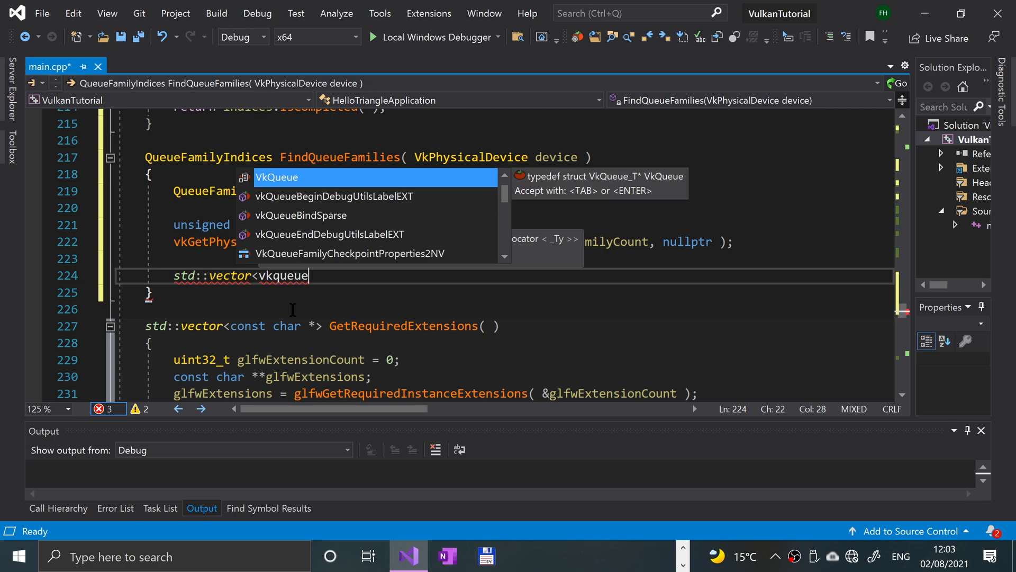
pyautogui.write('familyProperties')
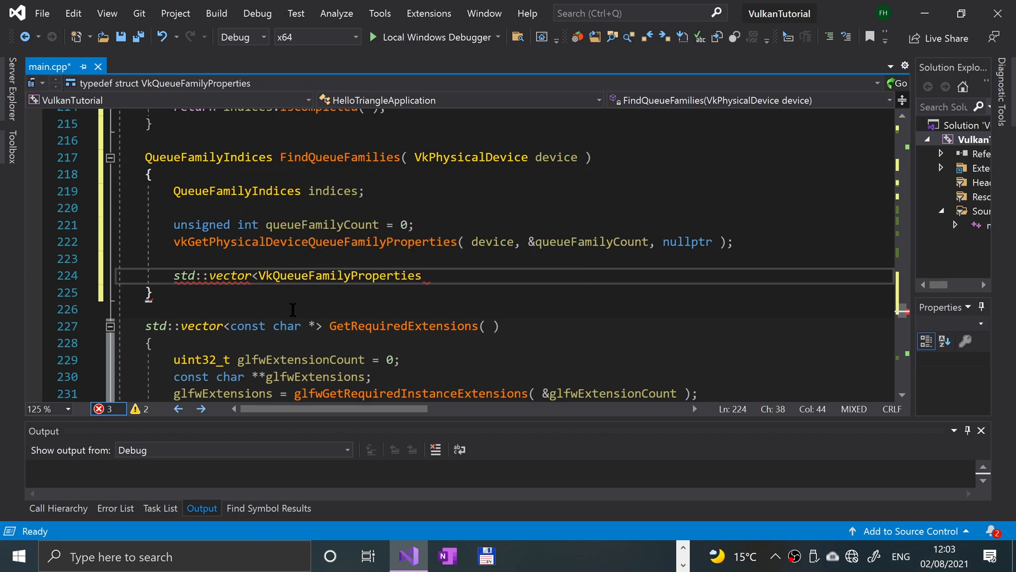
pyautogui.write('> queueF')
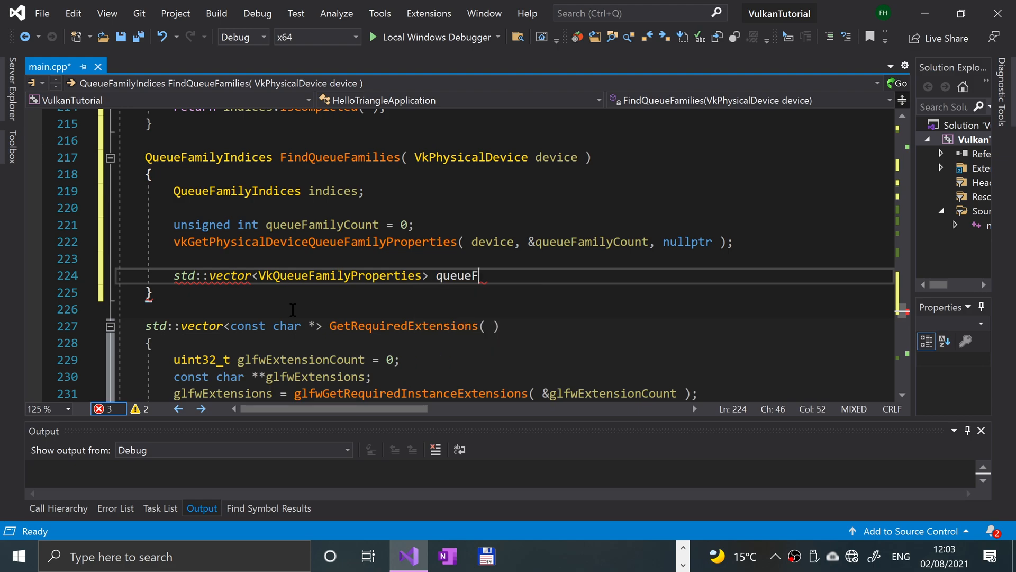
pyautogui.write('amilies')
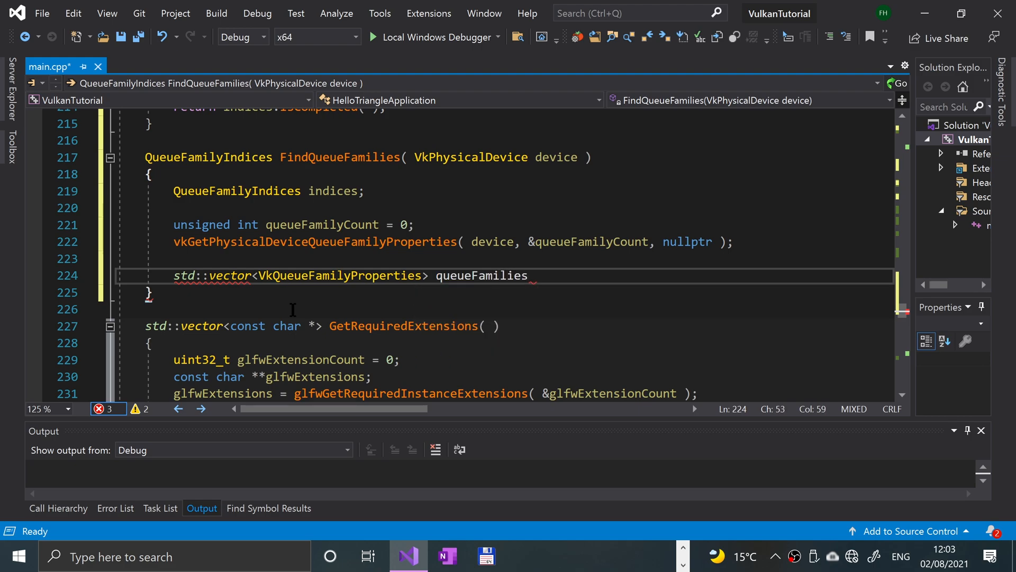
pyautogui.write('( );')
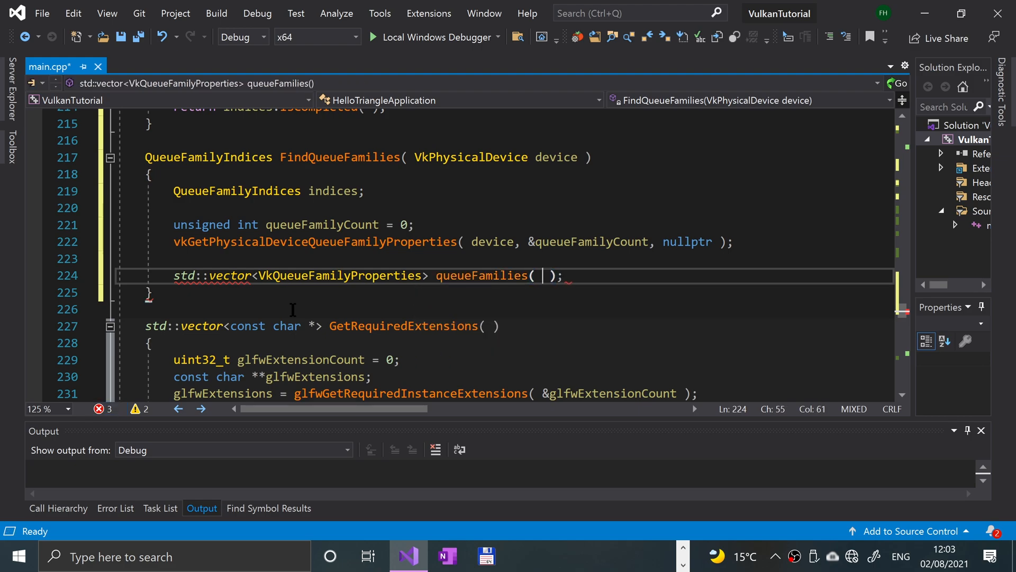
pyautogui.write('queueFamilyCount')
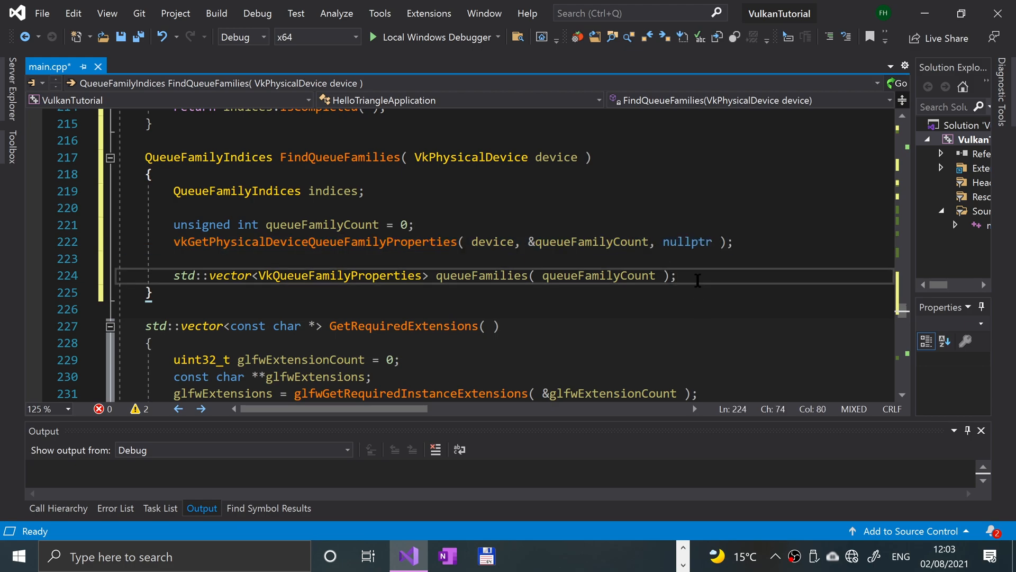
# Call vkGetPhysicalDeviceQueueFamilyProperties again, passing queueFamilies.data() to fill the vector
pyautogui.write('vkGetPhysicalDeviceQueueFamilyProperties( device, &queueFamilyCount, nullptr );')
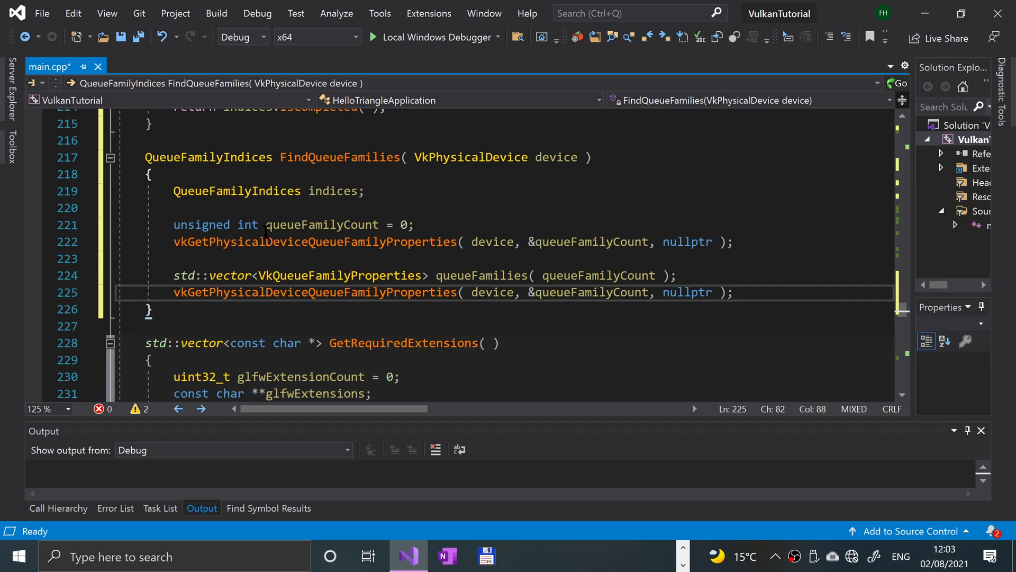
pyautogui.moveTo(428, 292)
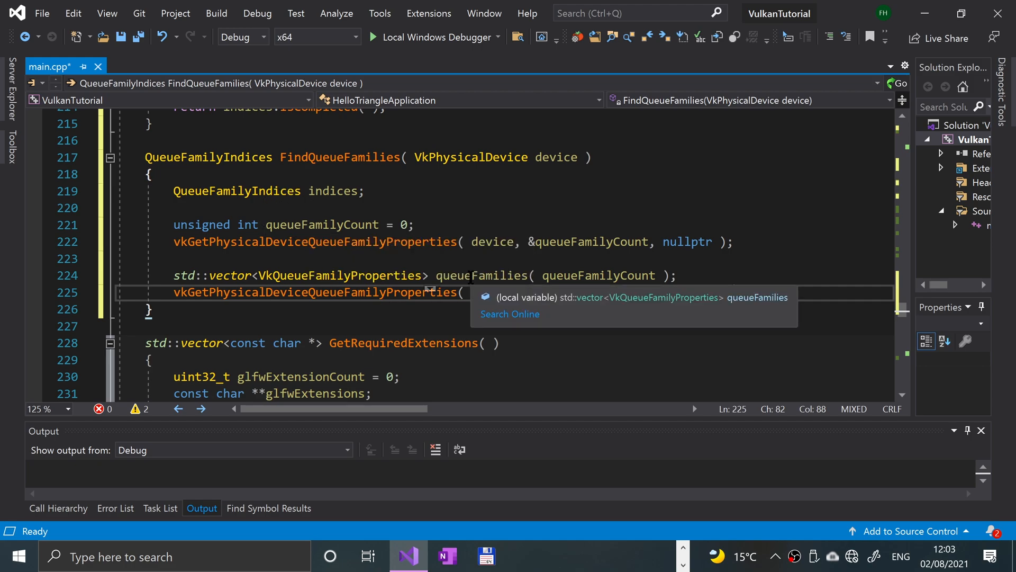
pyautogui.doubleClick(481, 275)
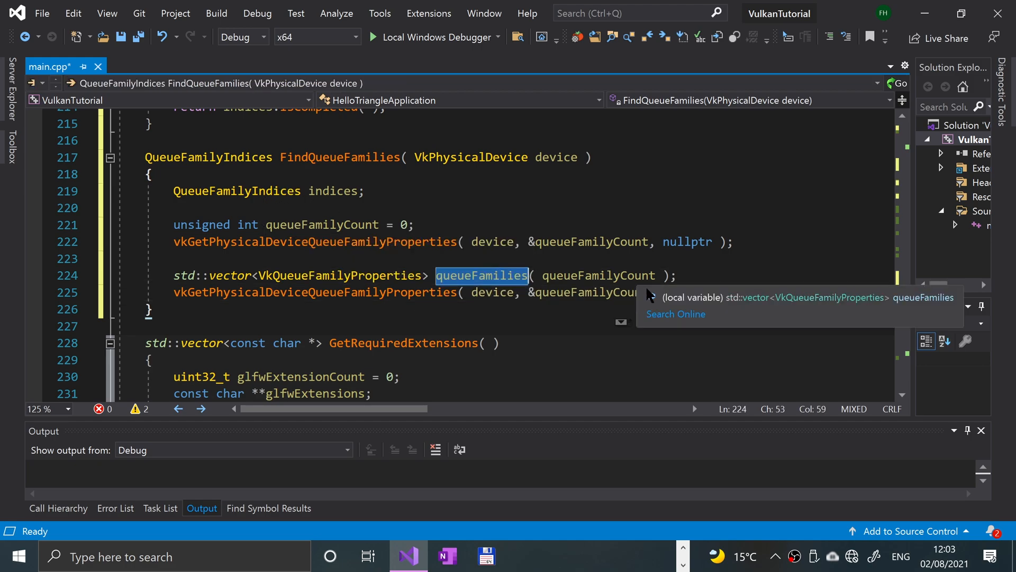
pyautogui.write('queueFamilies );')
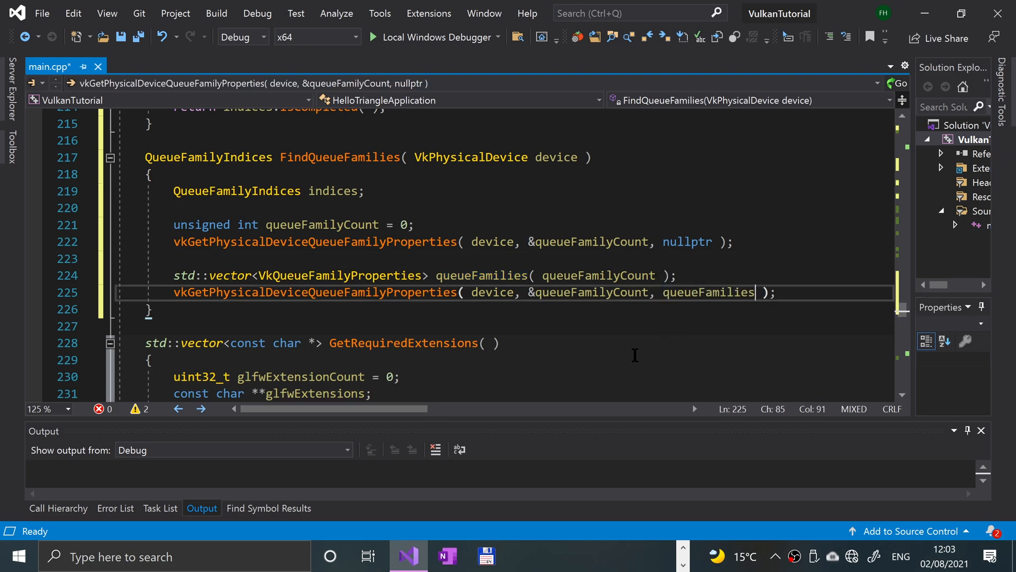
pyautogui.write('.data(')
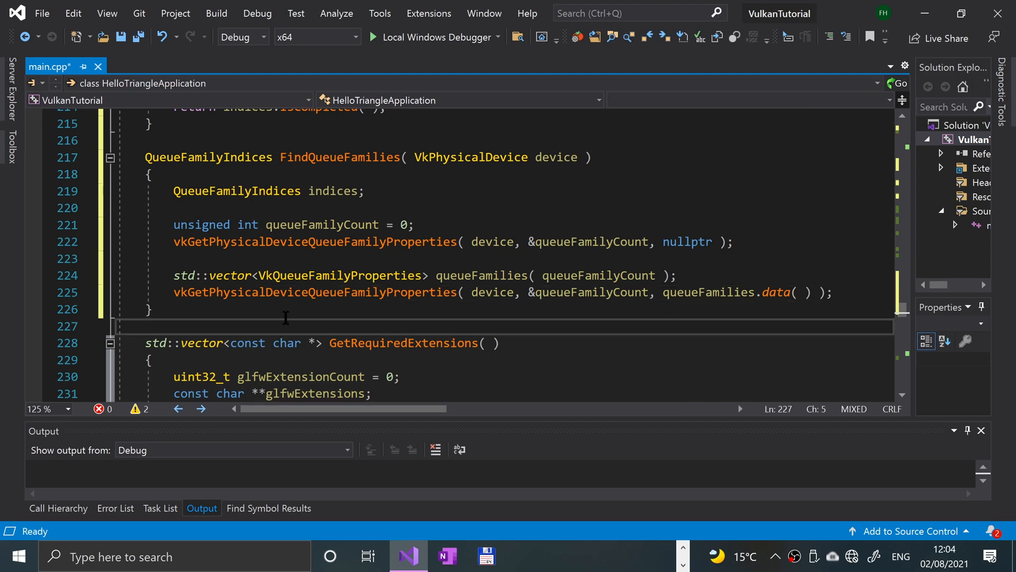
pyautogui.moveTo(569, 293)
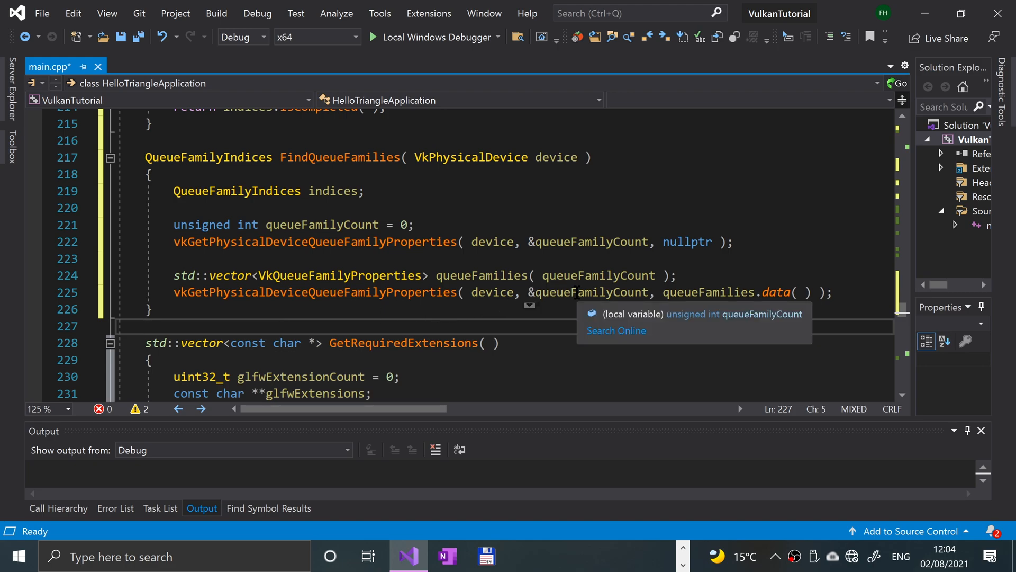
pyautogui.moveTo(504, 323)
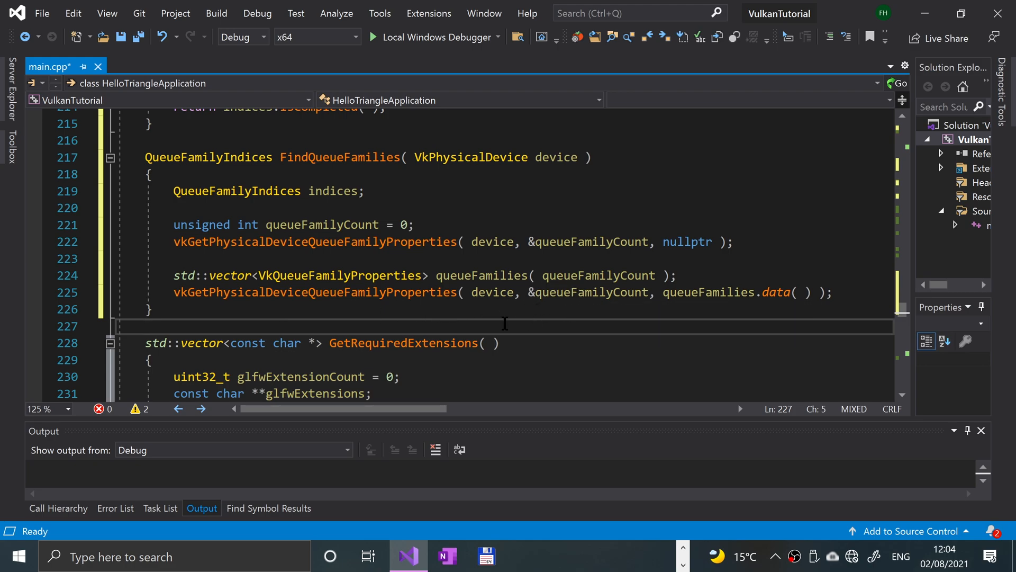
# Declare int i = 0 and write a range-for over queueFamilies with const auto& queueFamily
pyautogui.scroll(-3)
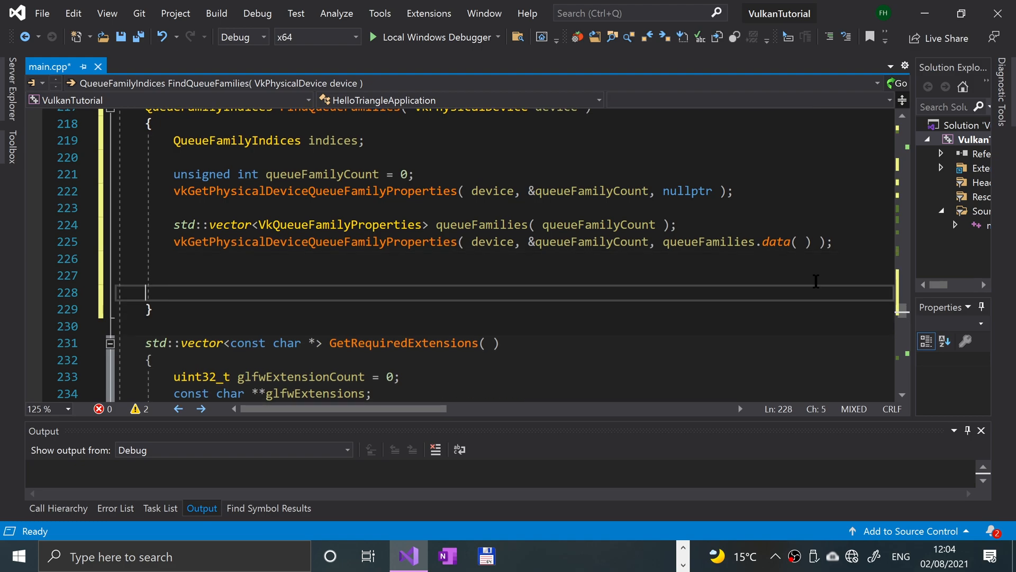
pyautogui.write('i')
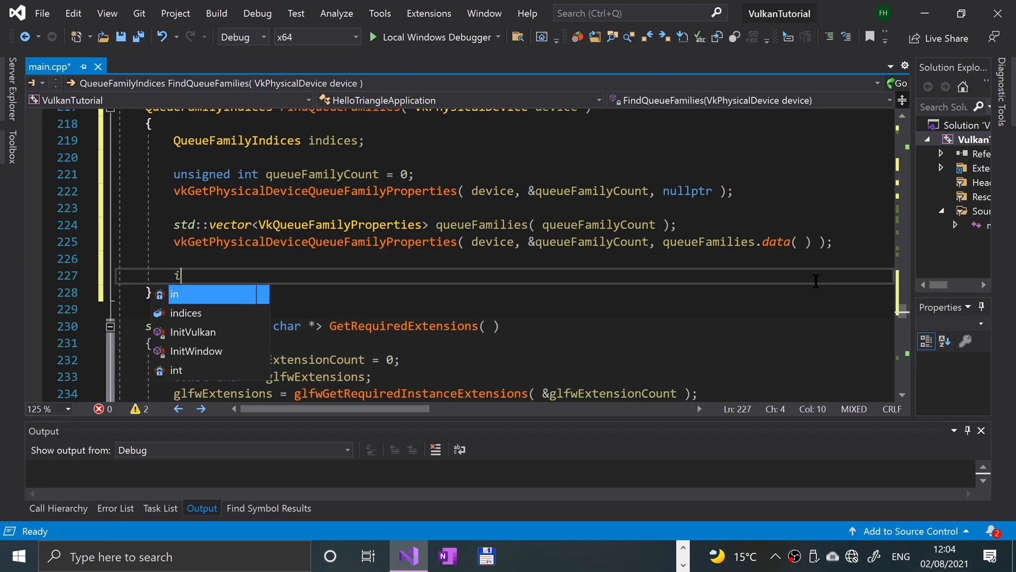
pyautogui.write('nt i = 0;')
pyautogui.write('fo')
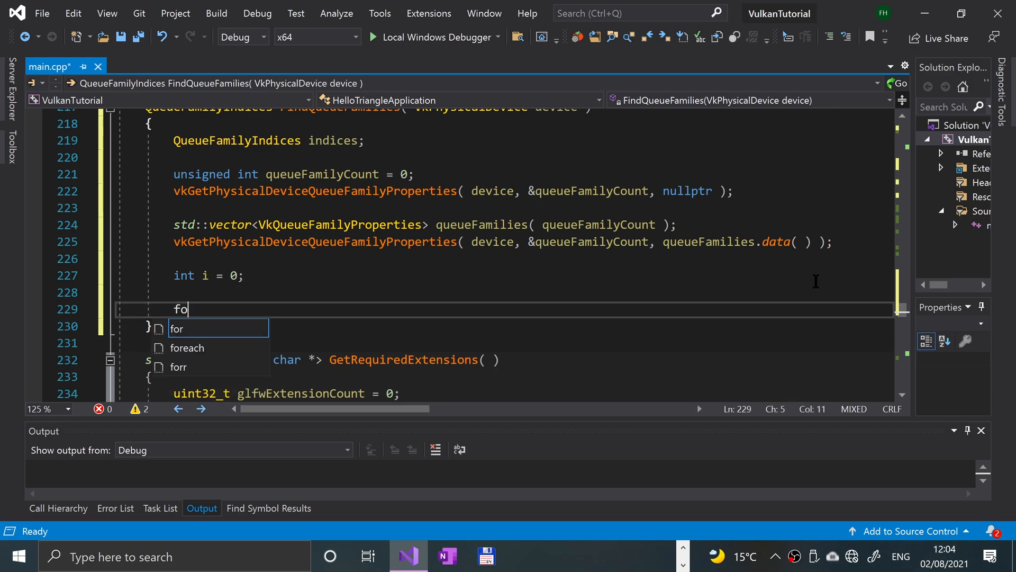
pyautogui.press('Tab')
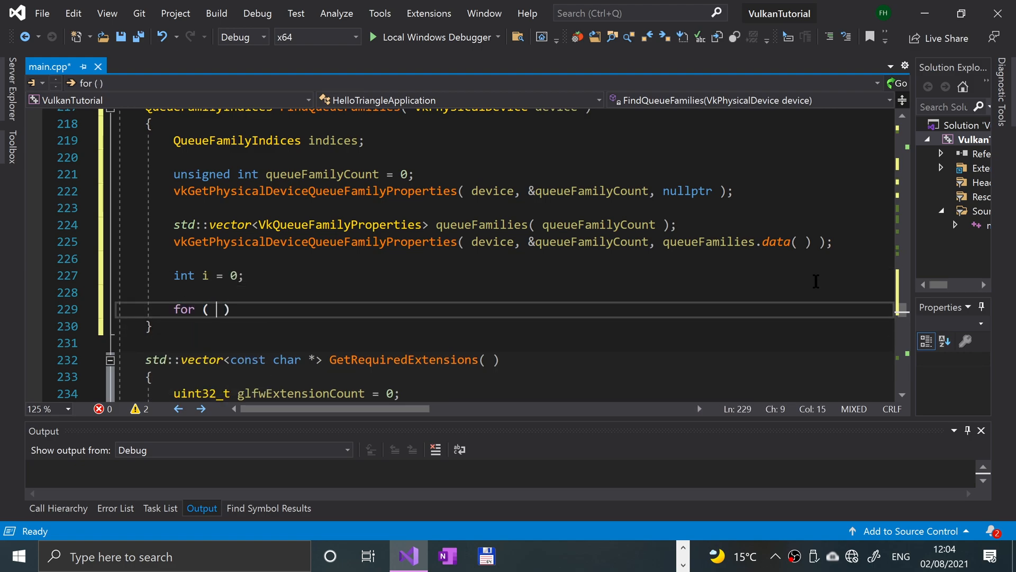
pyautogui.write('const auto')
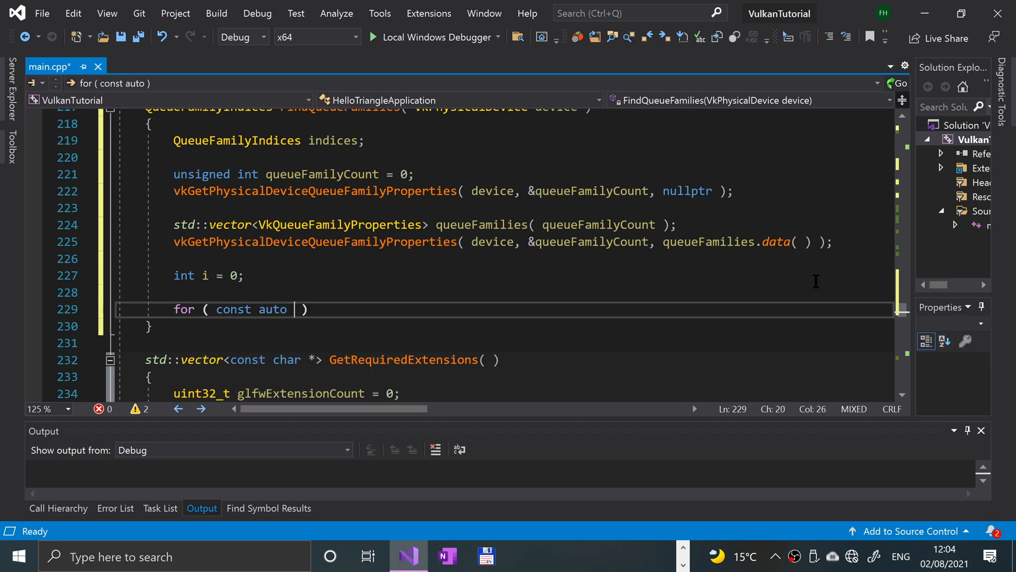
pyautogui.write('&queueFamily : queueFamilies')
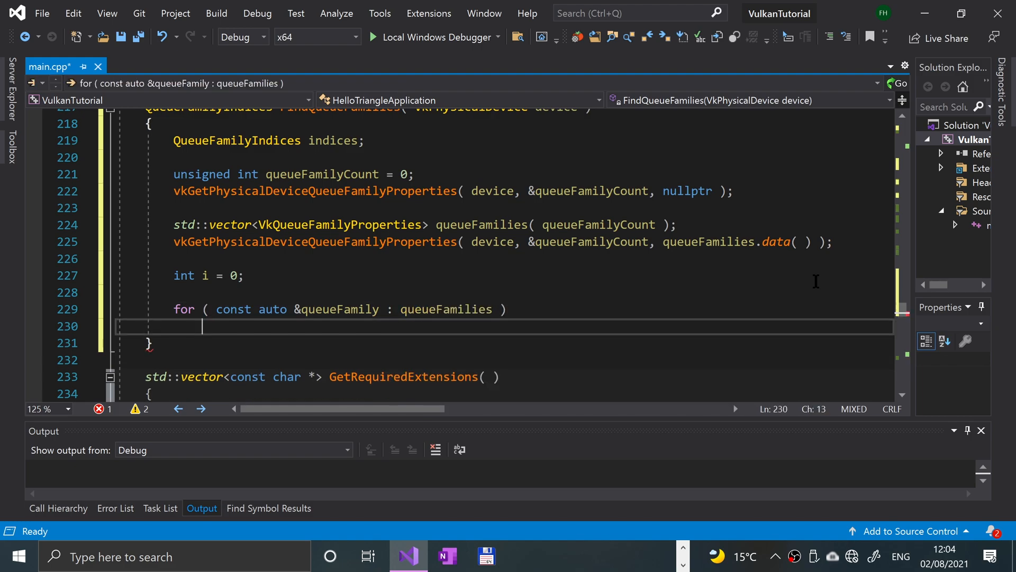
# Test queueFamily.queueFlags & VK_QUEUE_GRAPHICS_BIT and begin the indices assignment
pyautogui.write('if (')
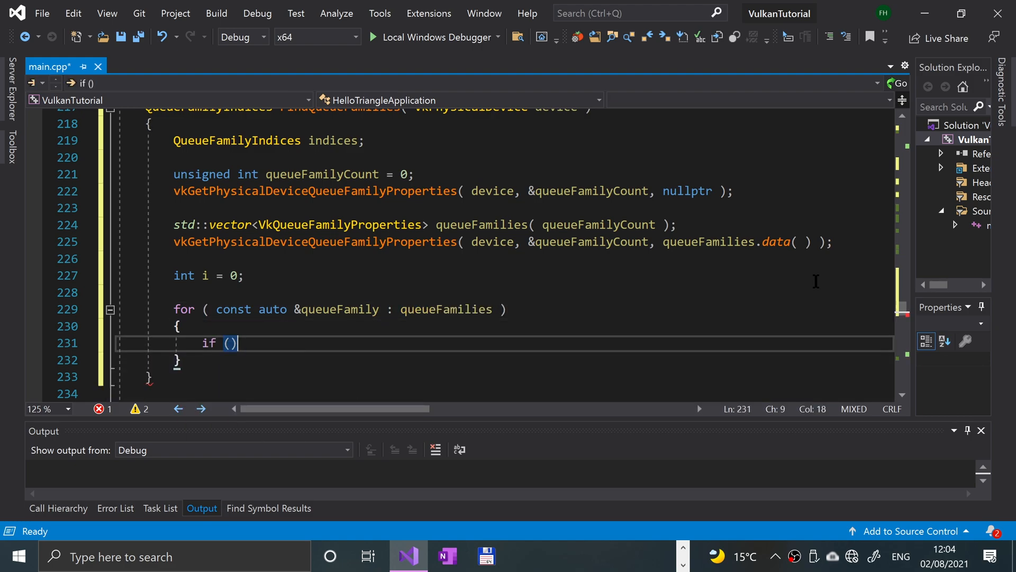
pyautogui.write('queueFamily.queueFlags &')
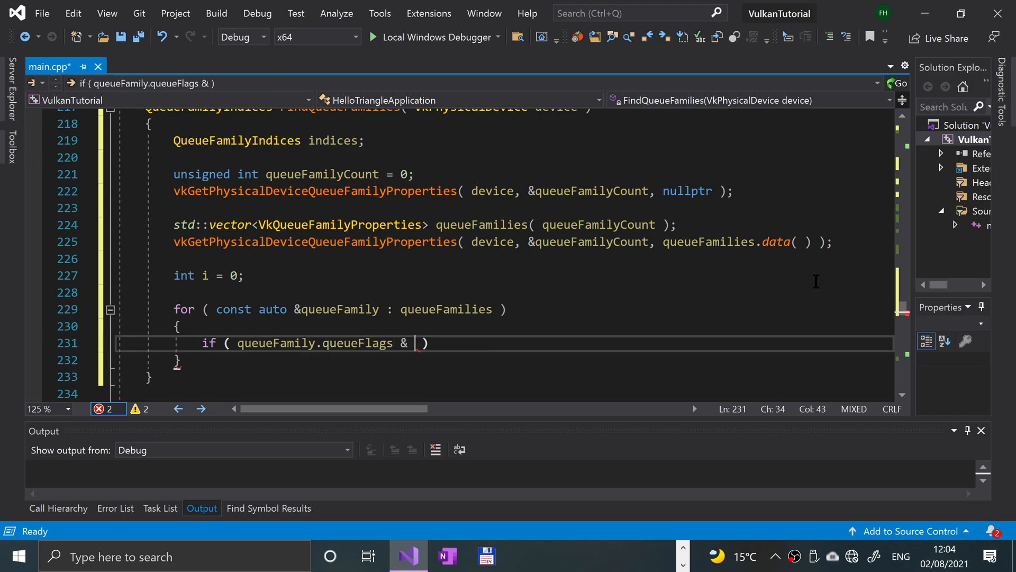
pyautogui.write('VK_Q')
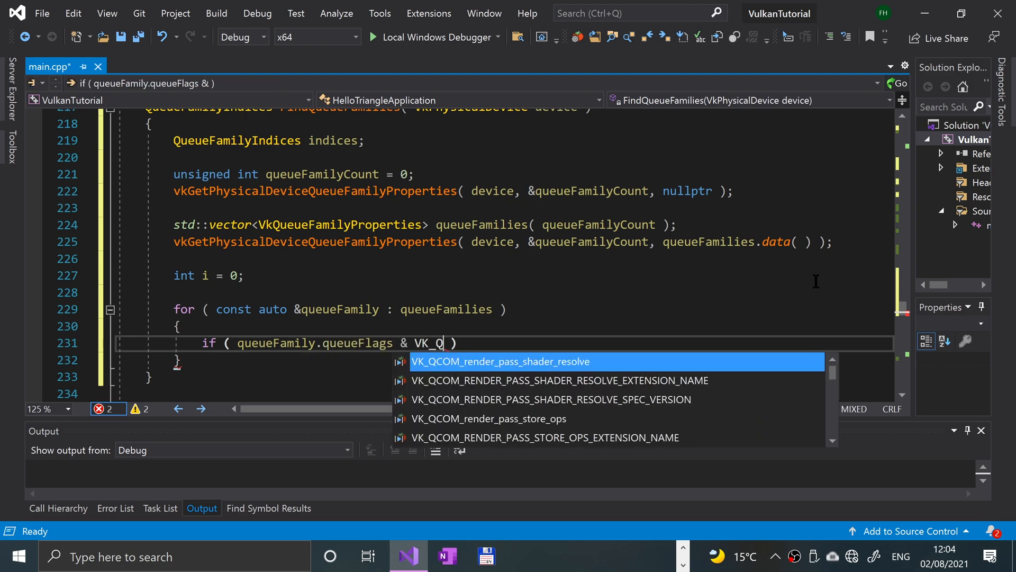
pyautogui.write('UEUE')
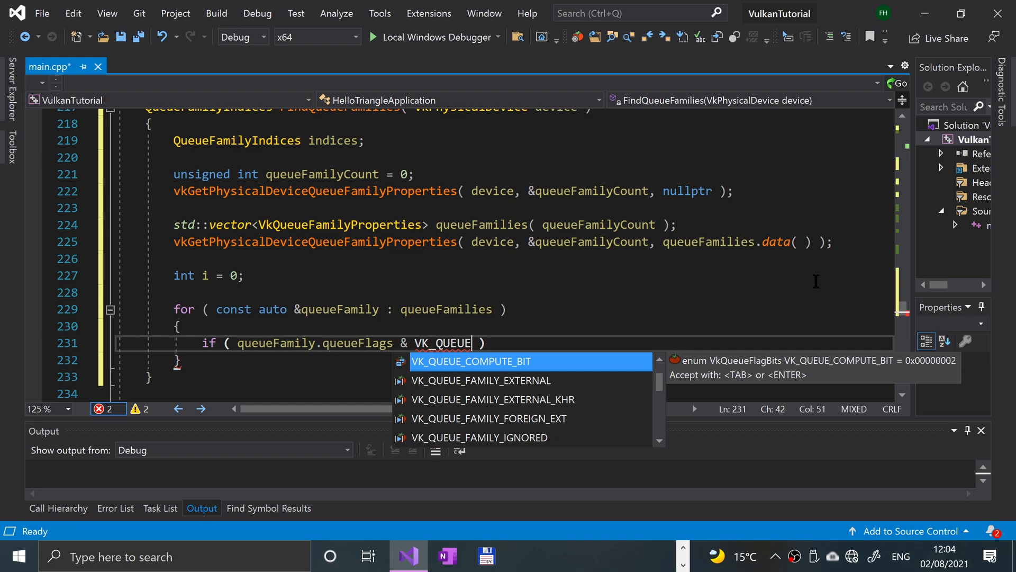
pyautogui.write('GRAPHICS_BIT')
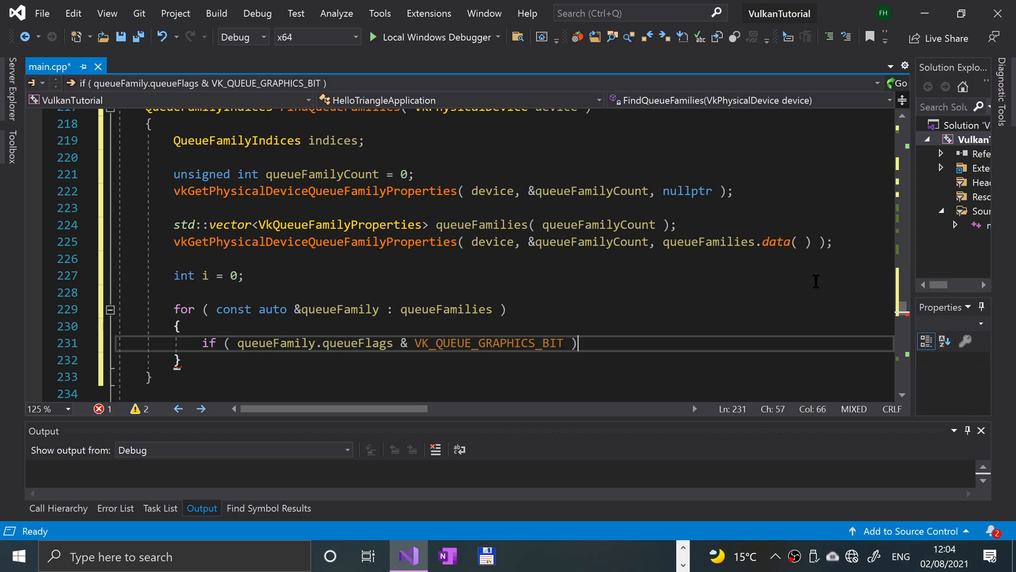
pyautogui.write('indices.g')
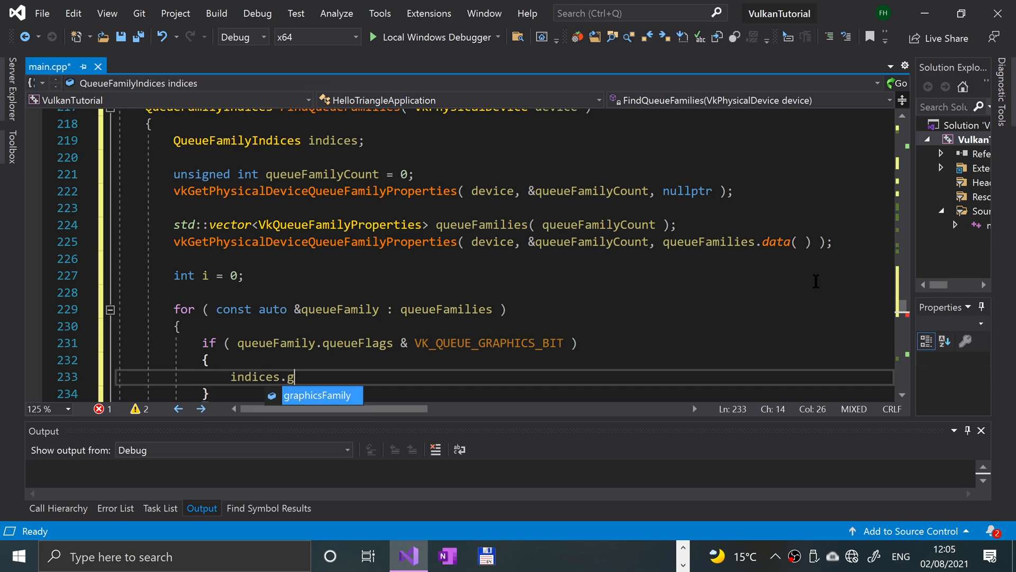
# Set indices.graphicsFamily = i and break once indices.IsCompleted()
pyautogui.write('raphicsFamily = i;')
pyautogui.write('if (')
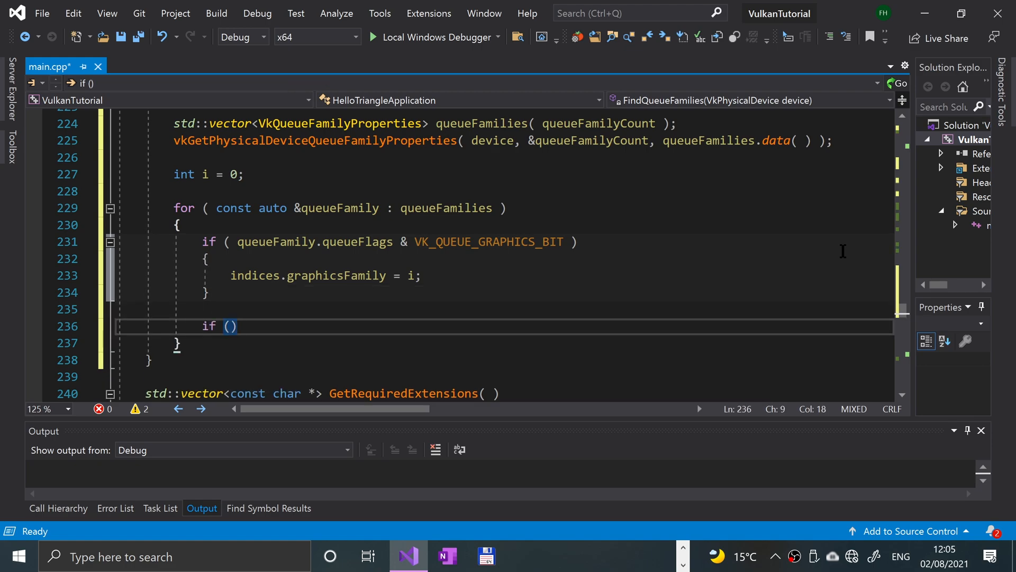
pyautogui.write('indices.is')
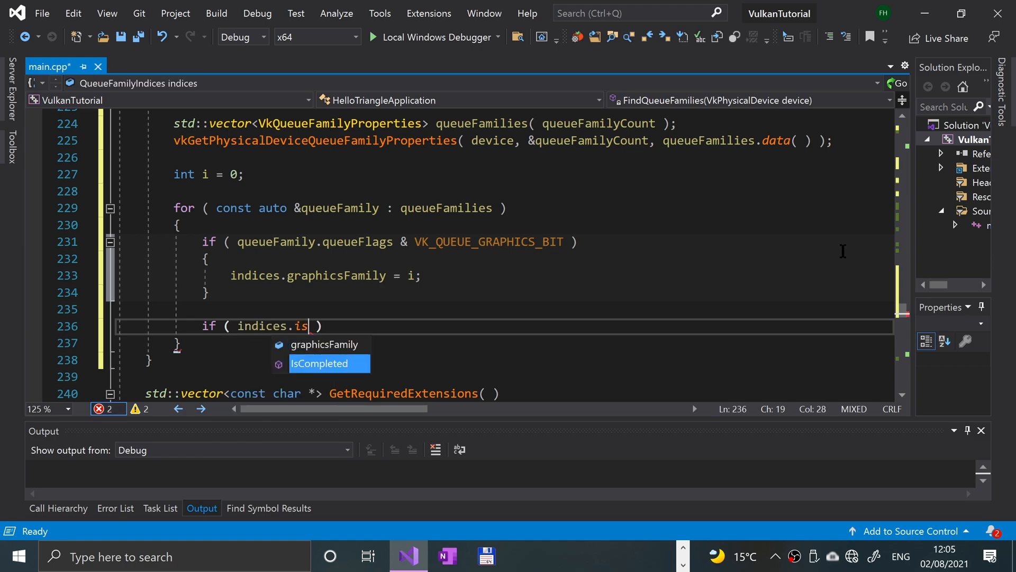
pyautogui.press('Tab')
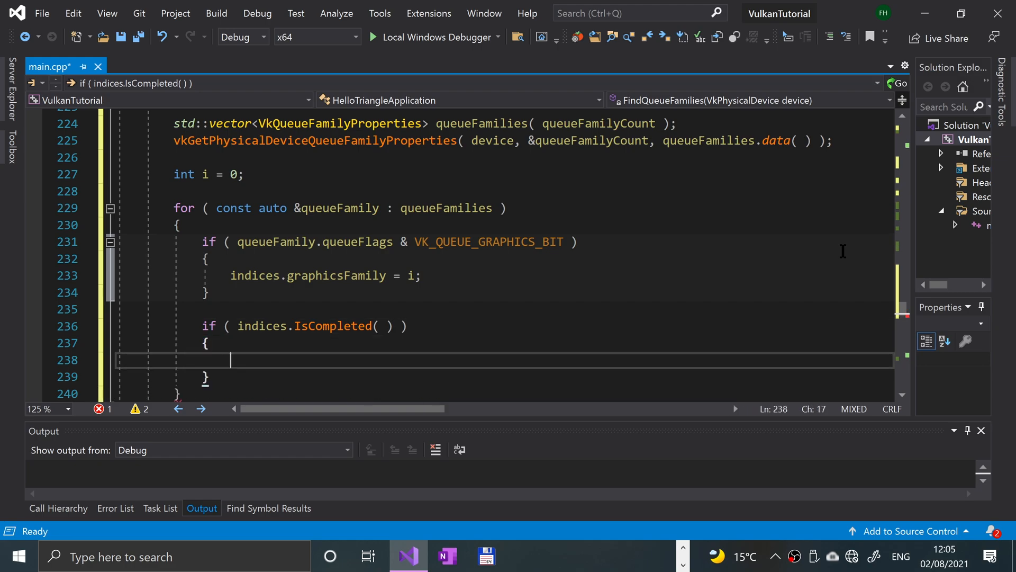
pyautogui.write('break;')
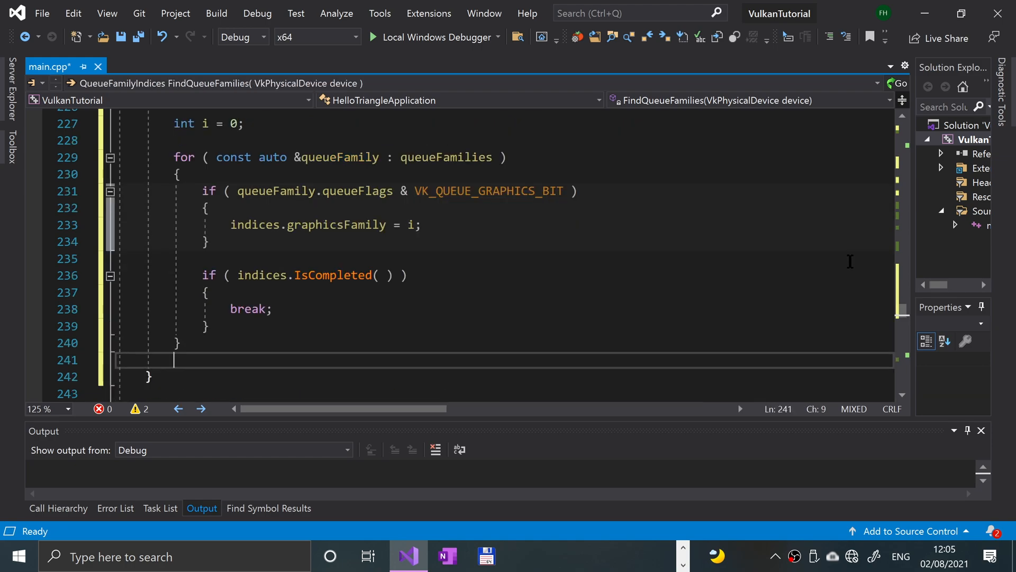
# Return indices from FindQueueFamilies
pyautogui.write('returen')
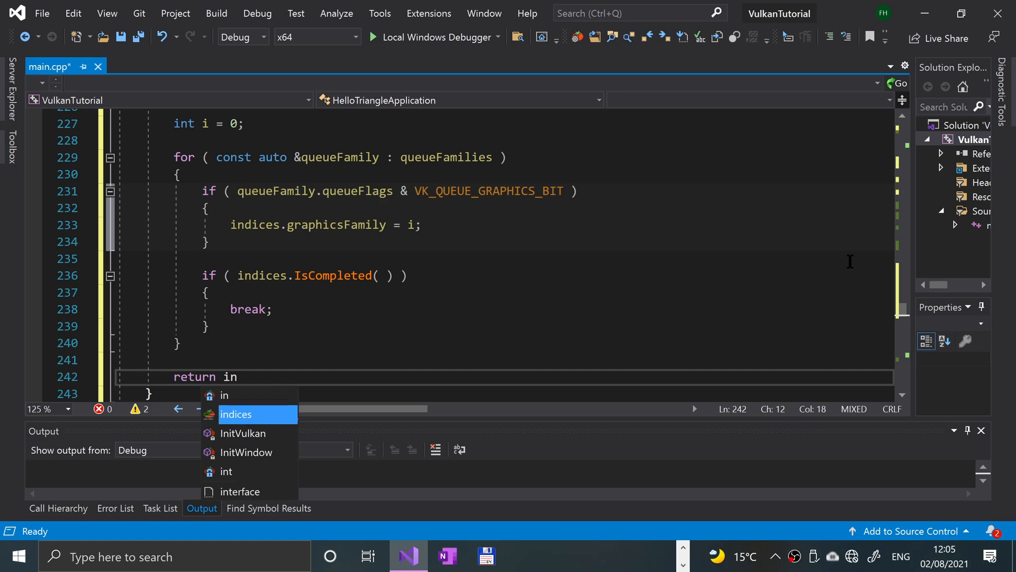
pyautogui.press('Tab')
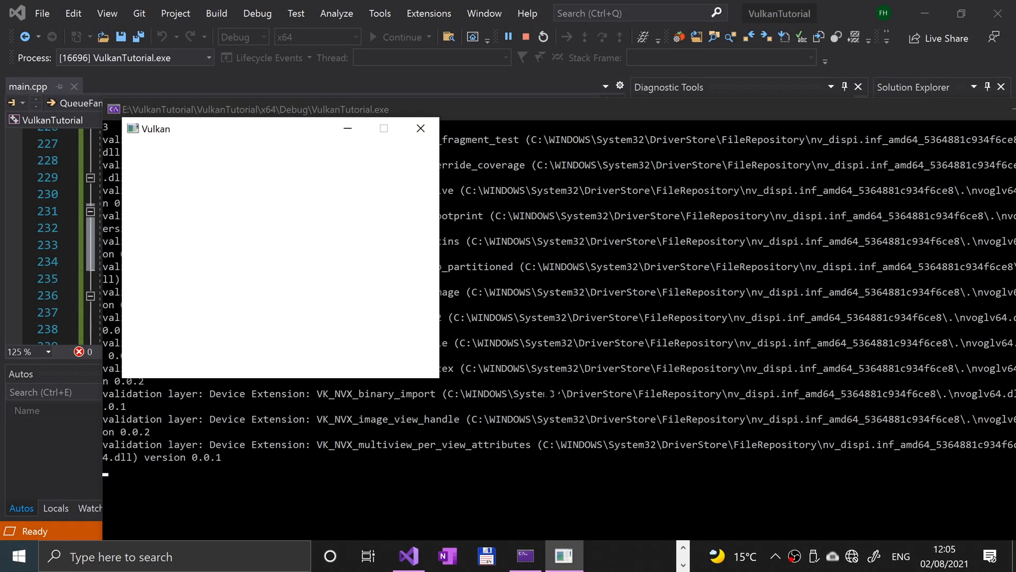
# Bring the running console forward to view the validation layer extension output
pyautogui.click(420, 128)
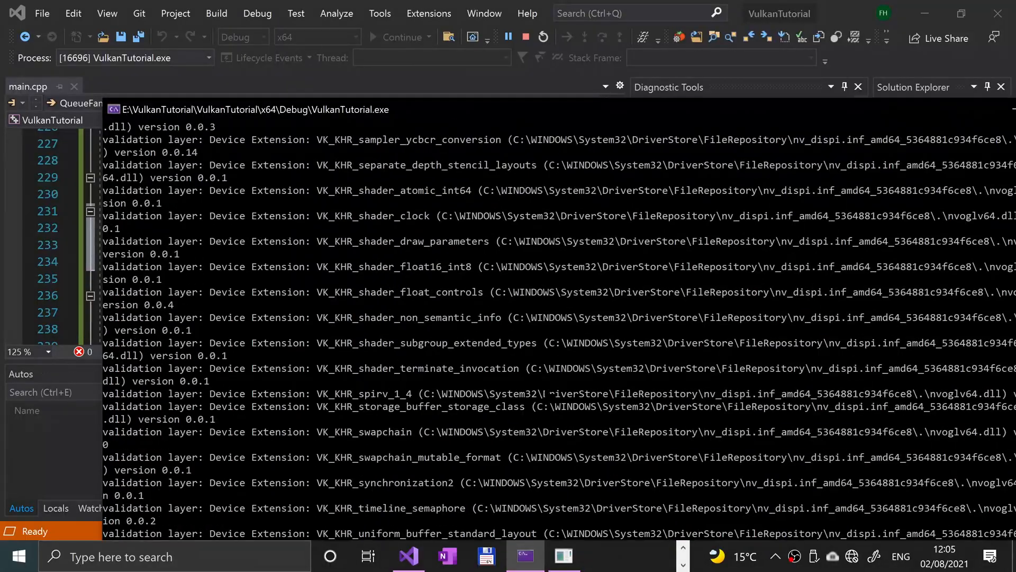